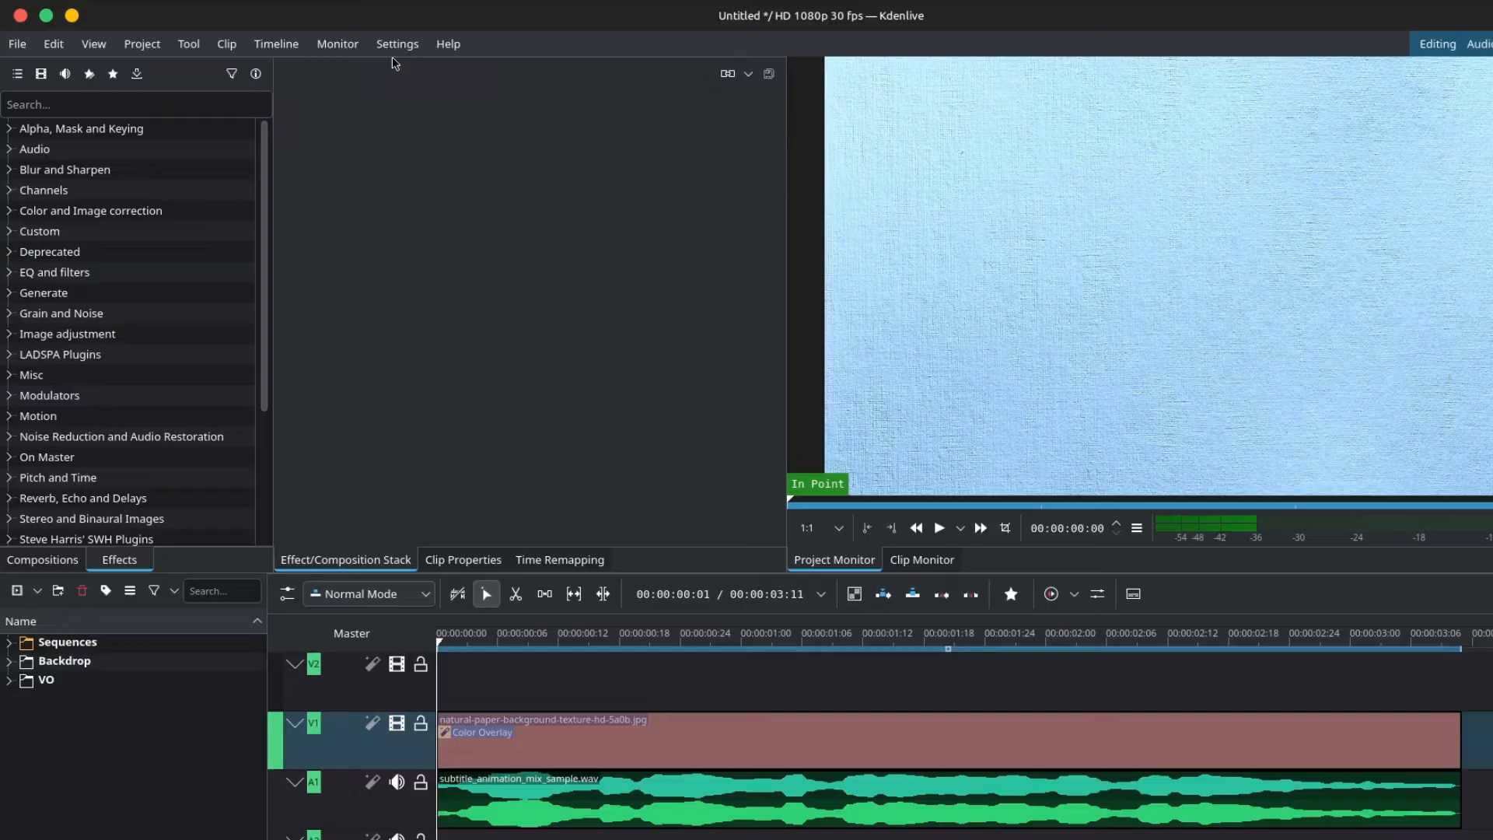
Set the Title clips default duration to 00:00:00:20 in Kdenlive's settings and apply.
left_click(397, 44)
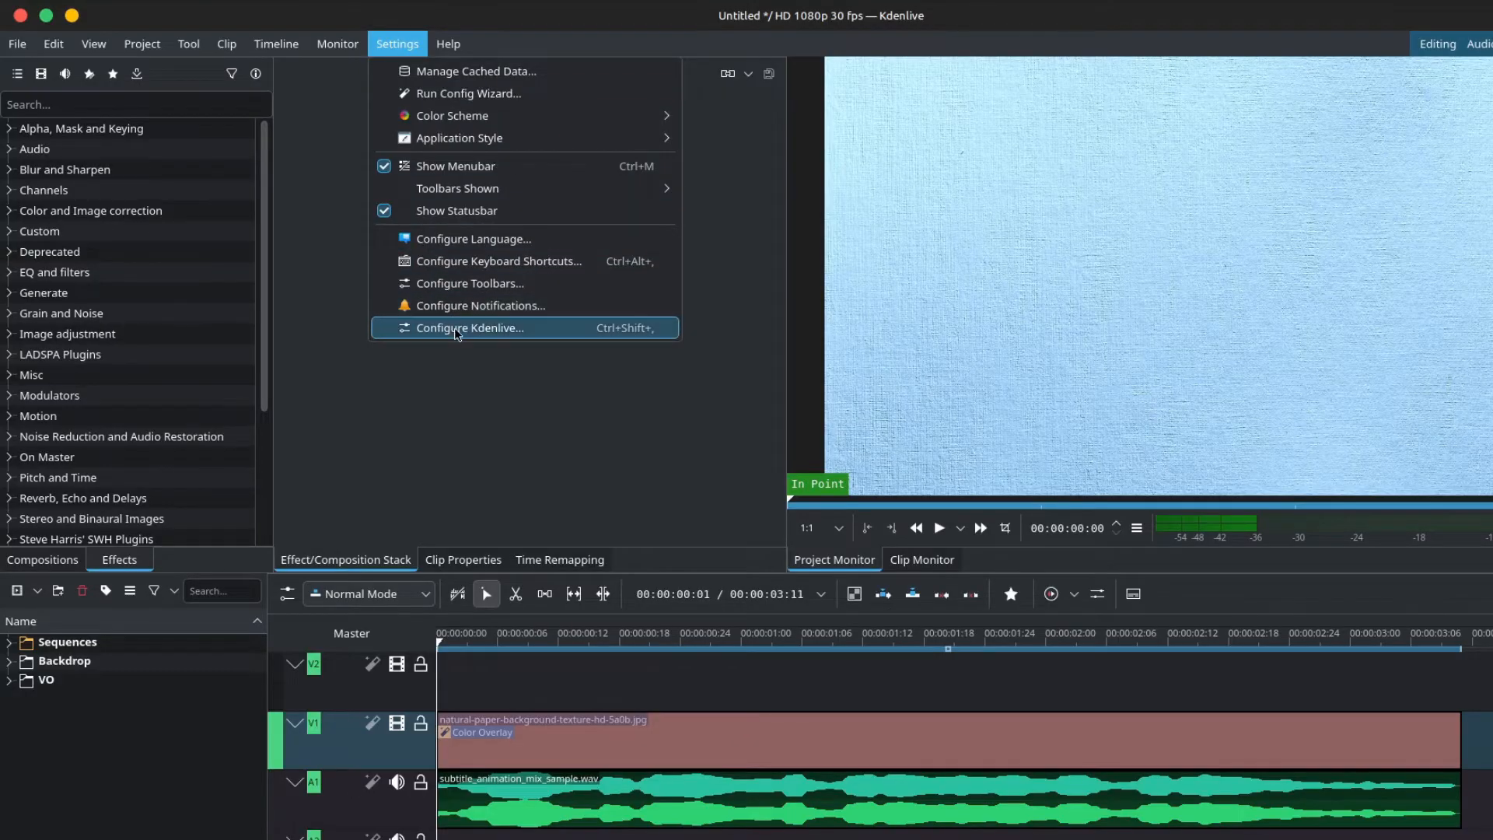
left_click(467, 327)
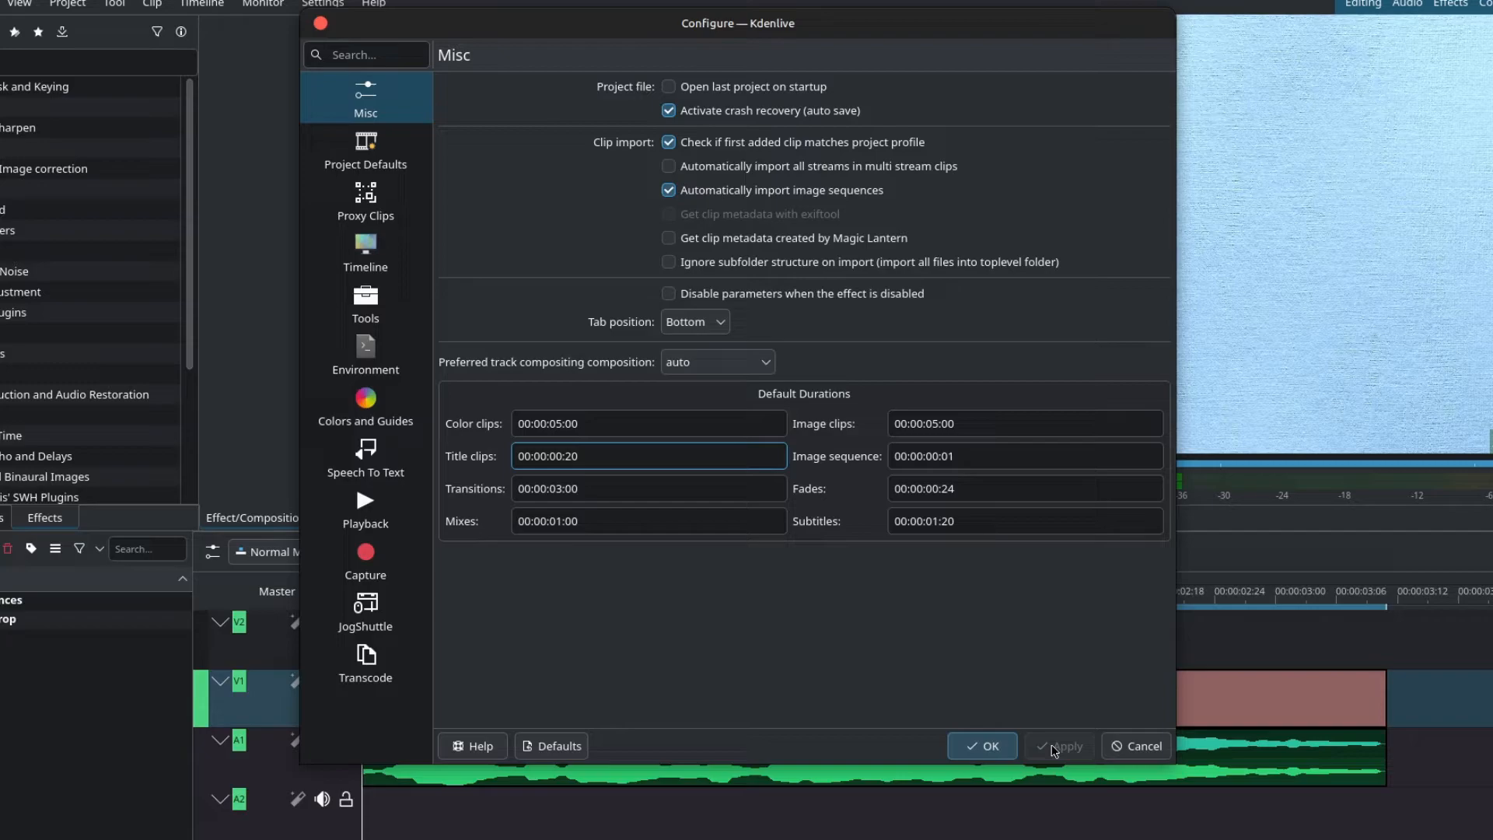
left_click(981, 745)
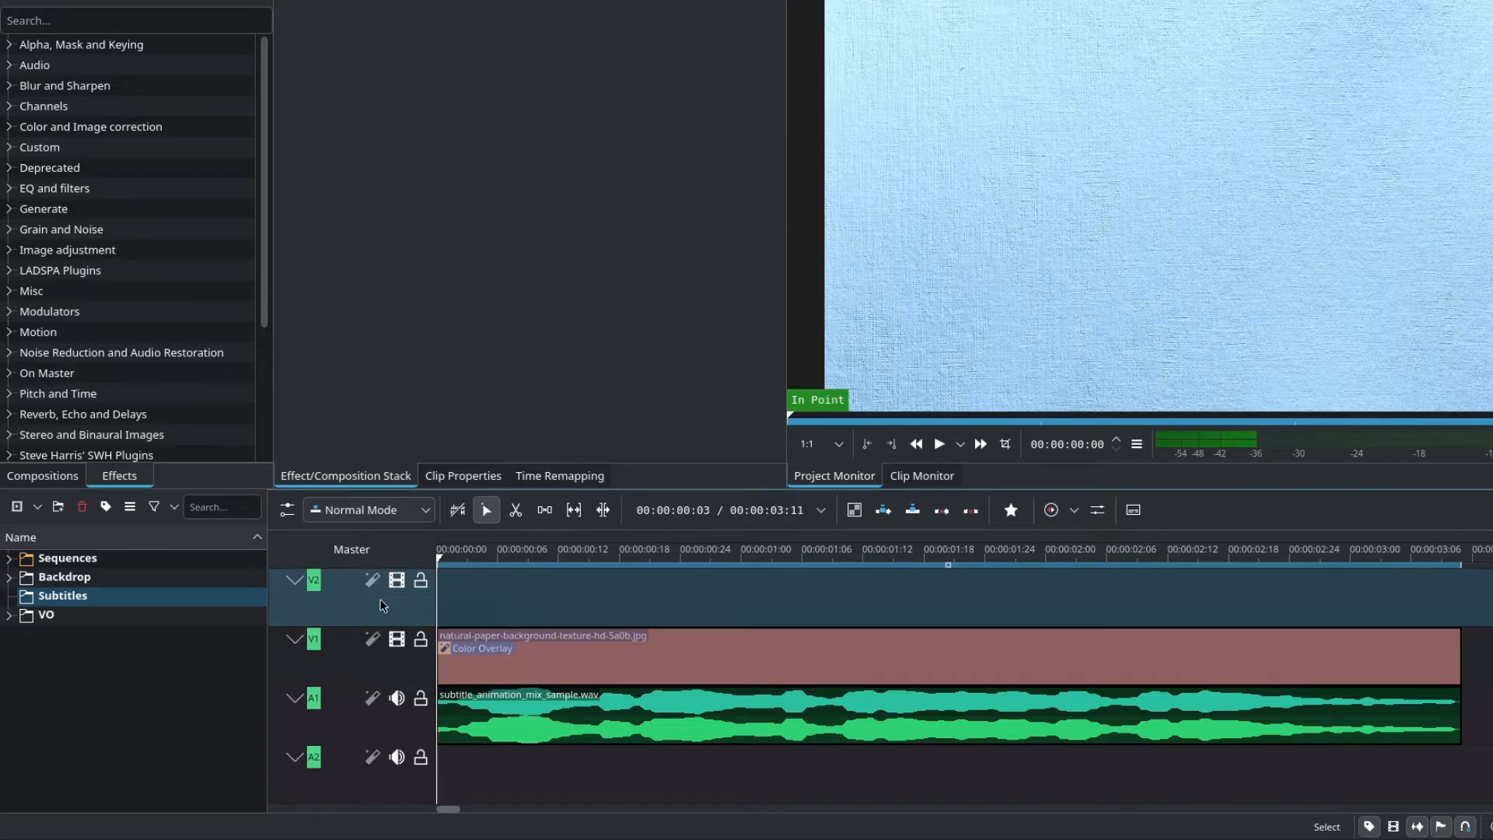
Add one video track named 'Subtitles' above V2.
type("S")
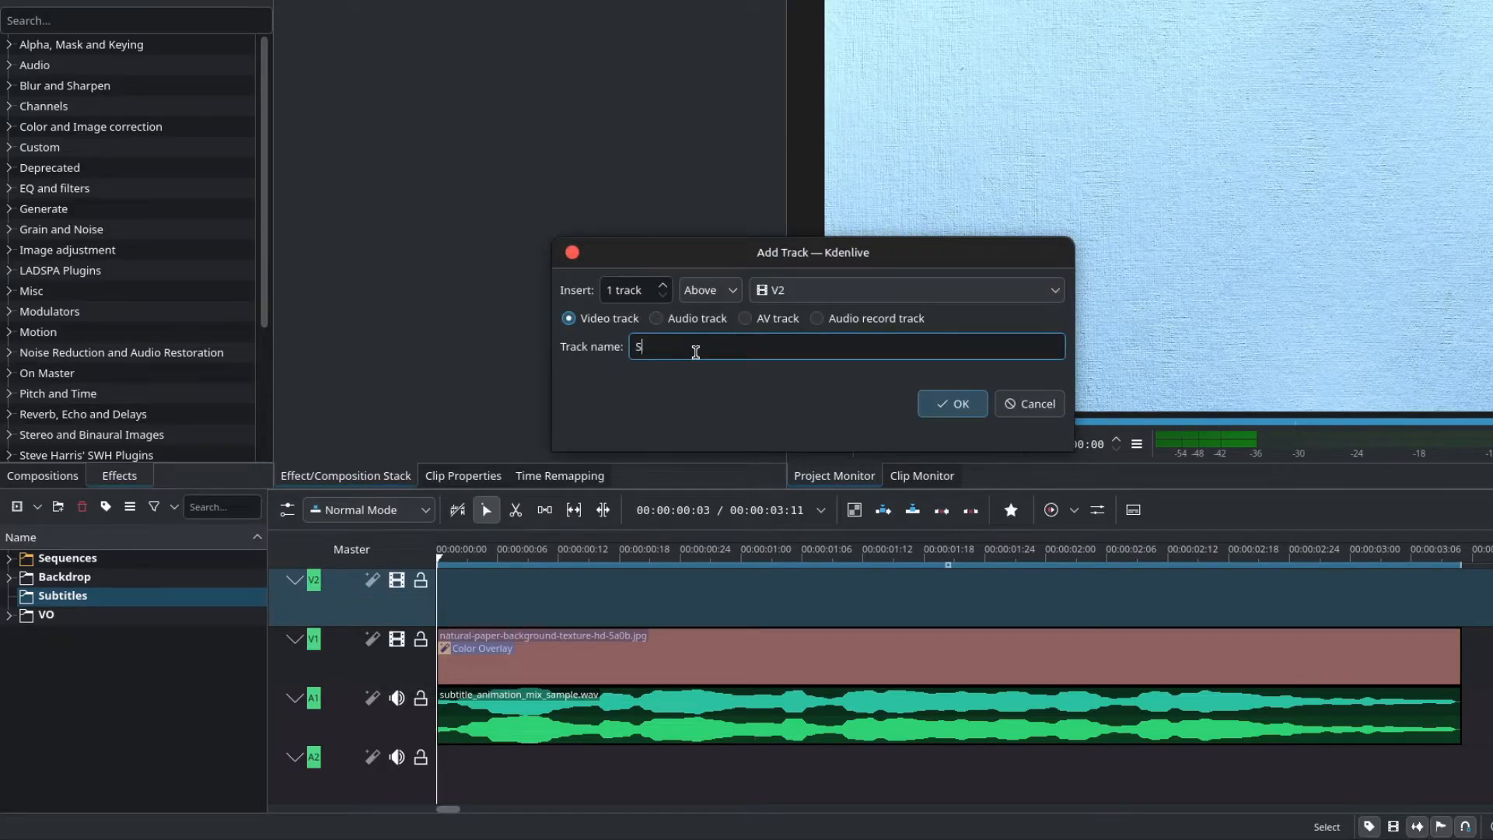
type("ubtitles")
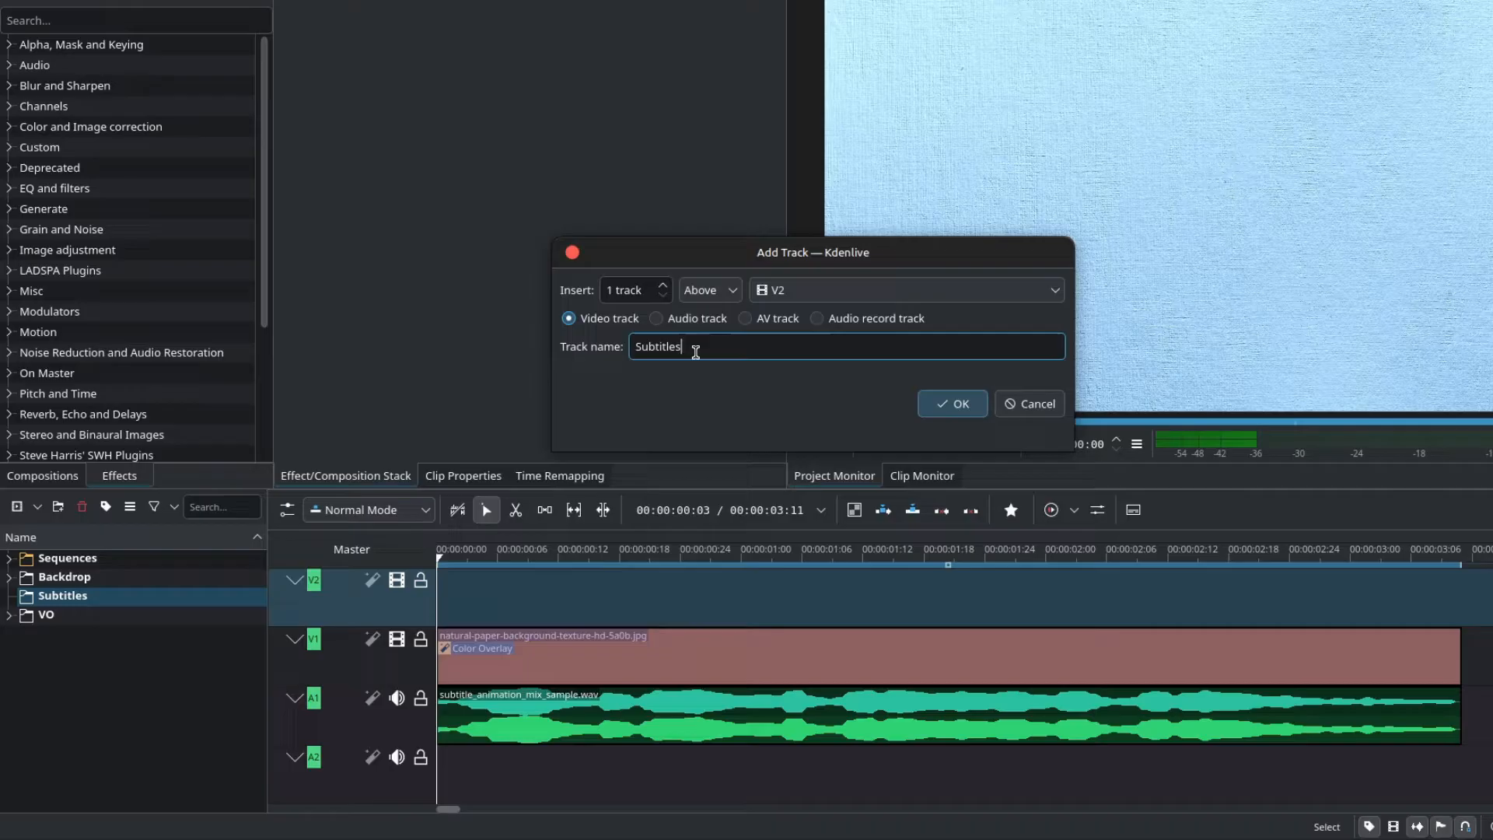
left_click(951, 402)
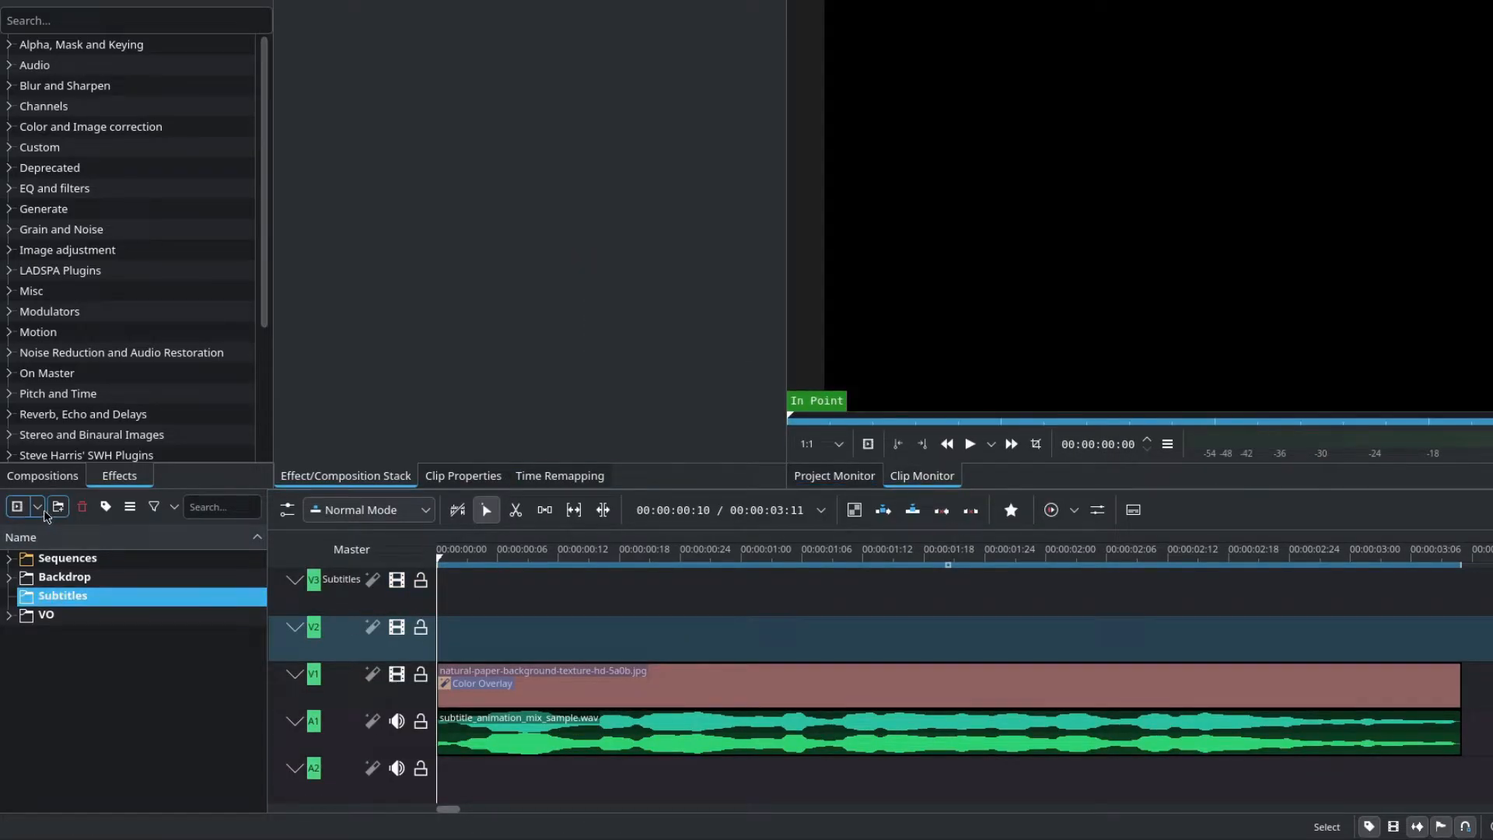
Start a new title clip reading CREATE and fill it with the orange gradient.
left_click(17, 505)
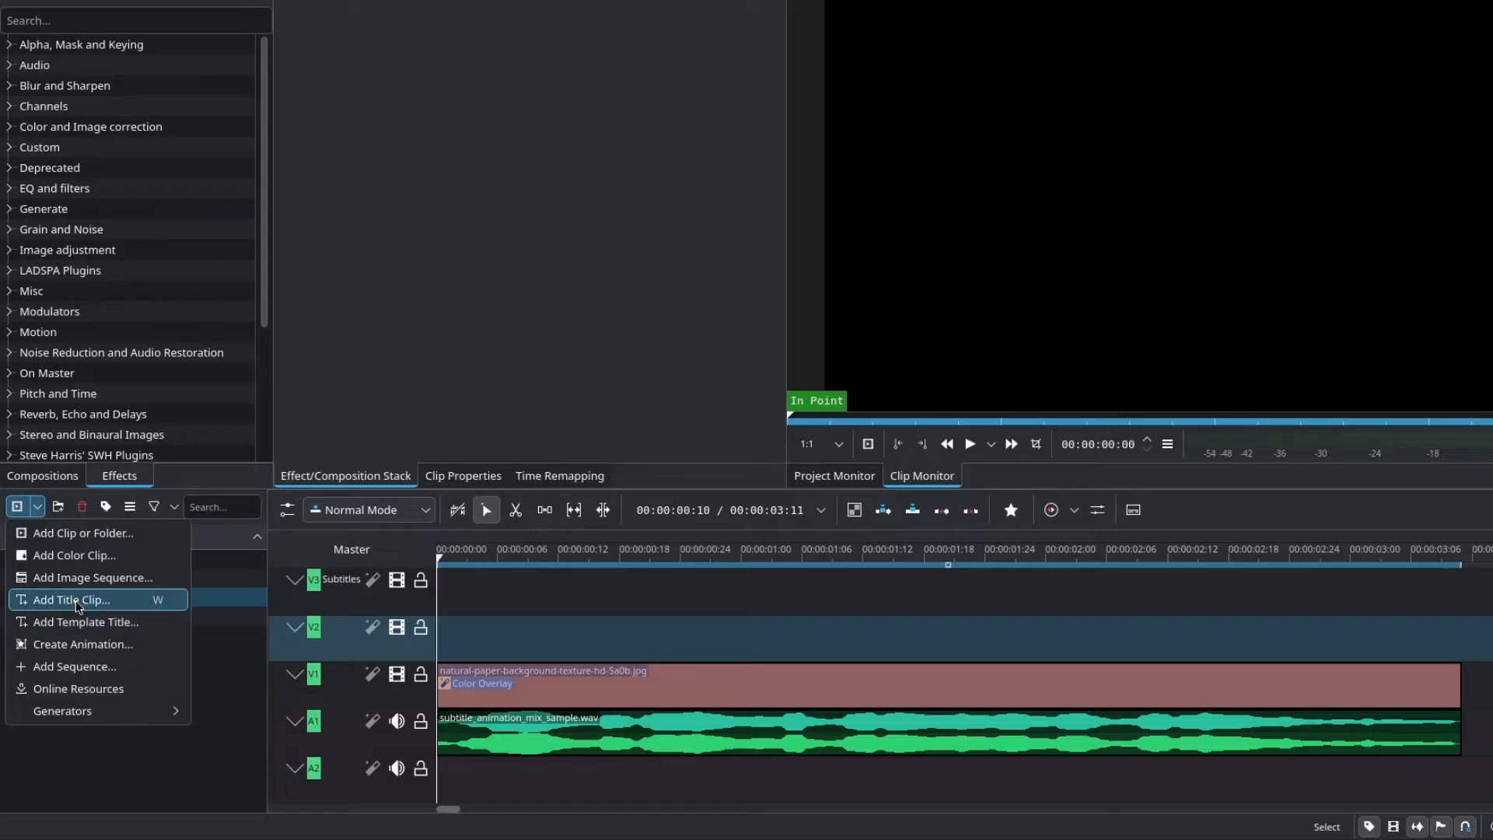
left_click(69, 598)
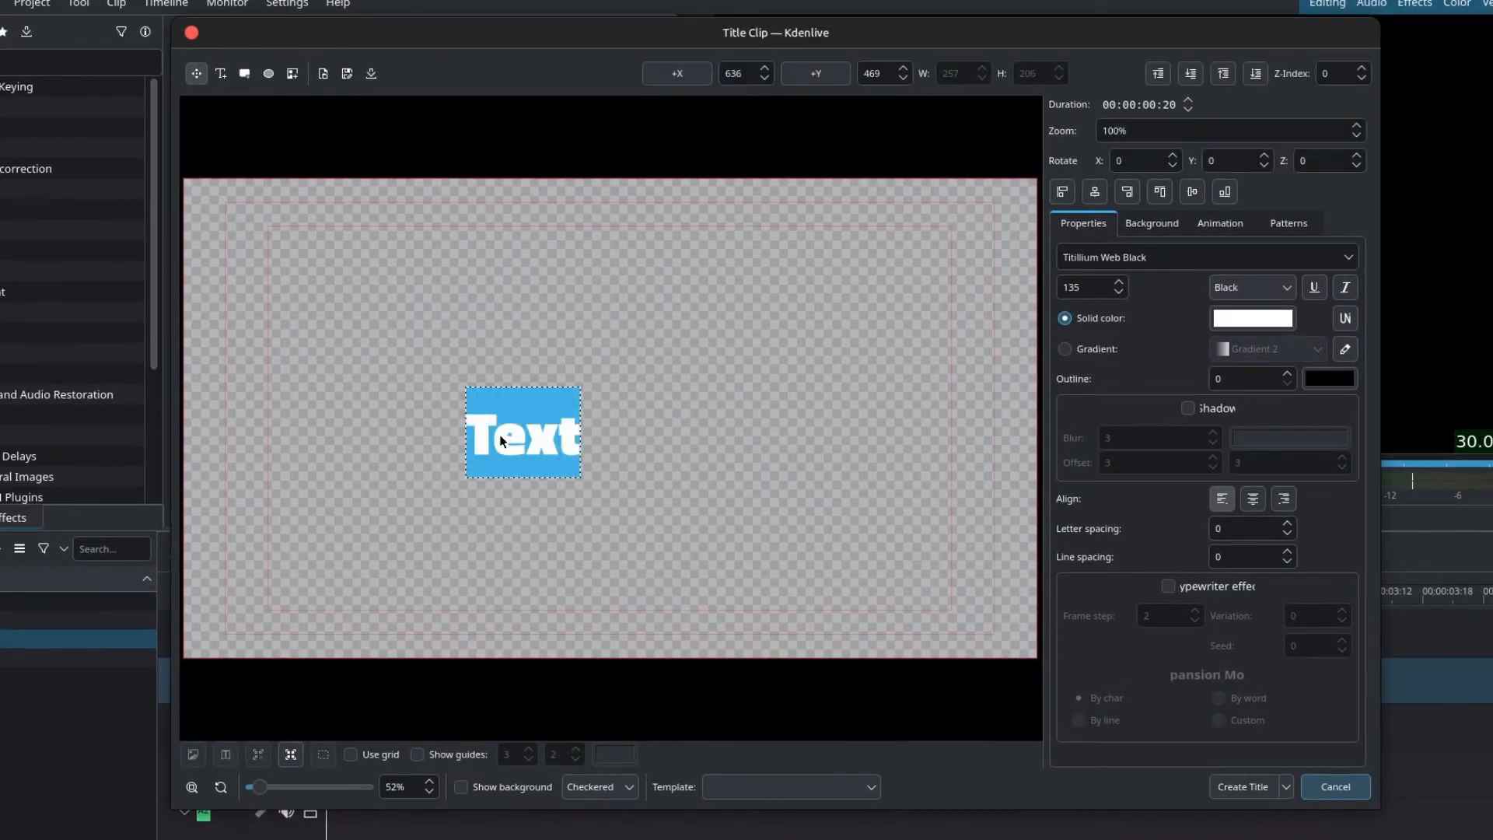
type("CREATE")
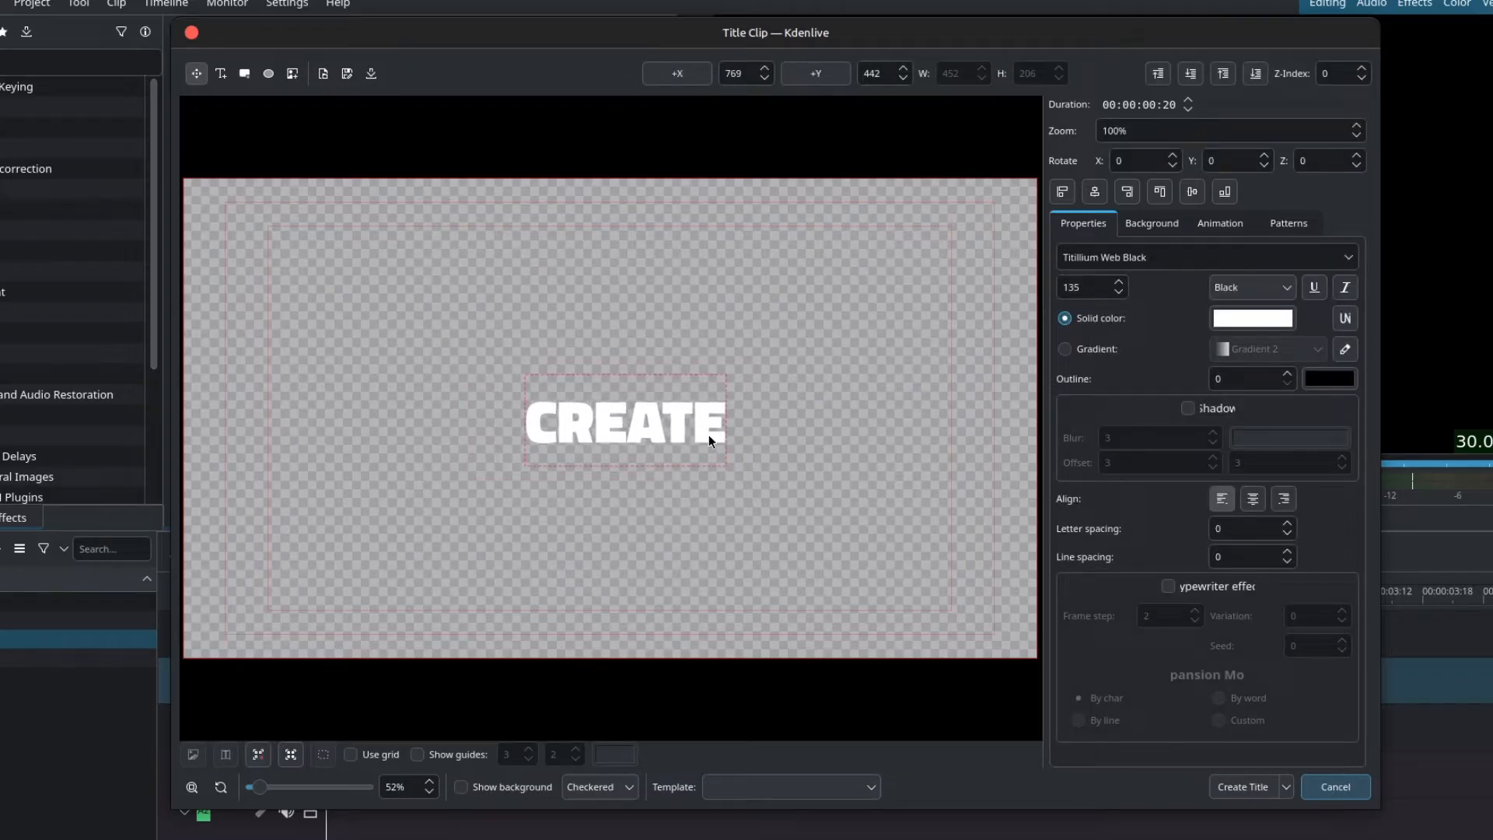
left_click(1206, 258)
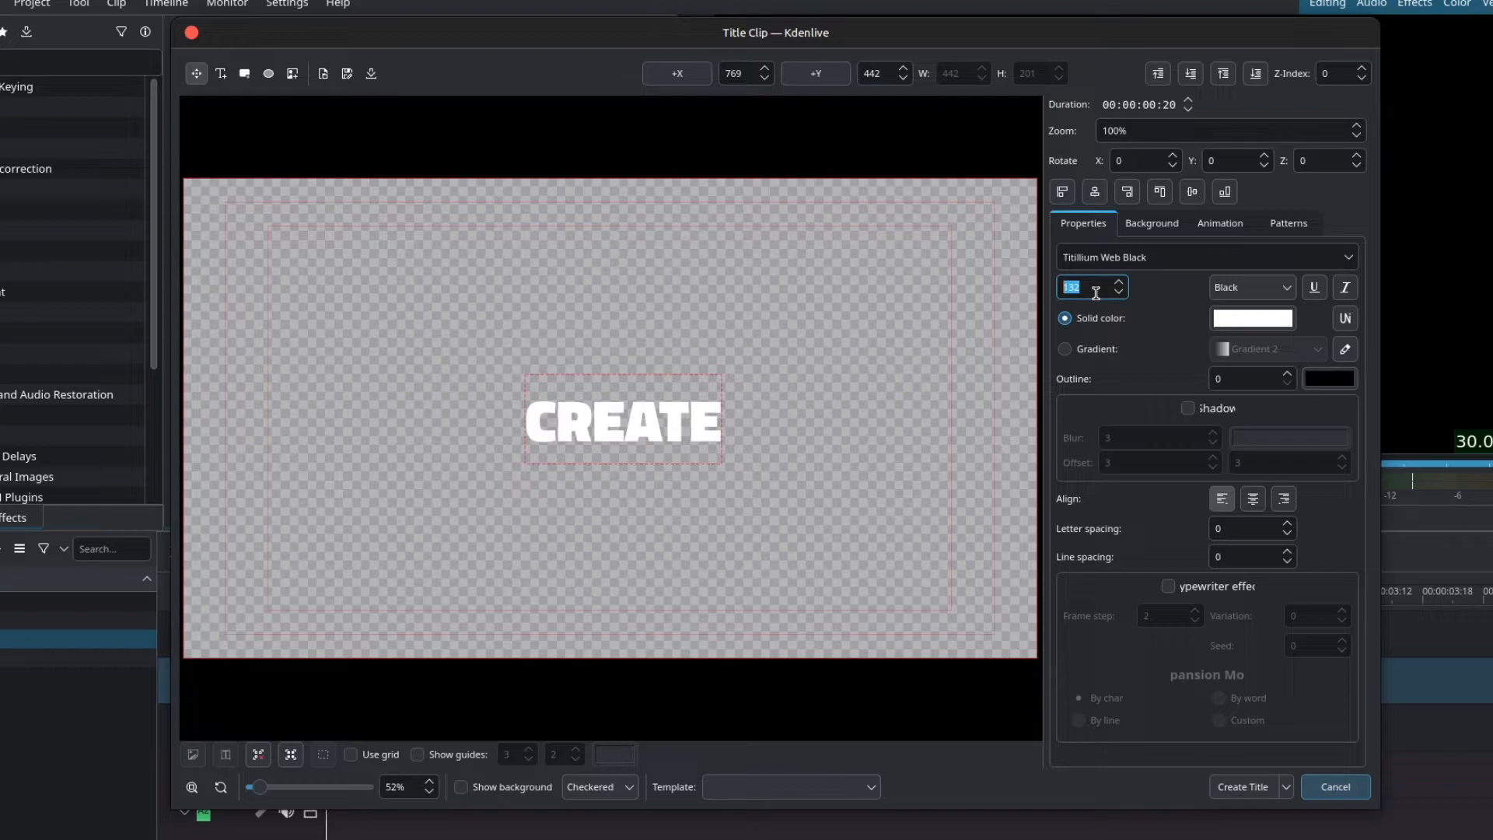
left_click(1064, 348)
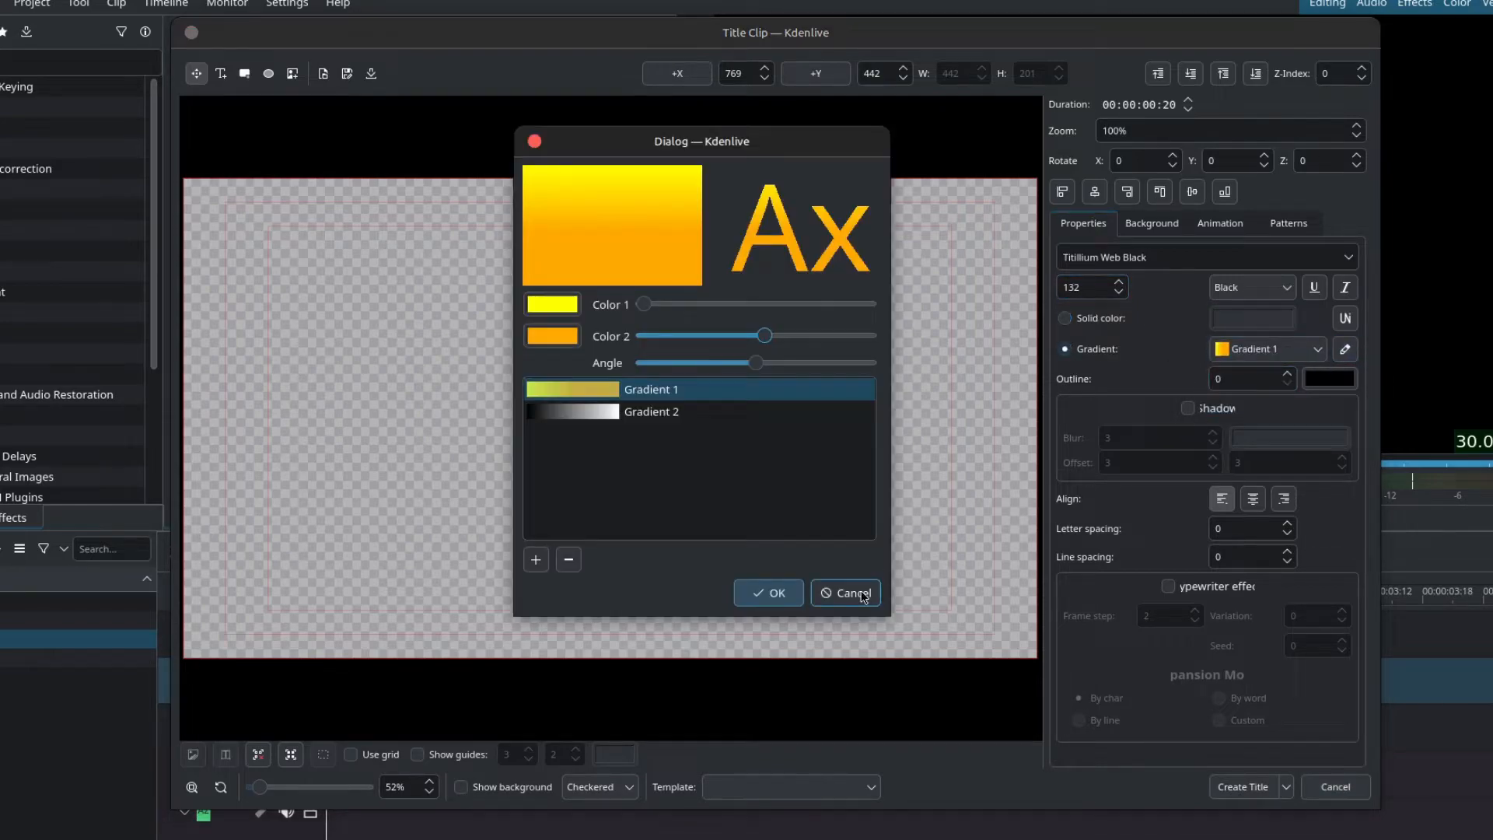
left_click(844, 593)
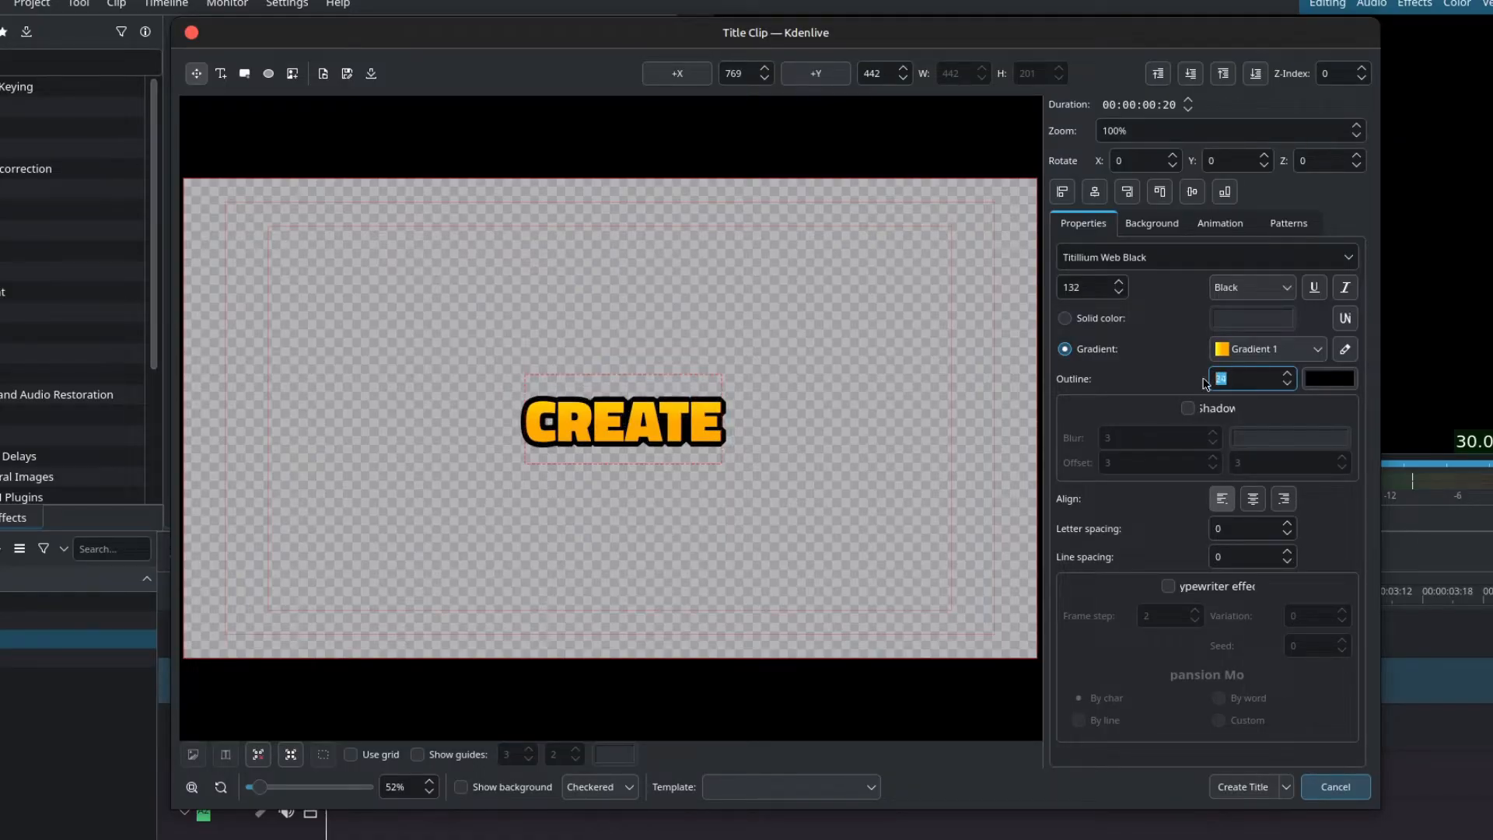
Add a drop shadow, centre the text horizontally and vertically, and create the title.
left_click(1187, 407)
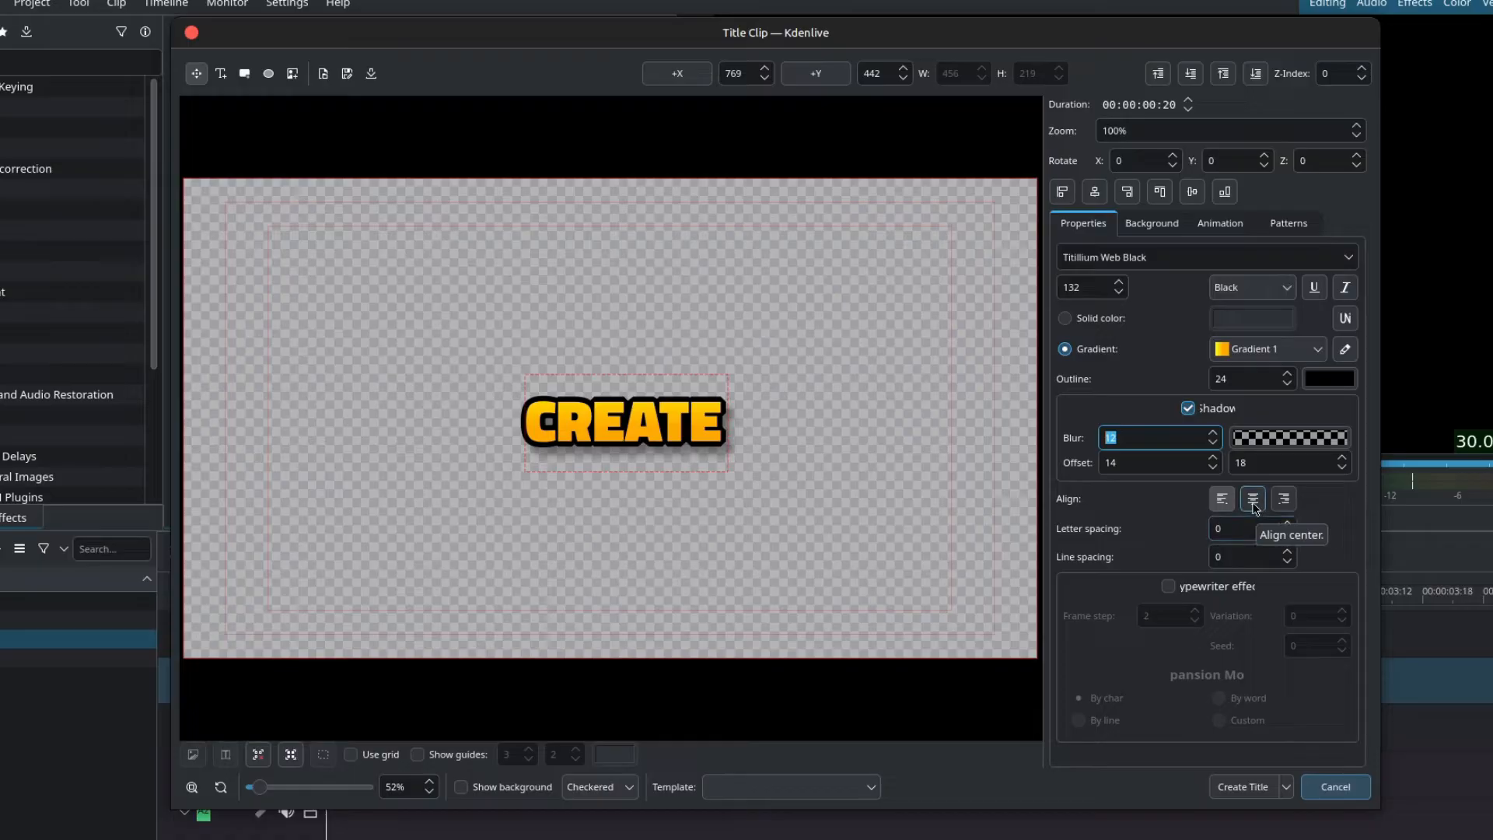
left_click(1252, 498)
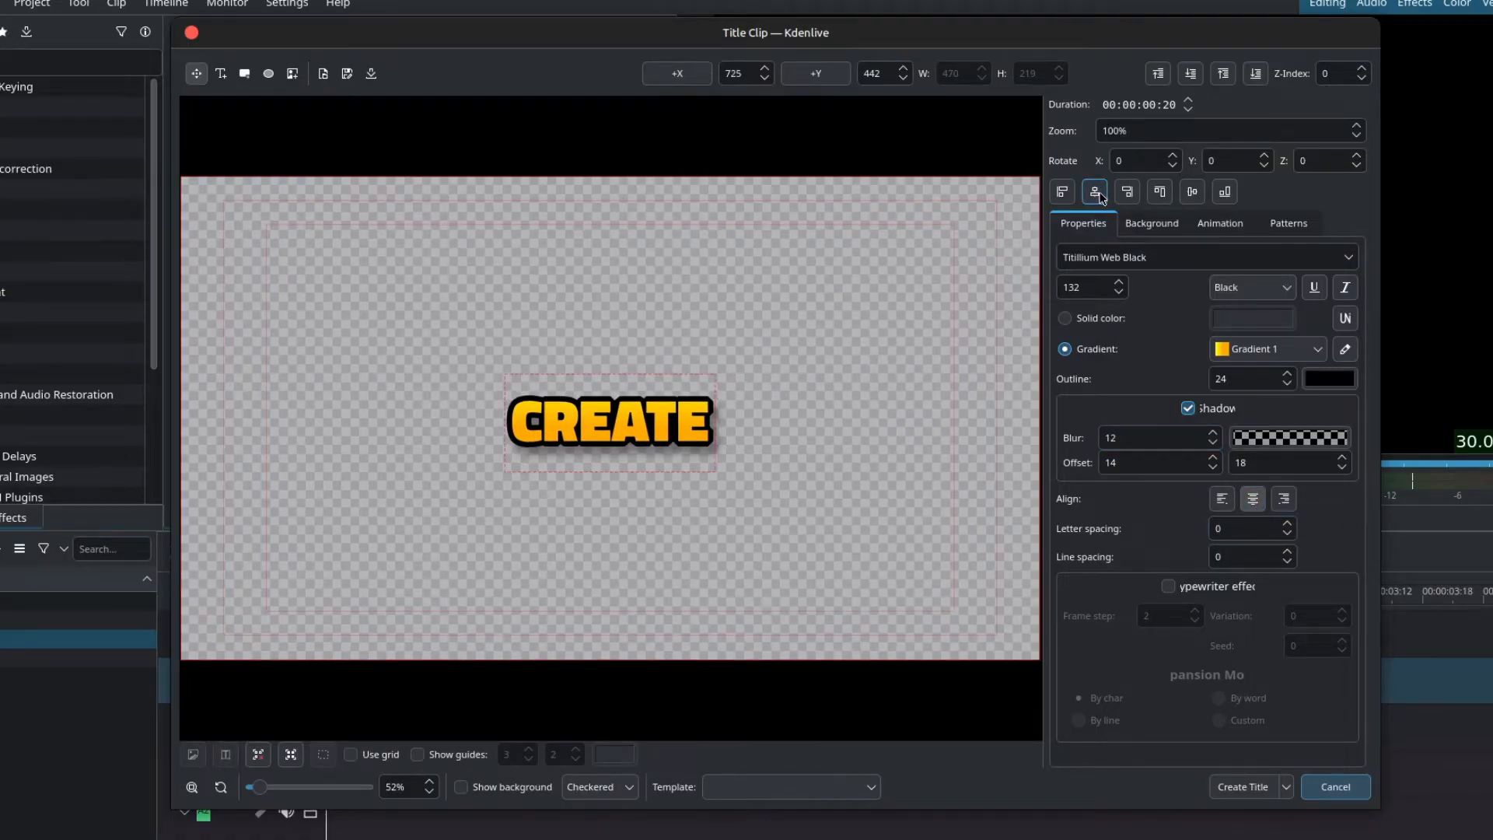
left_click(1061, 191)
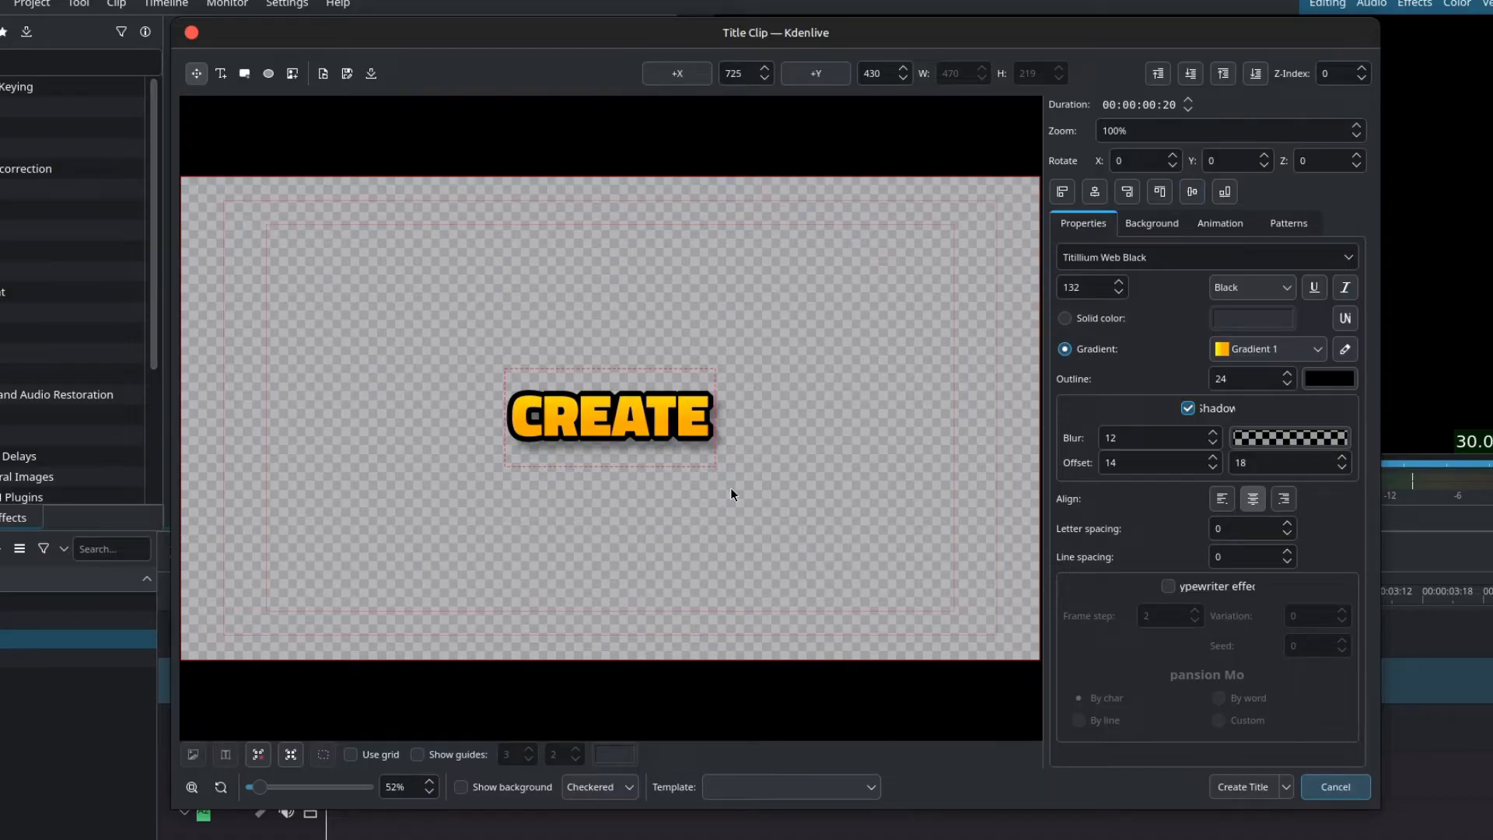
left_click(1242, 786)
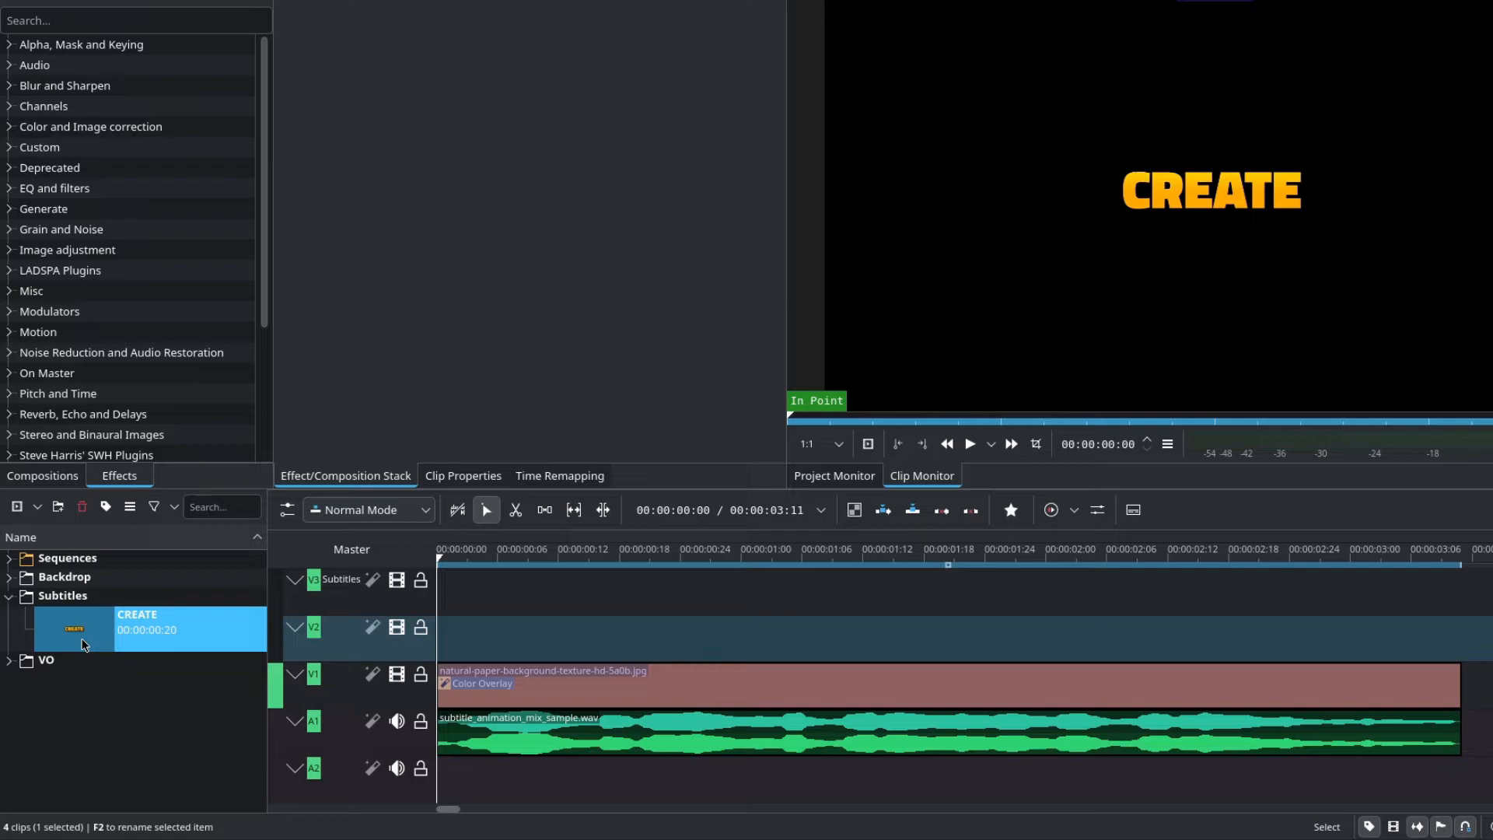
mouse_move(102, 643)
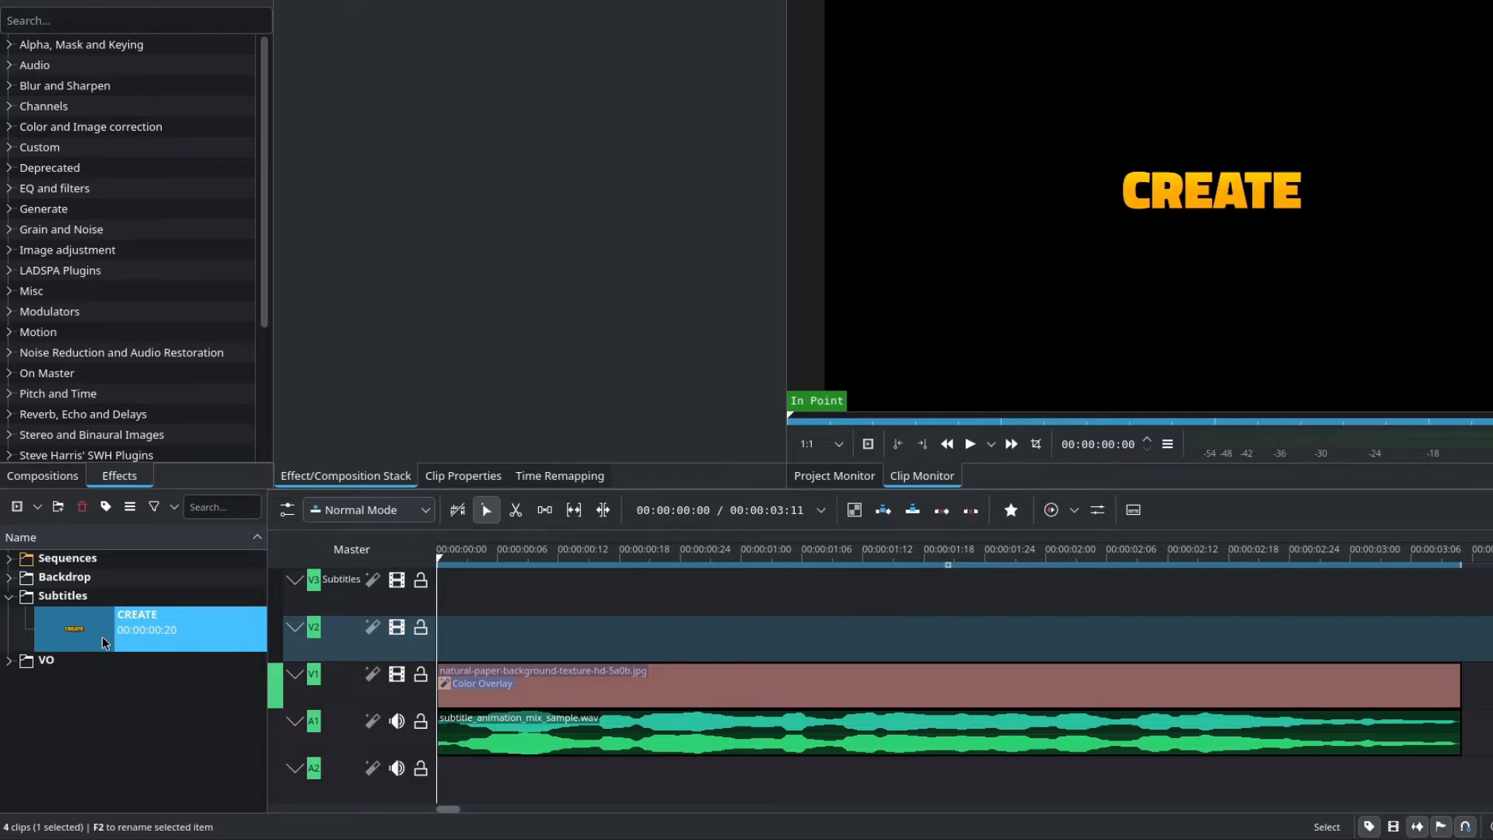
Assign Shift+D as the keyboard shortcut for Duplicate Clip.
right_click(102, 628)
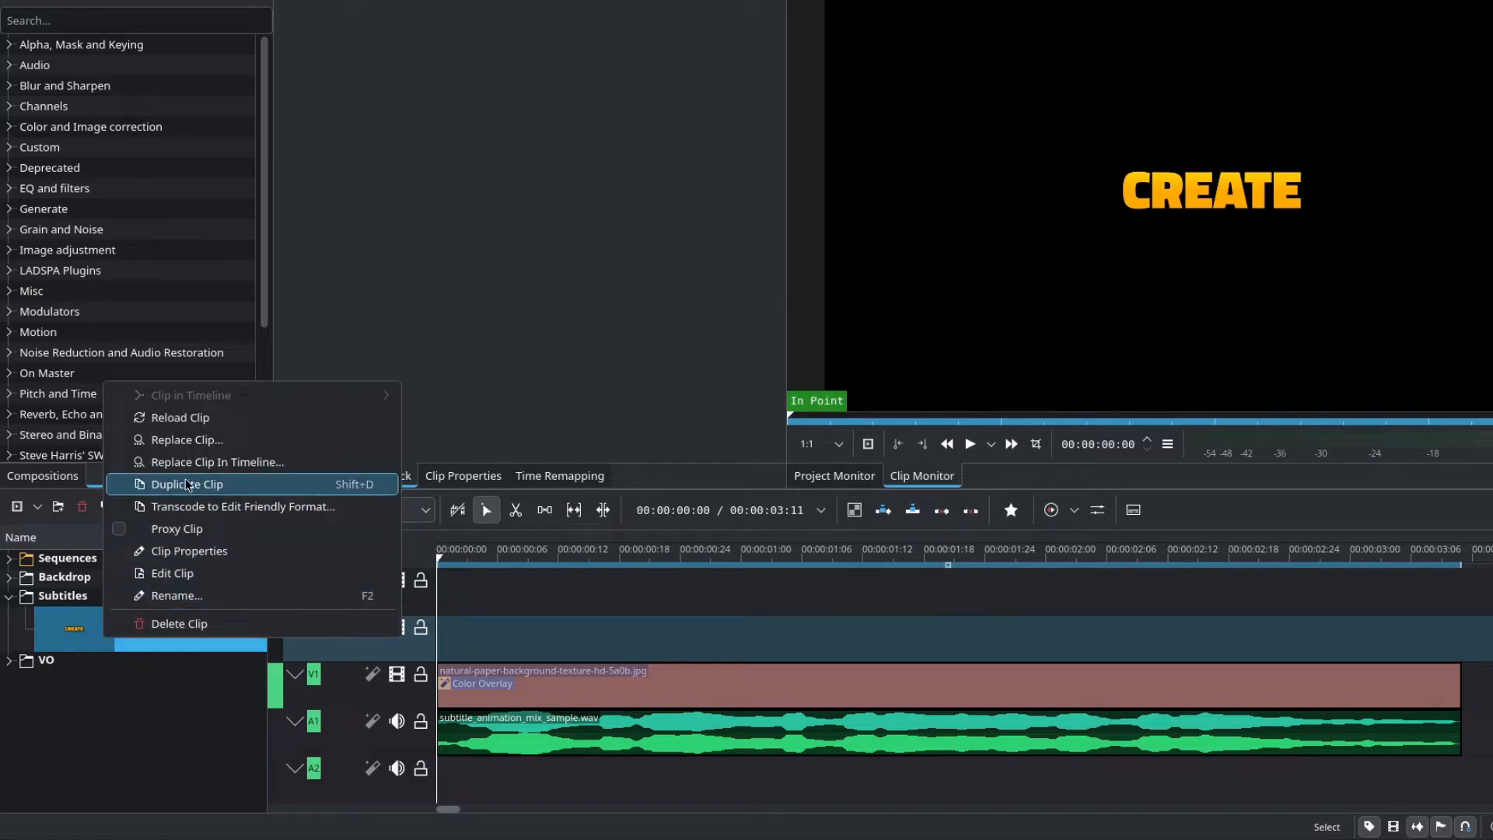
mouse_move(187, 492)
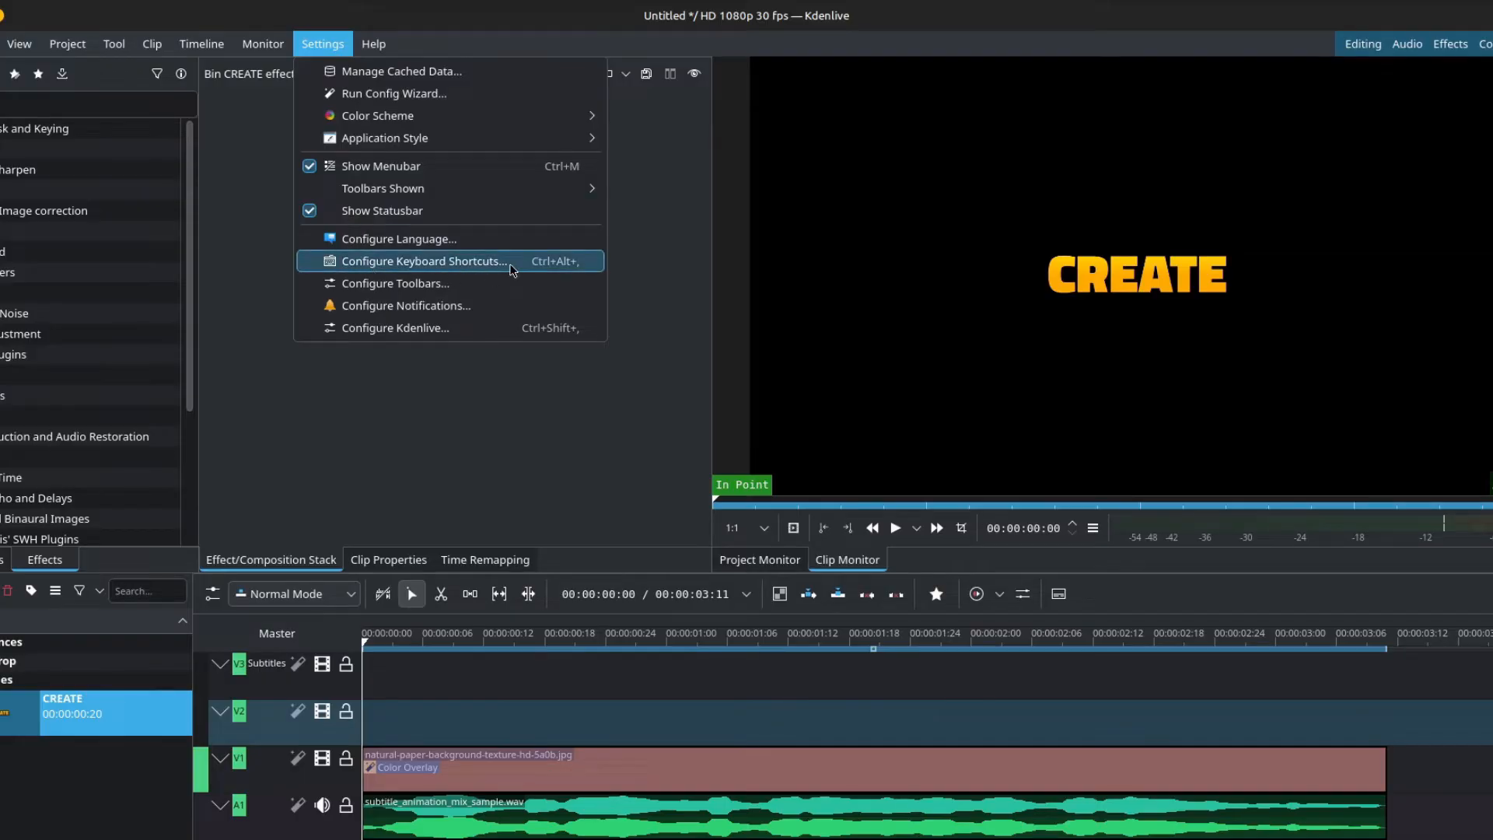
left_click(424, 261)
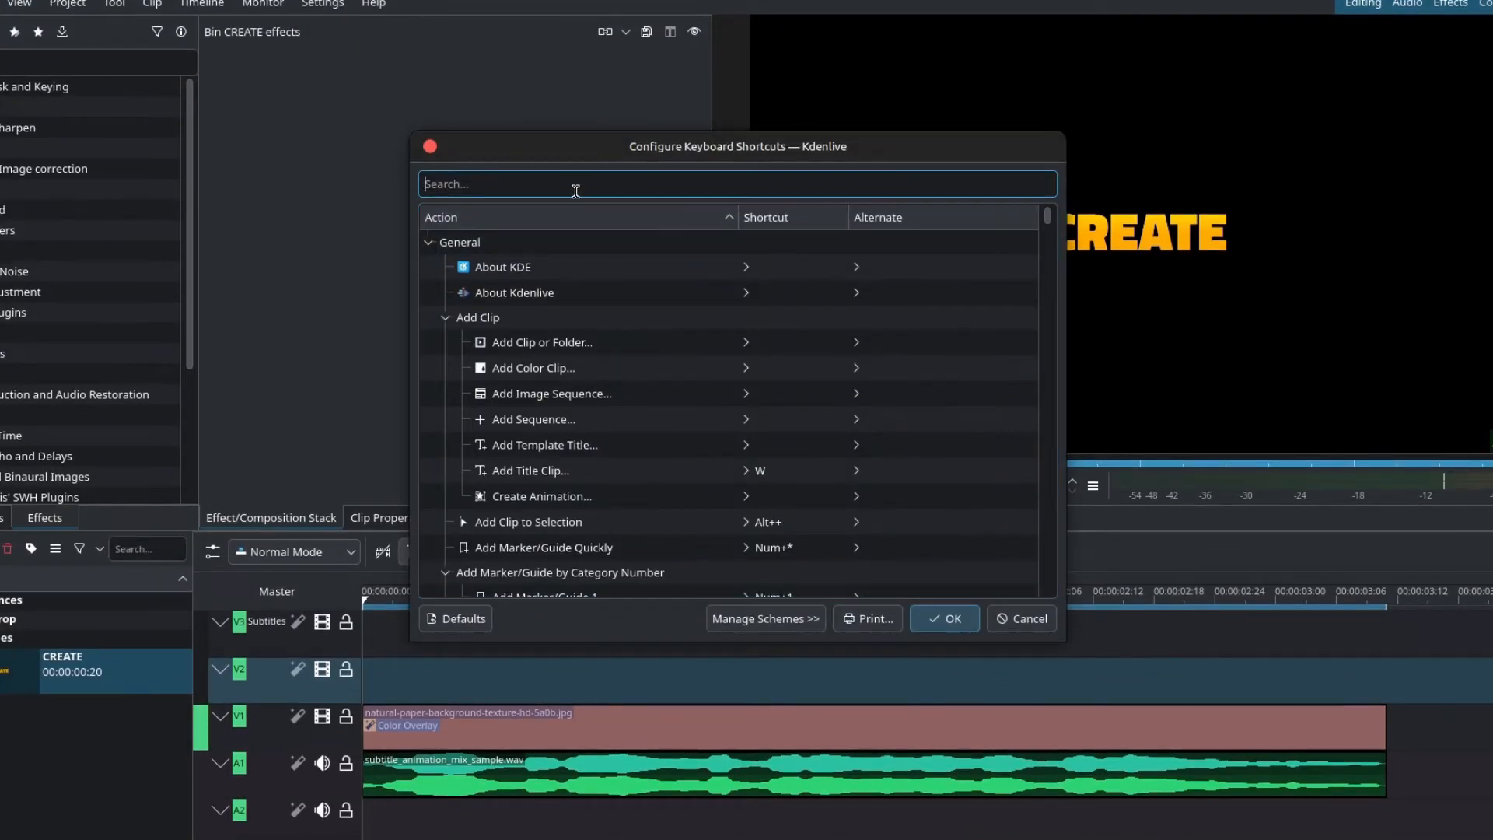
type("dupli")
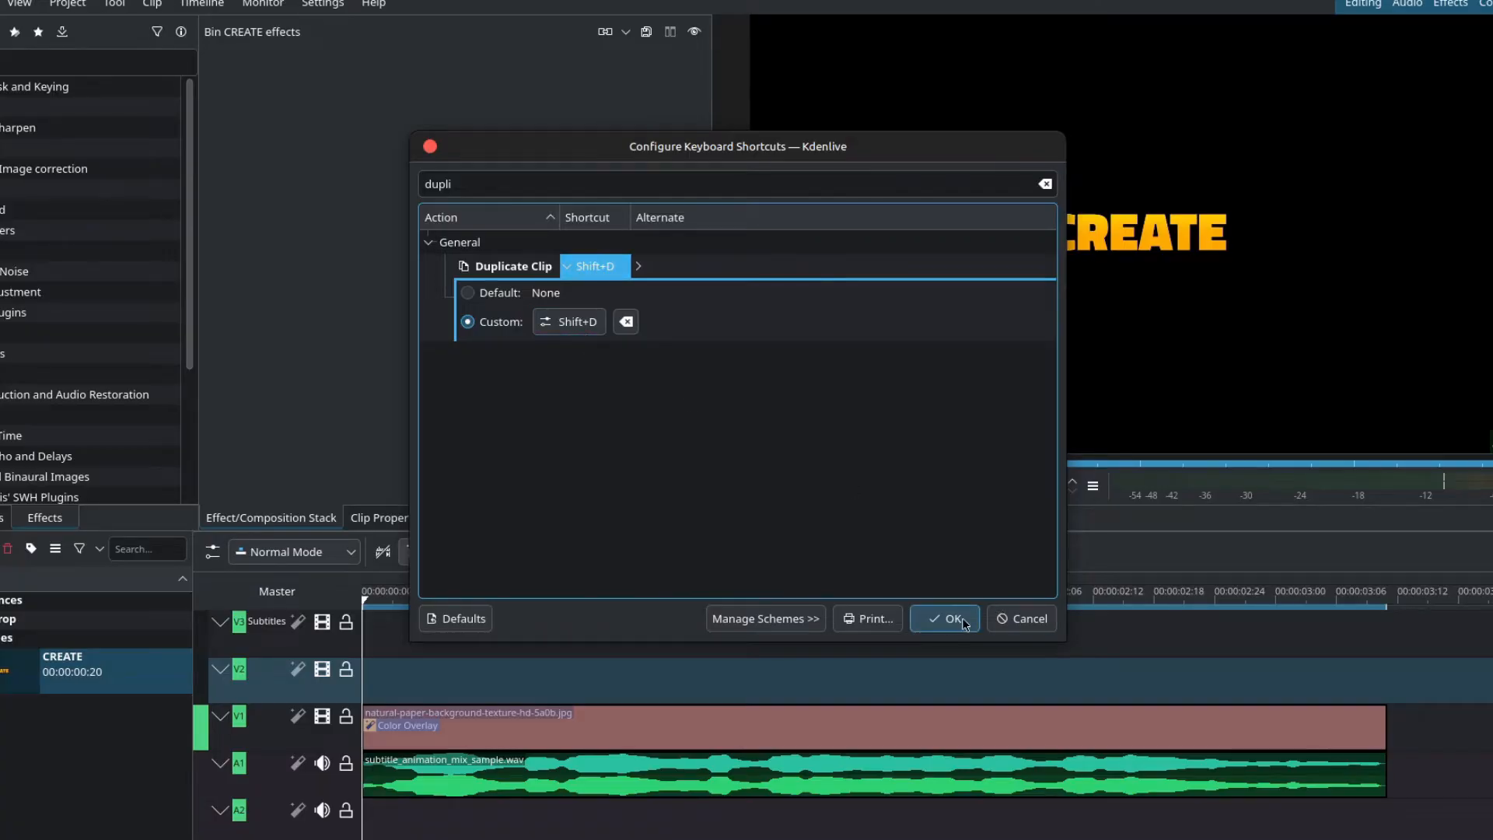
left_click(943, 618)
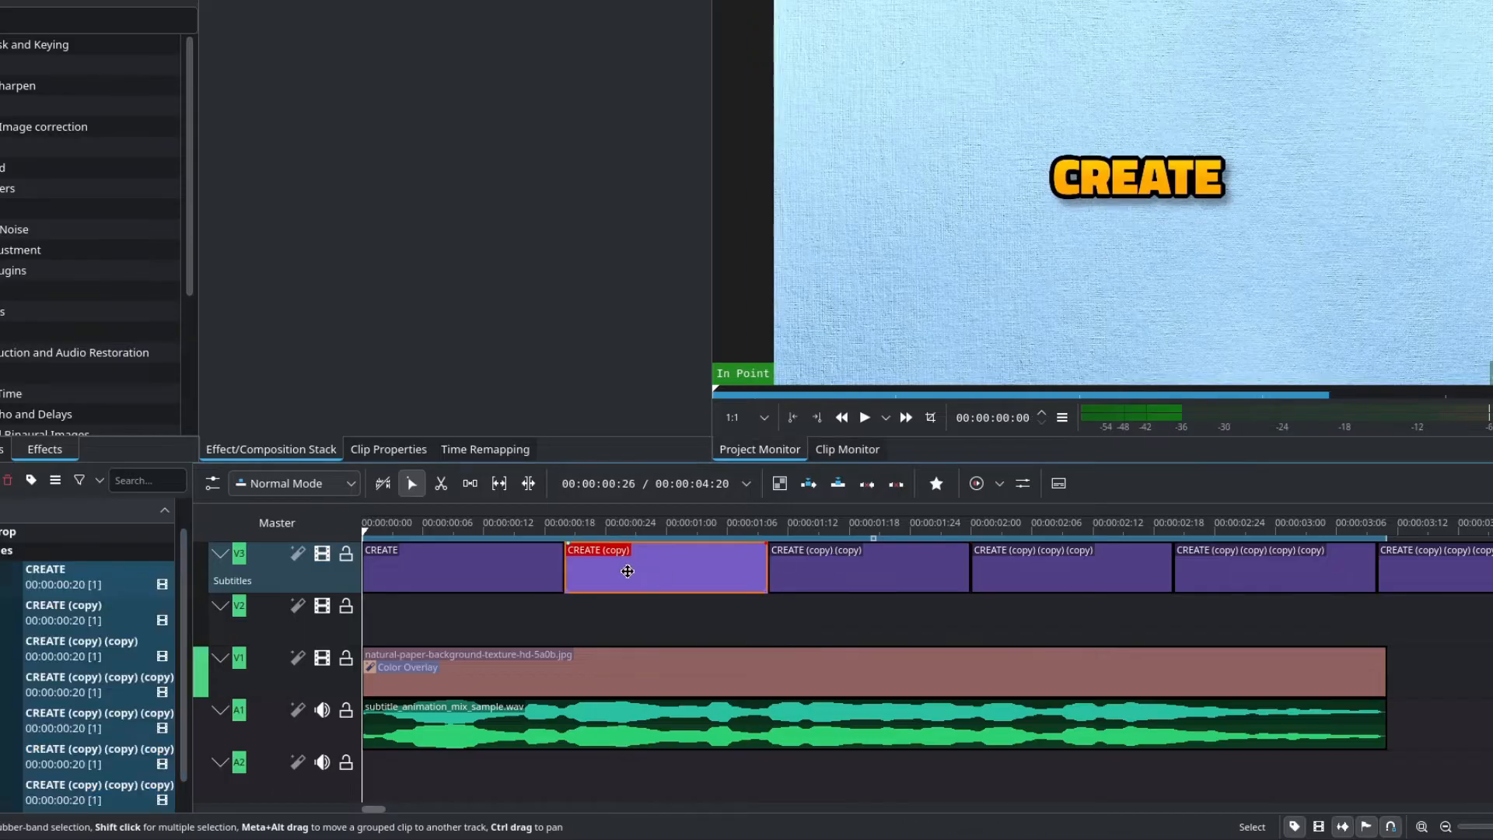
Change a copied title's text to SMOOTH and switch how the bin lists clips.
double_click(665, 566)
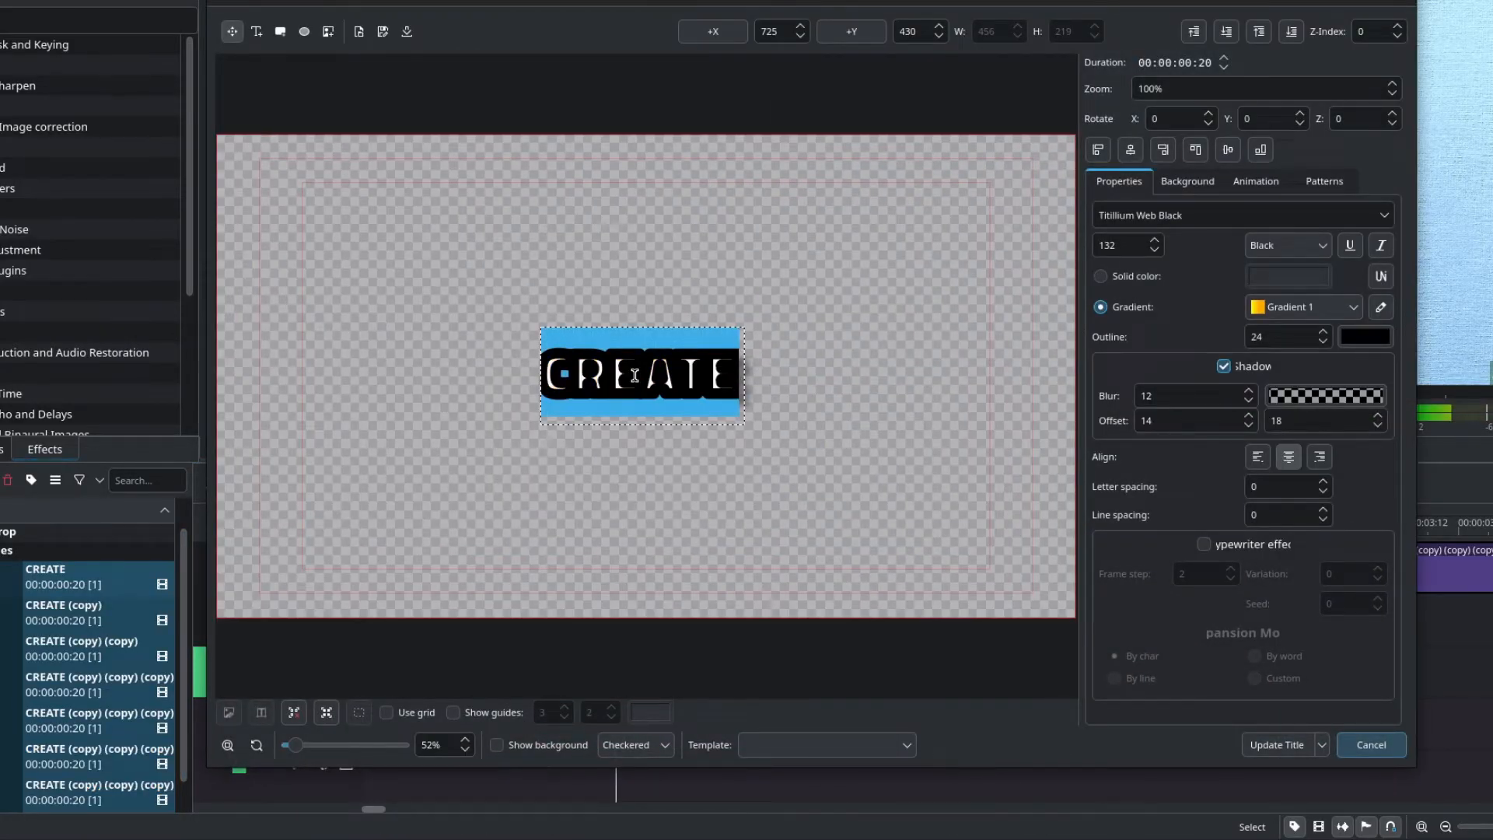
type("SMOOTH")
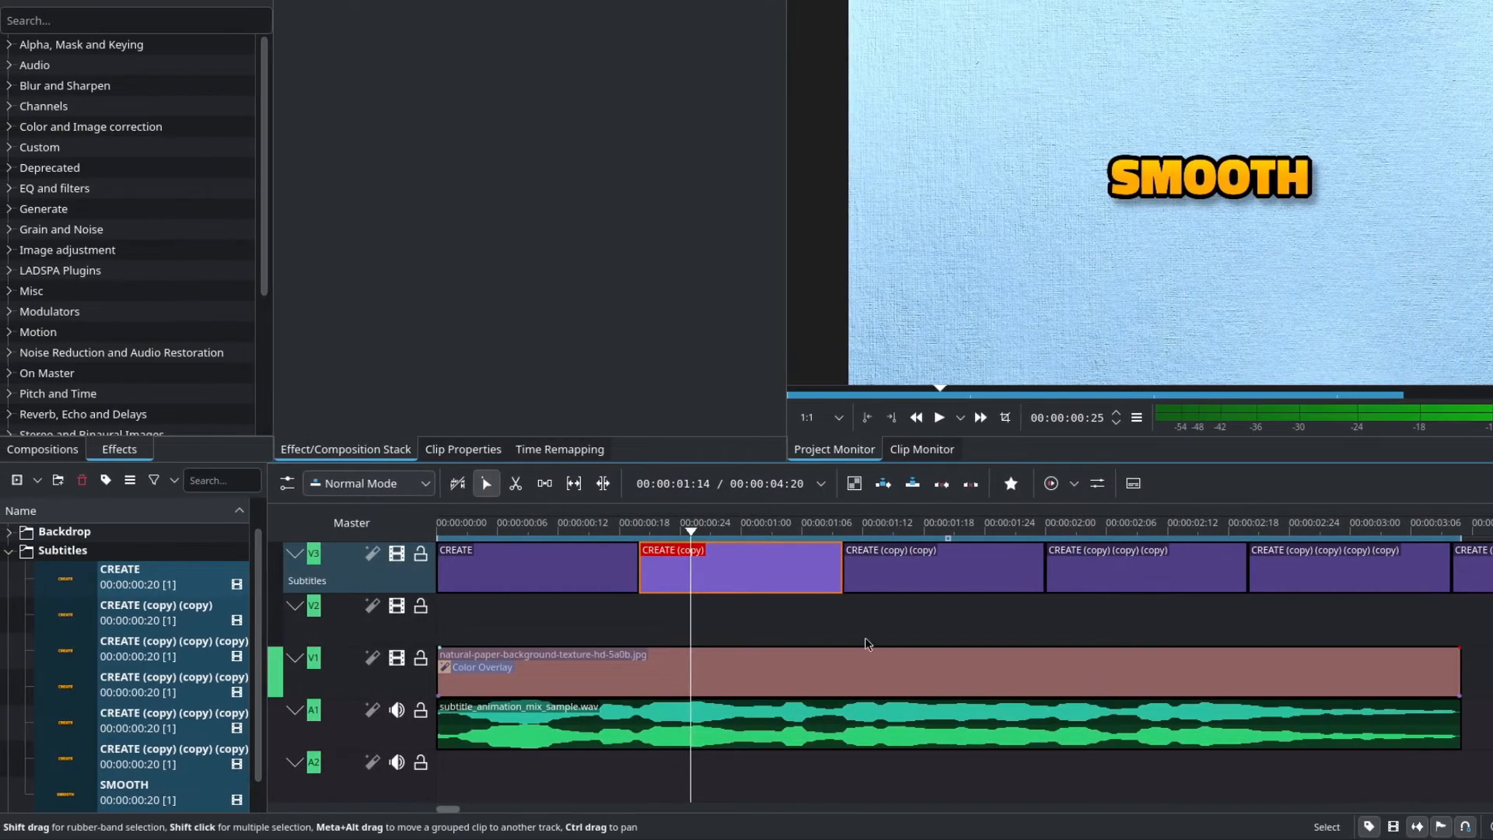
left_click(124, 790)
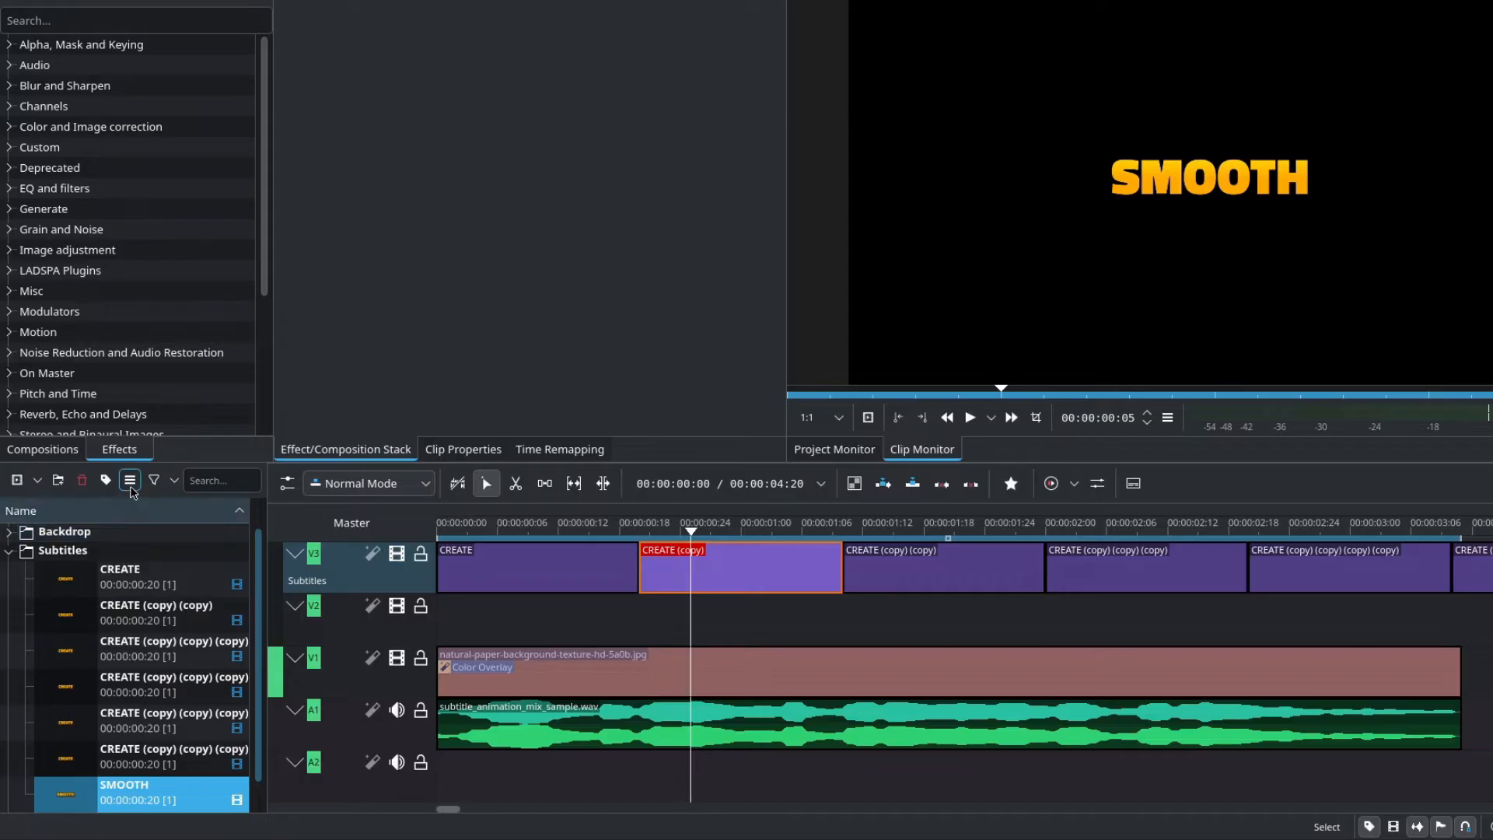
left_click(130, 482)
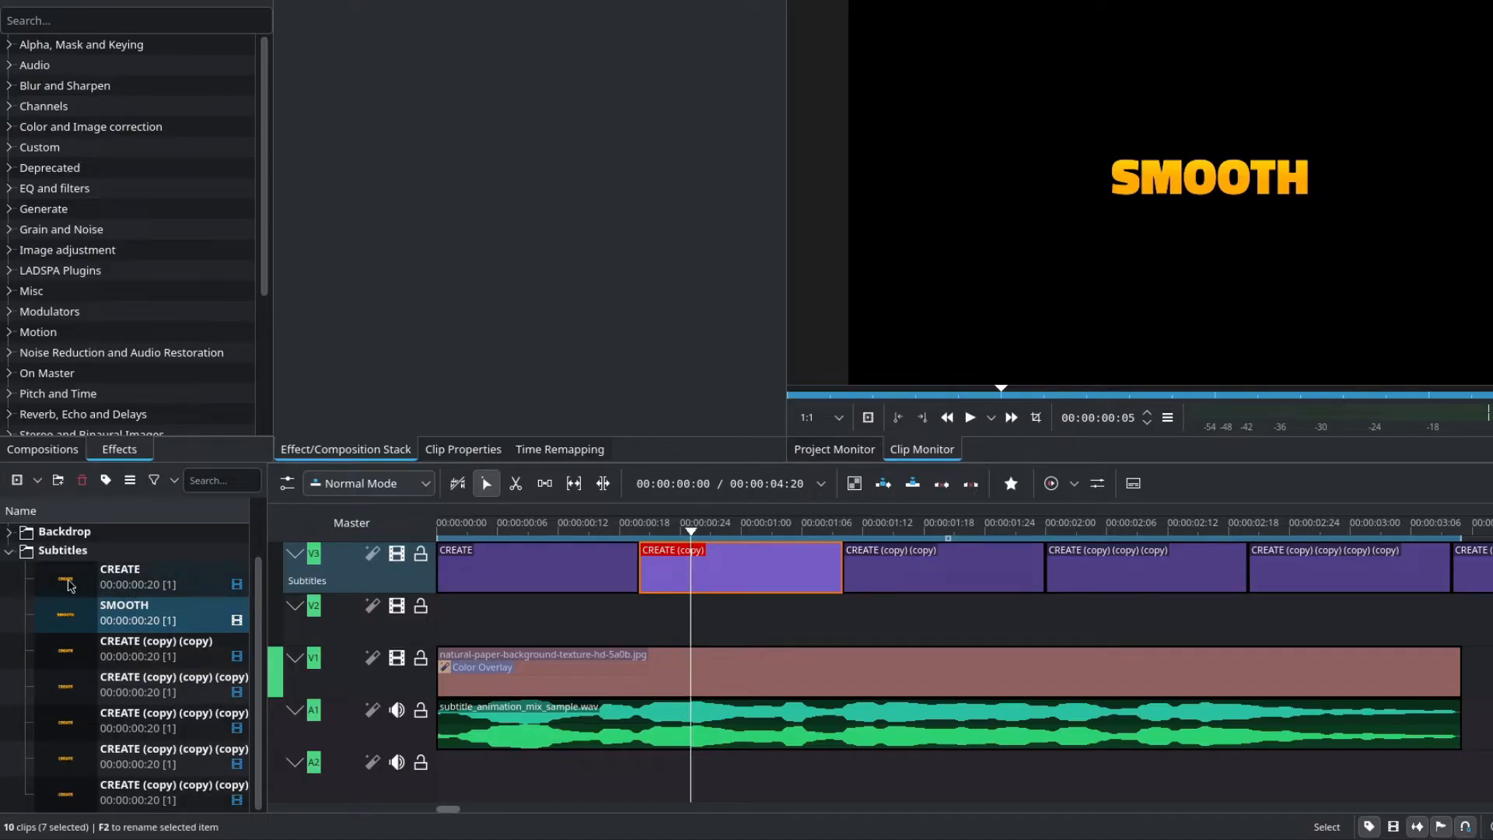
left_click(143, 648)
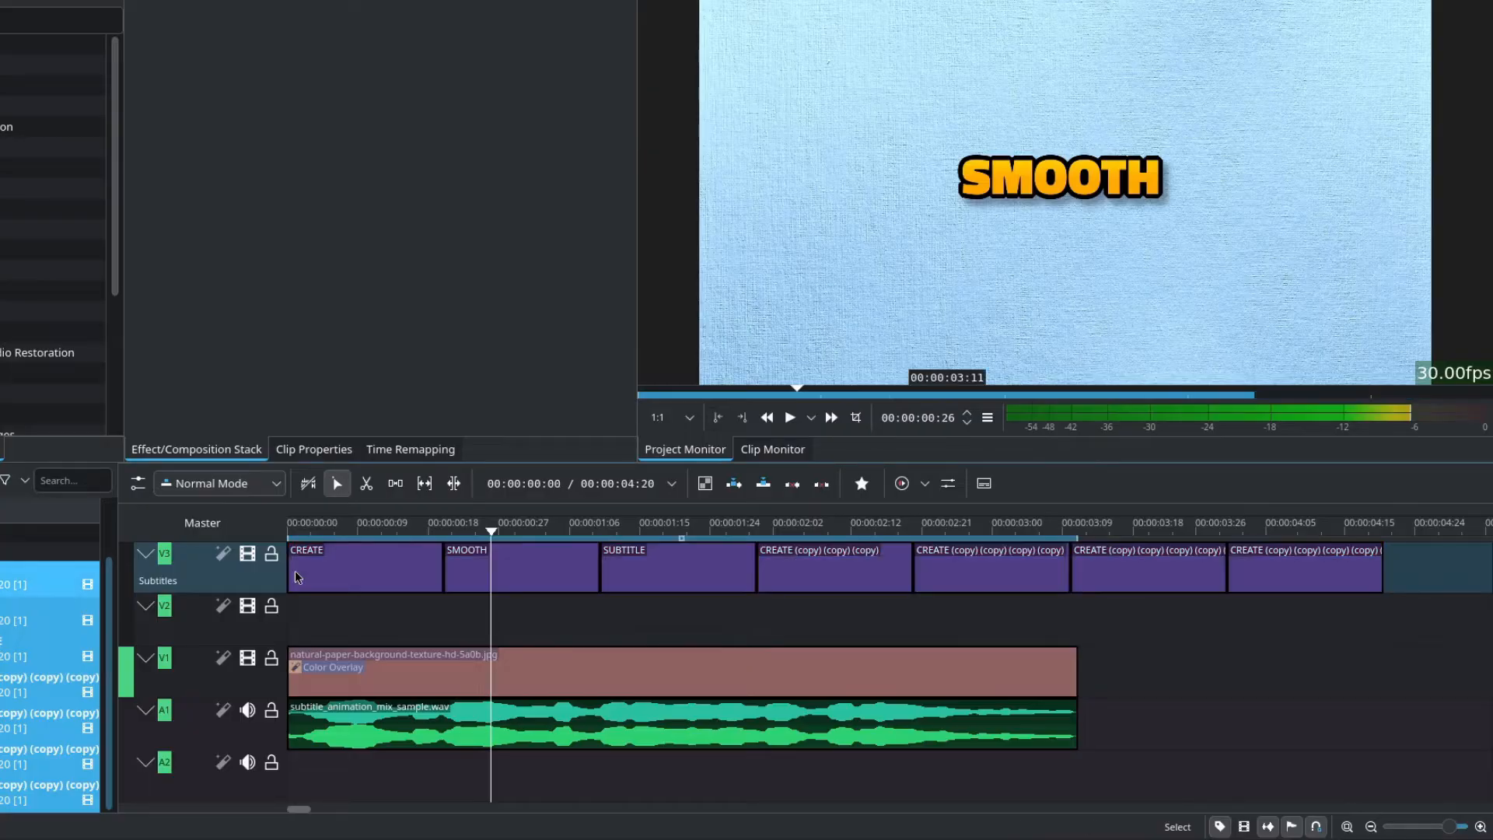
Trim the V3 title clips and V1 background to six clips totalling 00:00:03:11.
left_click(310, 522)
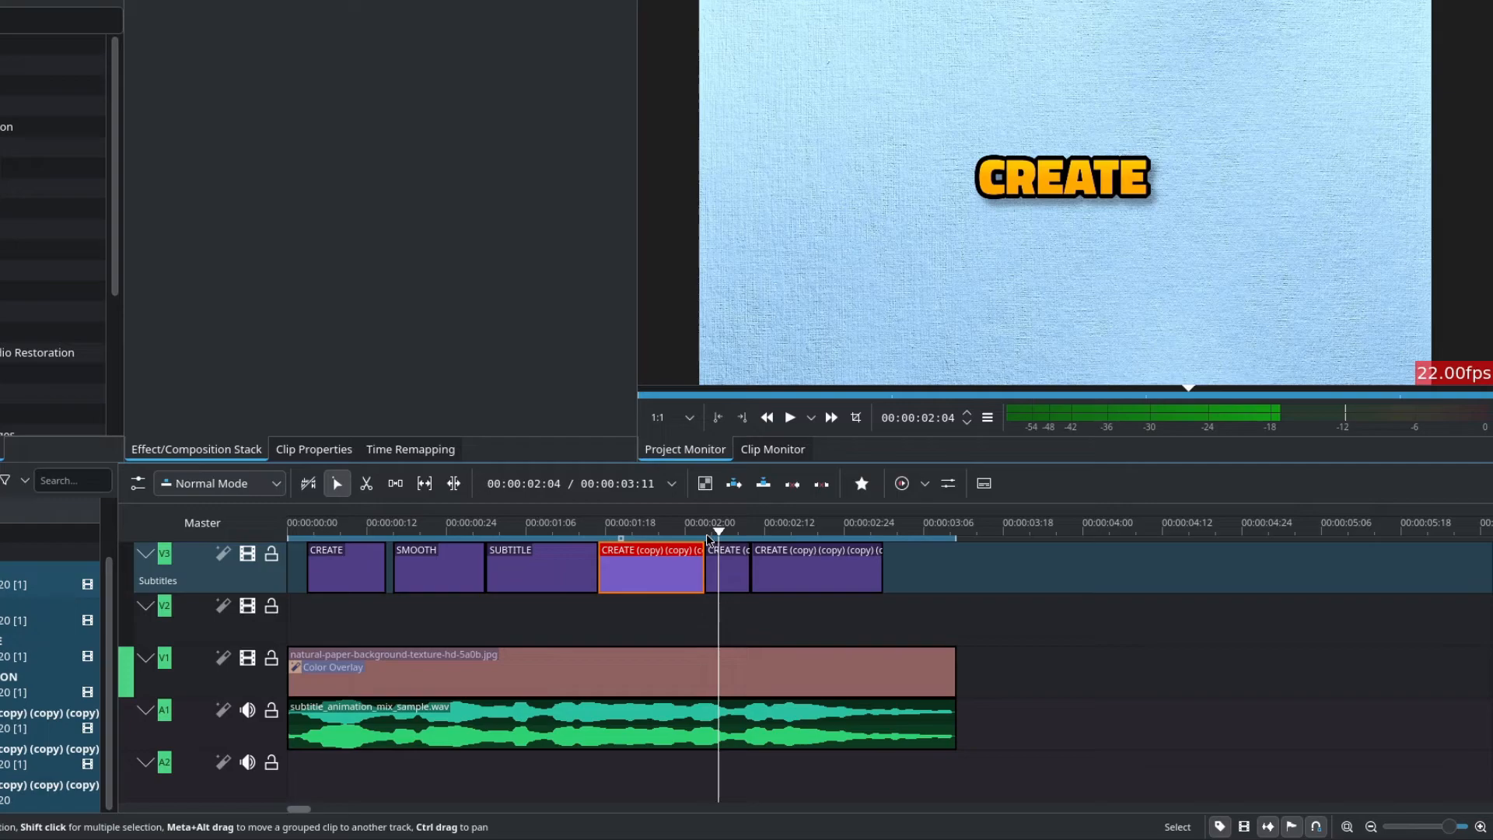
double_click(650, 567)
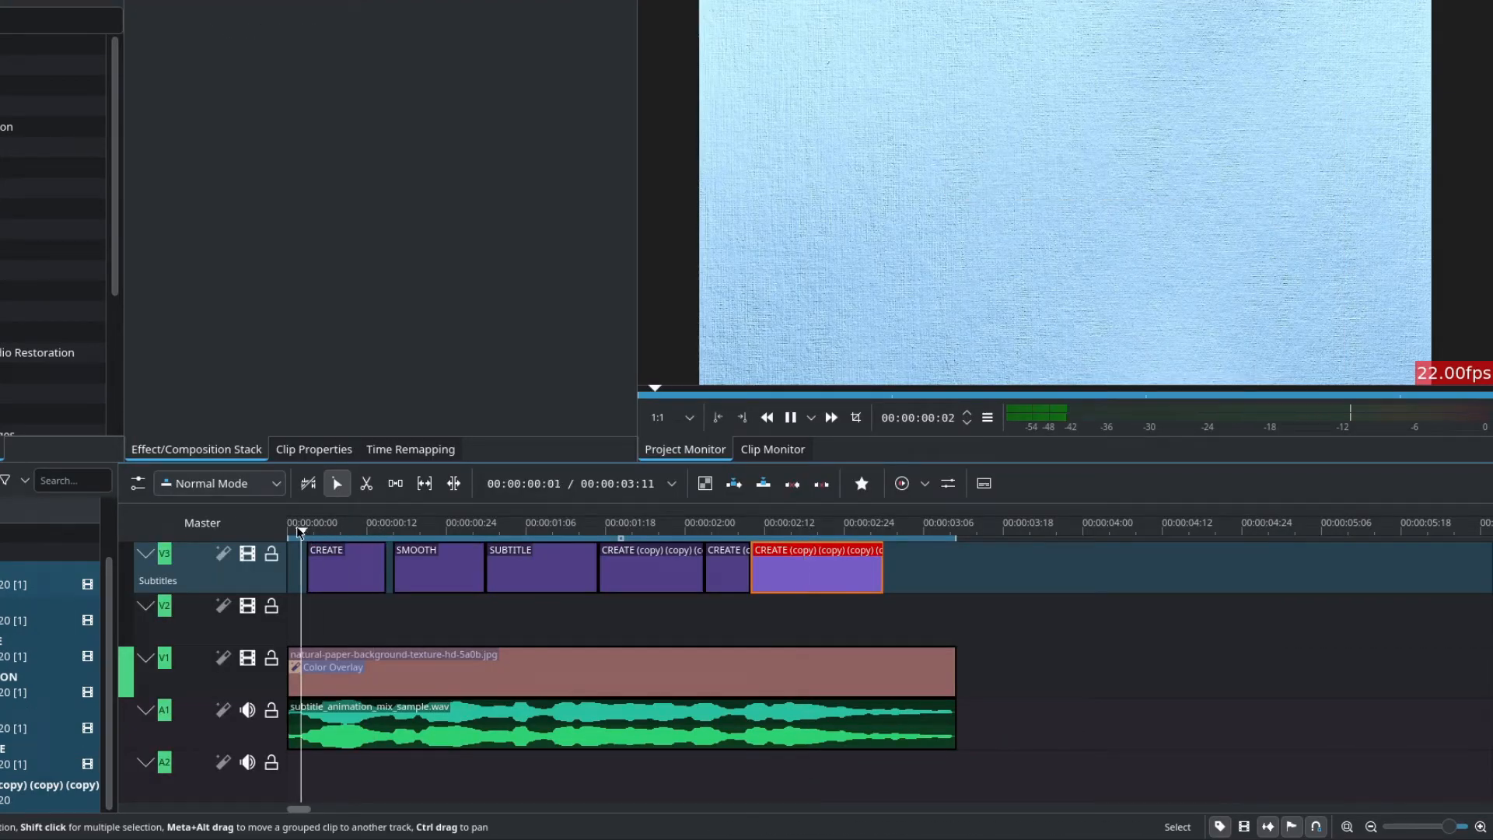
left_click(789, 416)
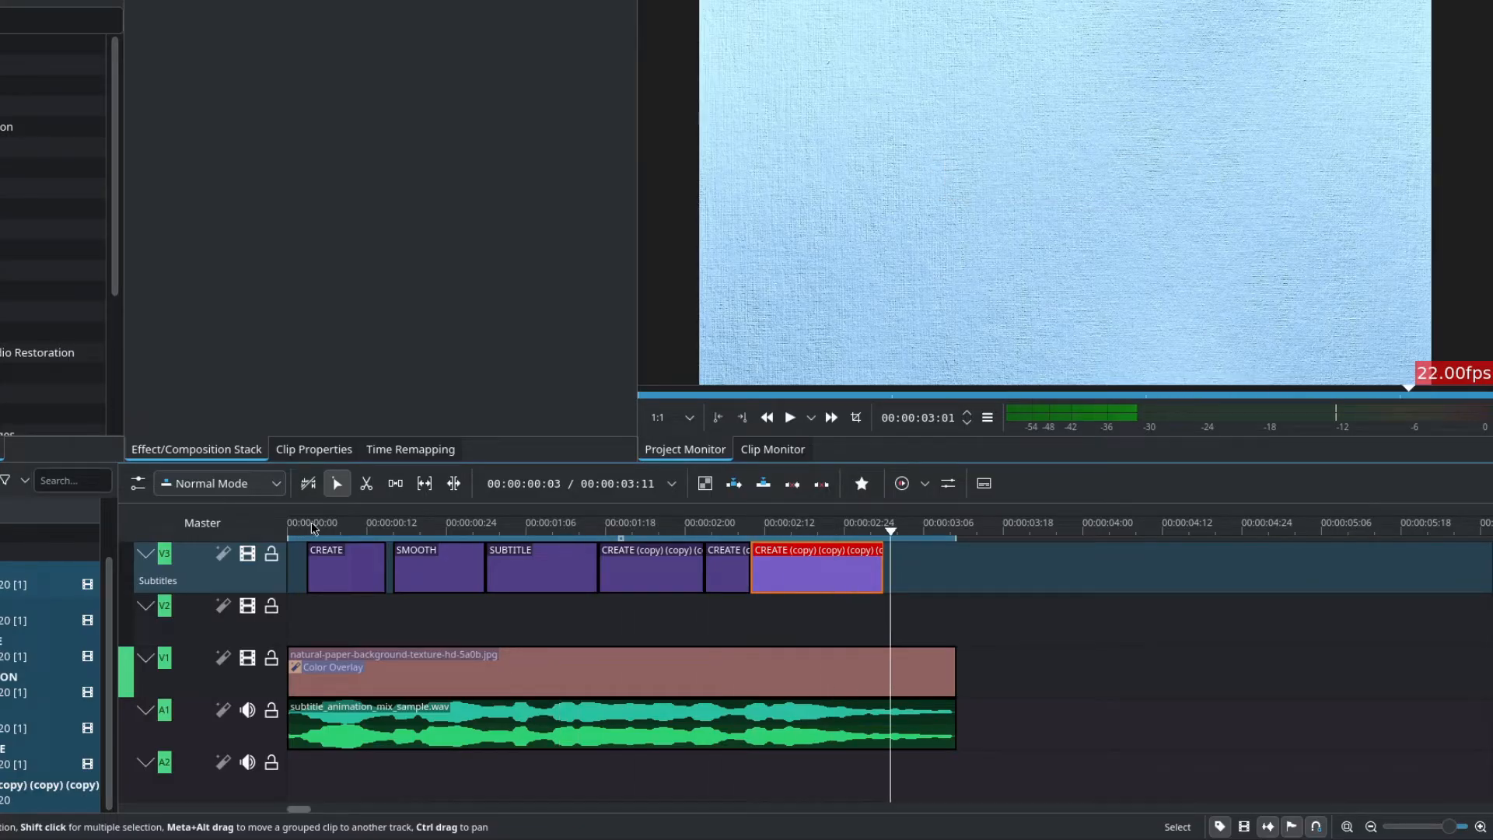
Apply Transform to CREATE and keyframe its size at 120%, 100%, then 110%.
left_click(344, 567)
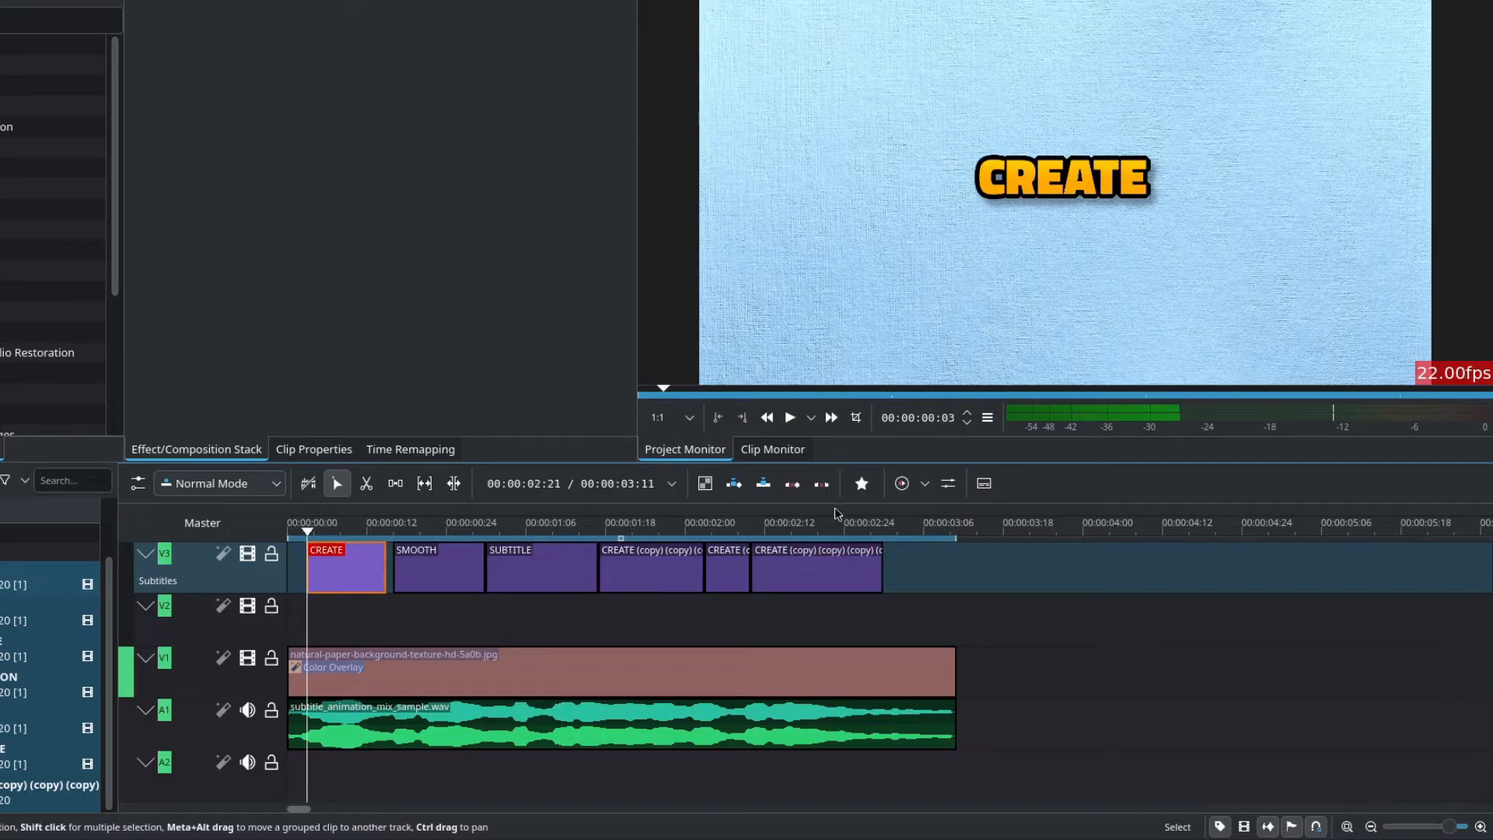
left_click(860, 483)
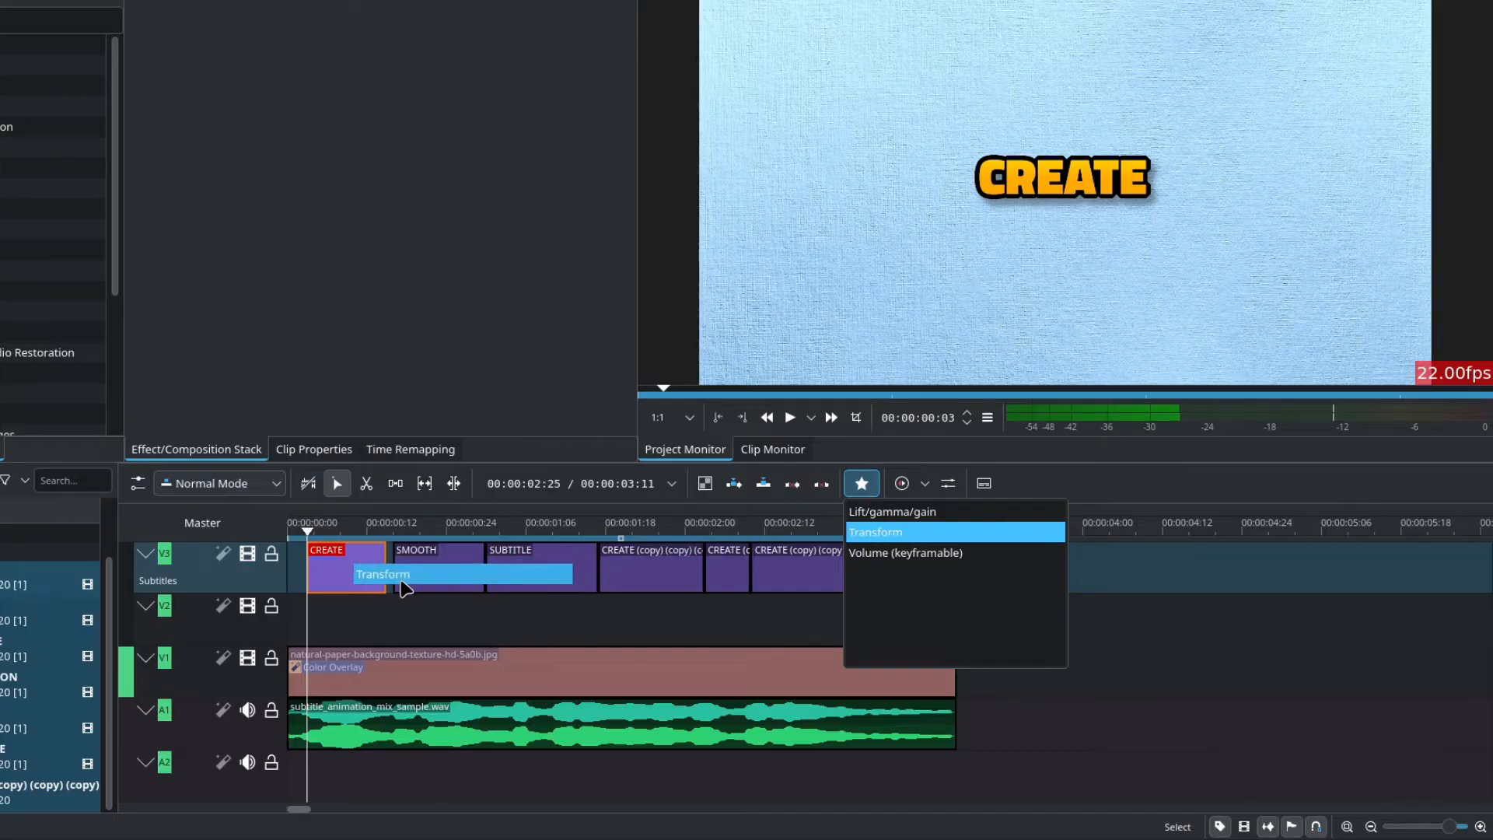
left_click(874, 531)
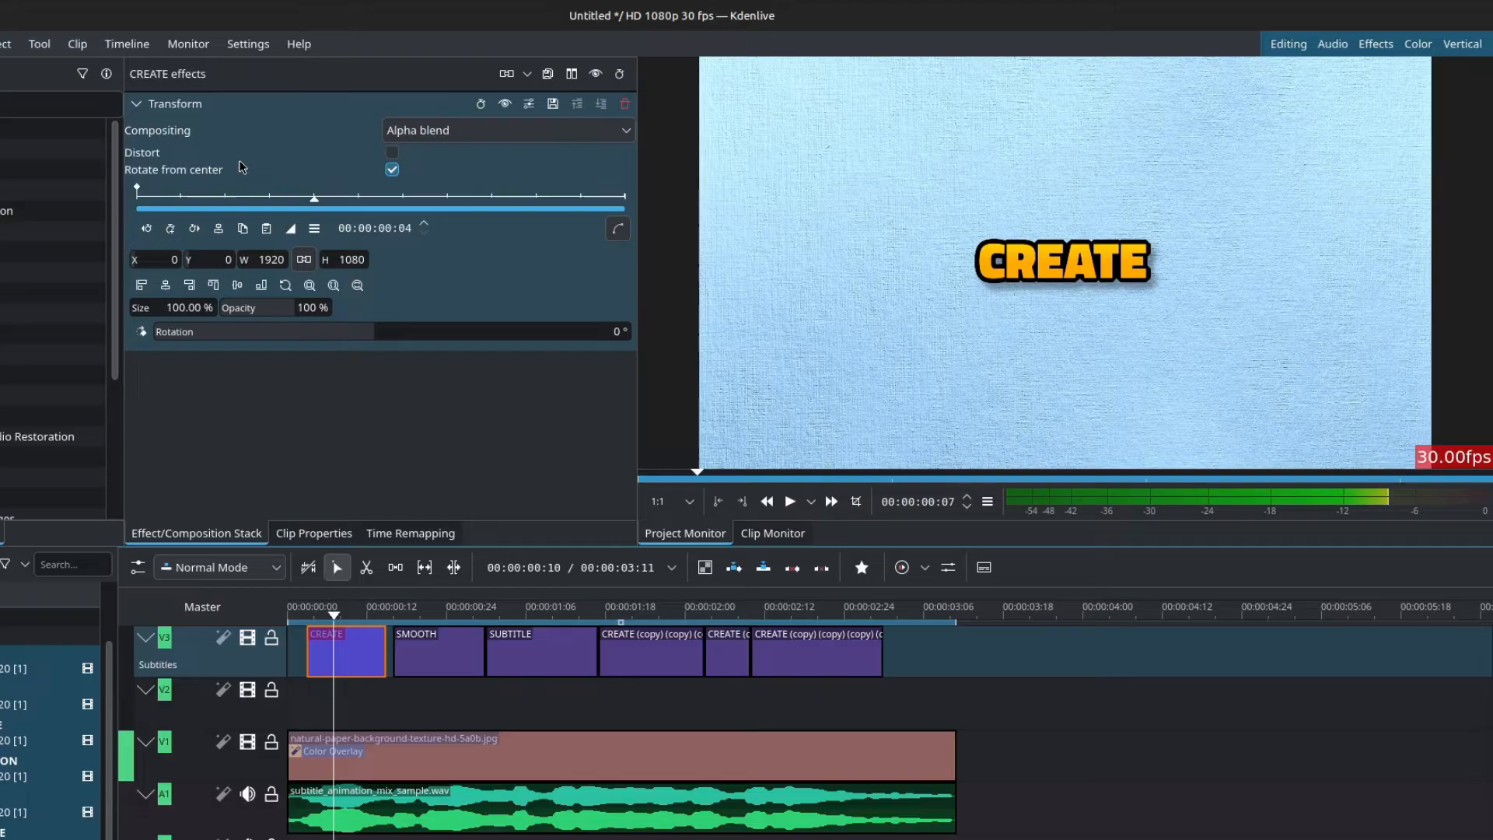
left_click(169, 228)
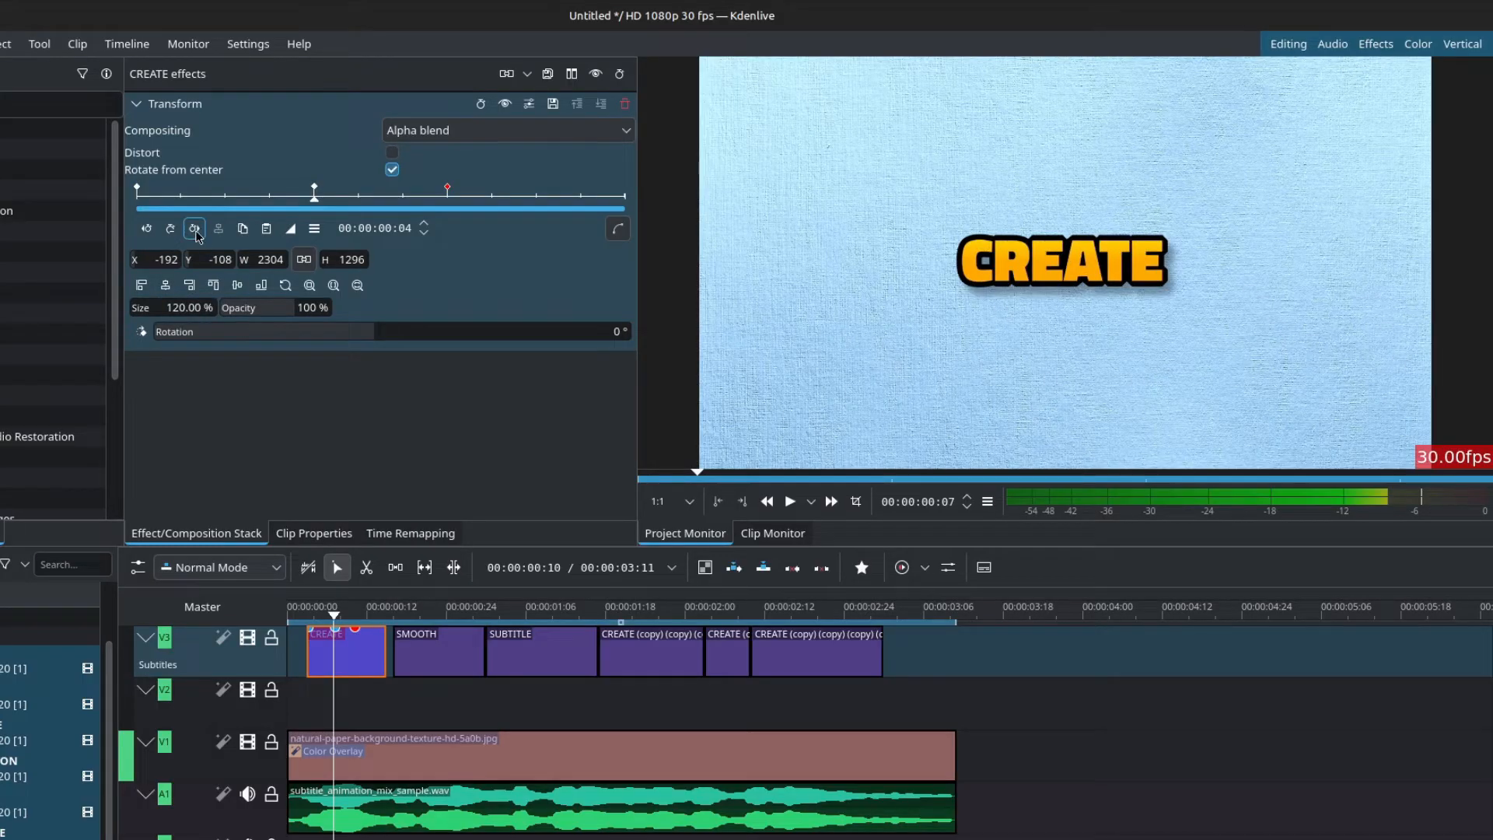
left_click(193, 228)
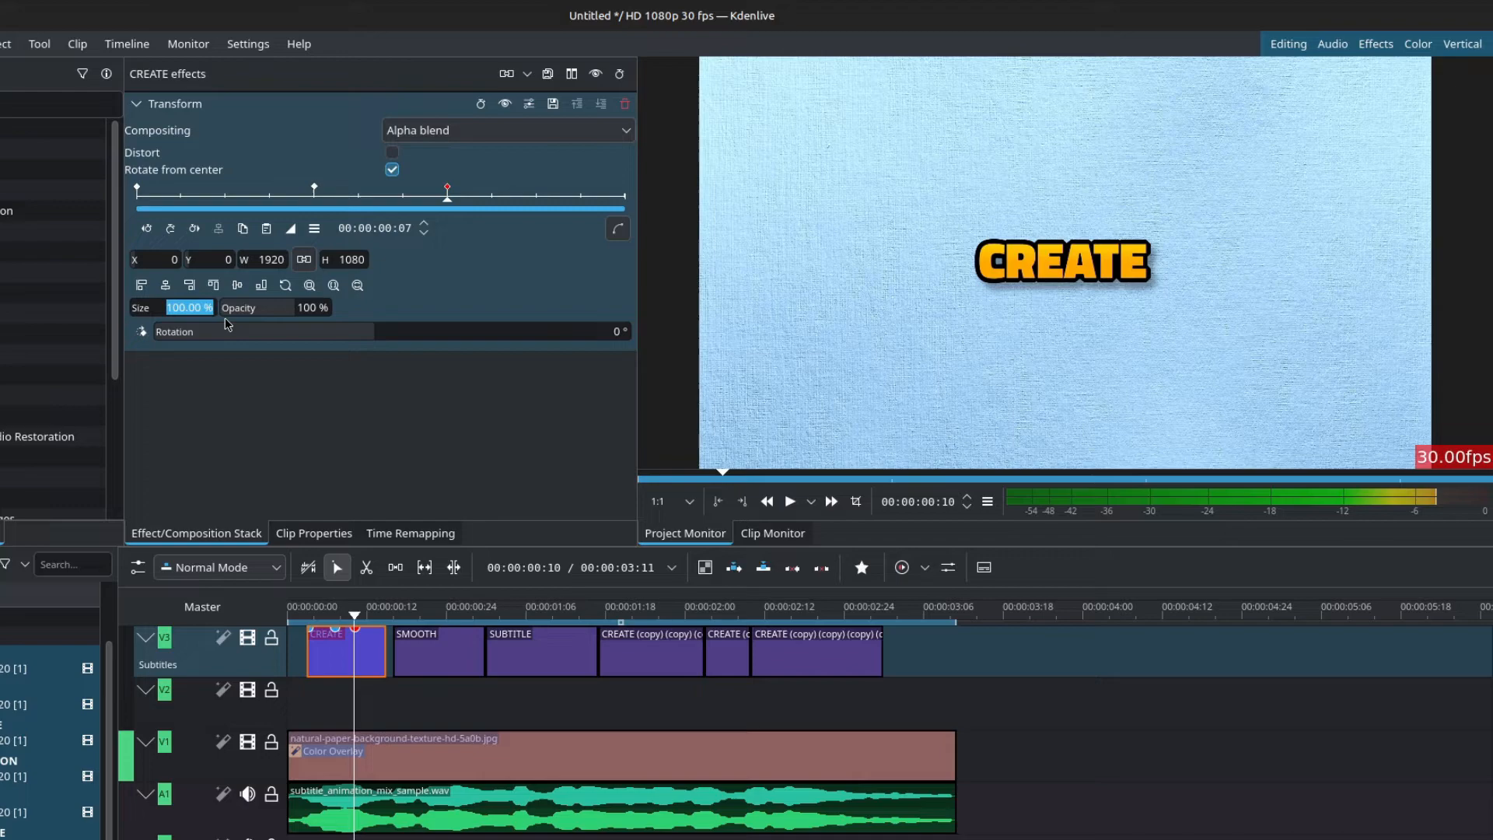
type("110.00 %")
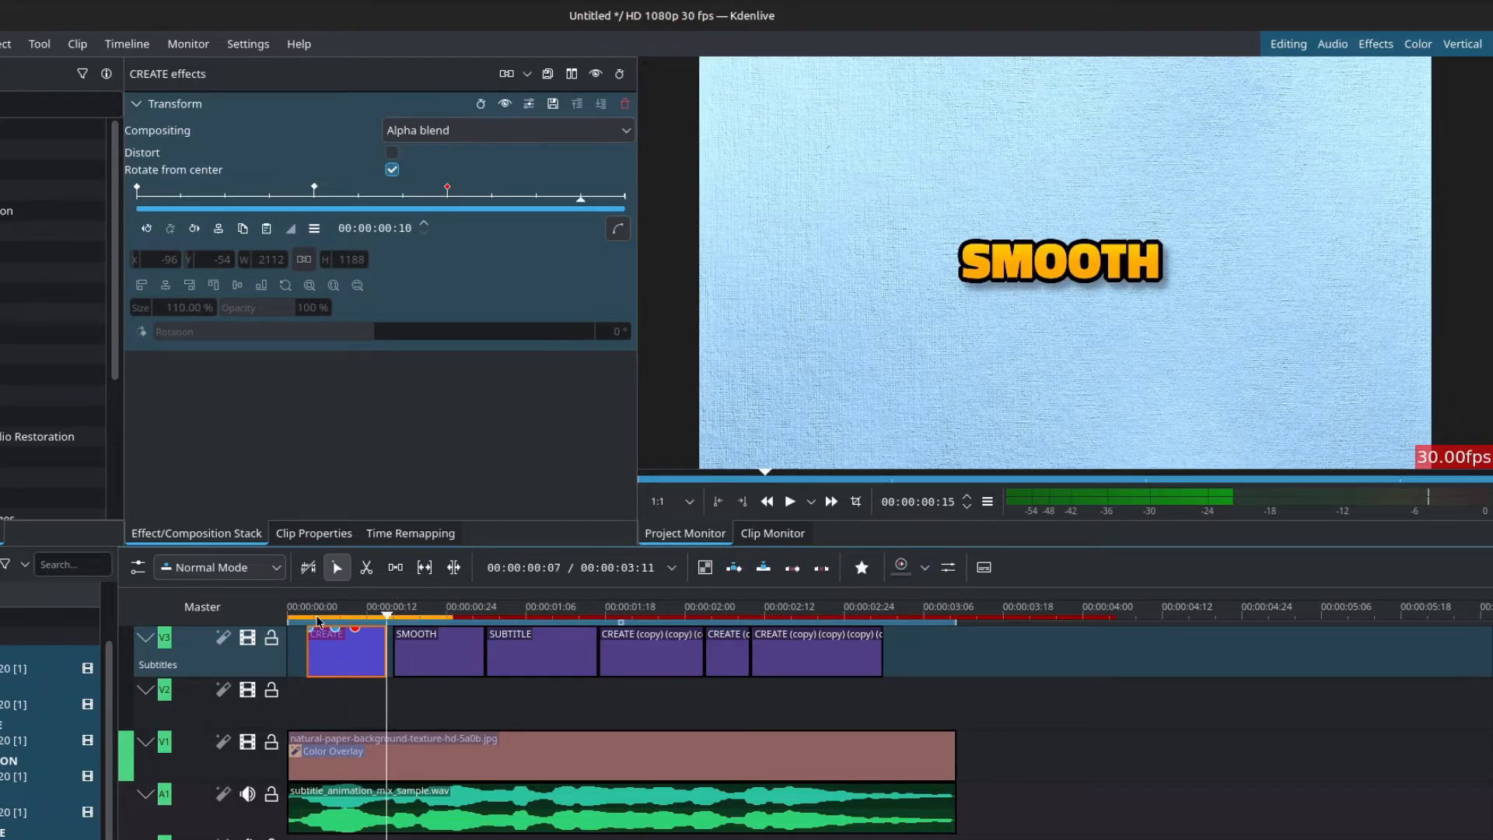
Paste CREATE's pop effect onto the other five clips and lower the Subtitles track's position.
left_click(788, 501)
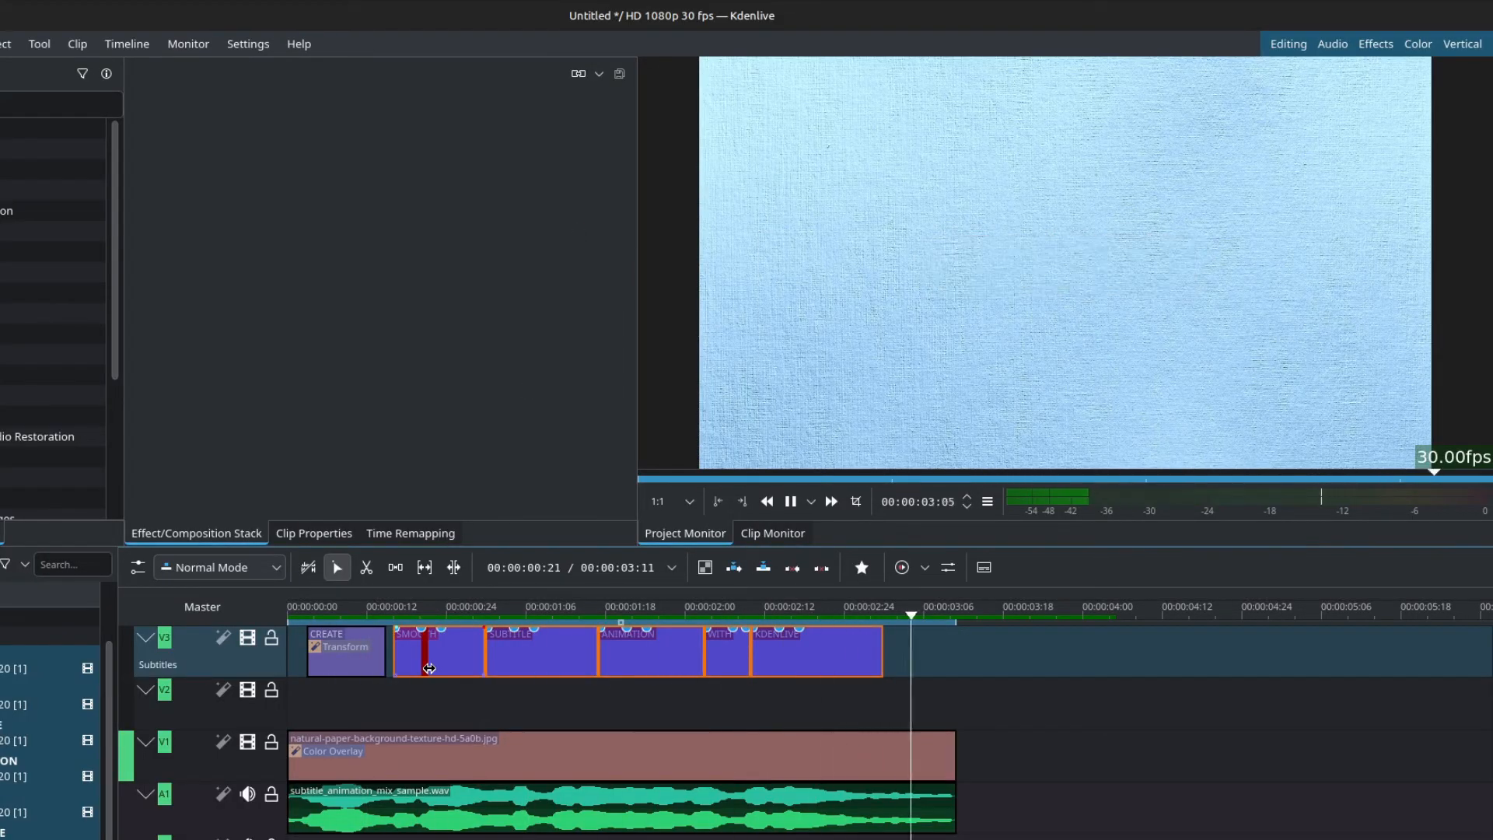
left_click(900, 568)
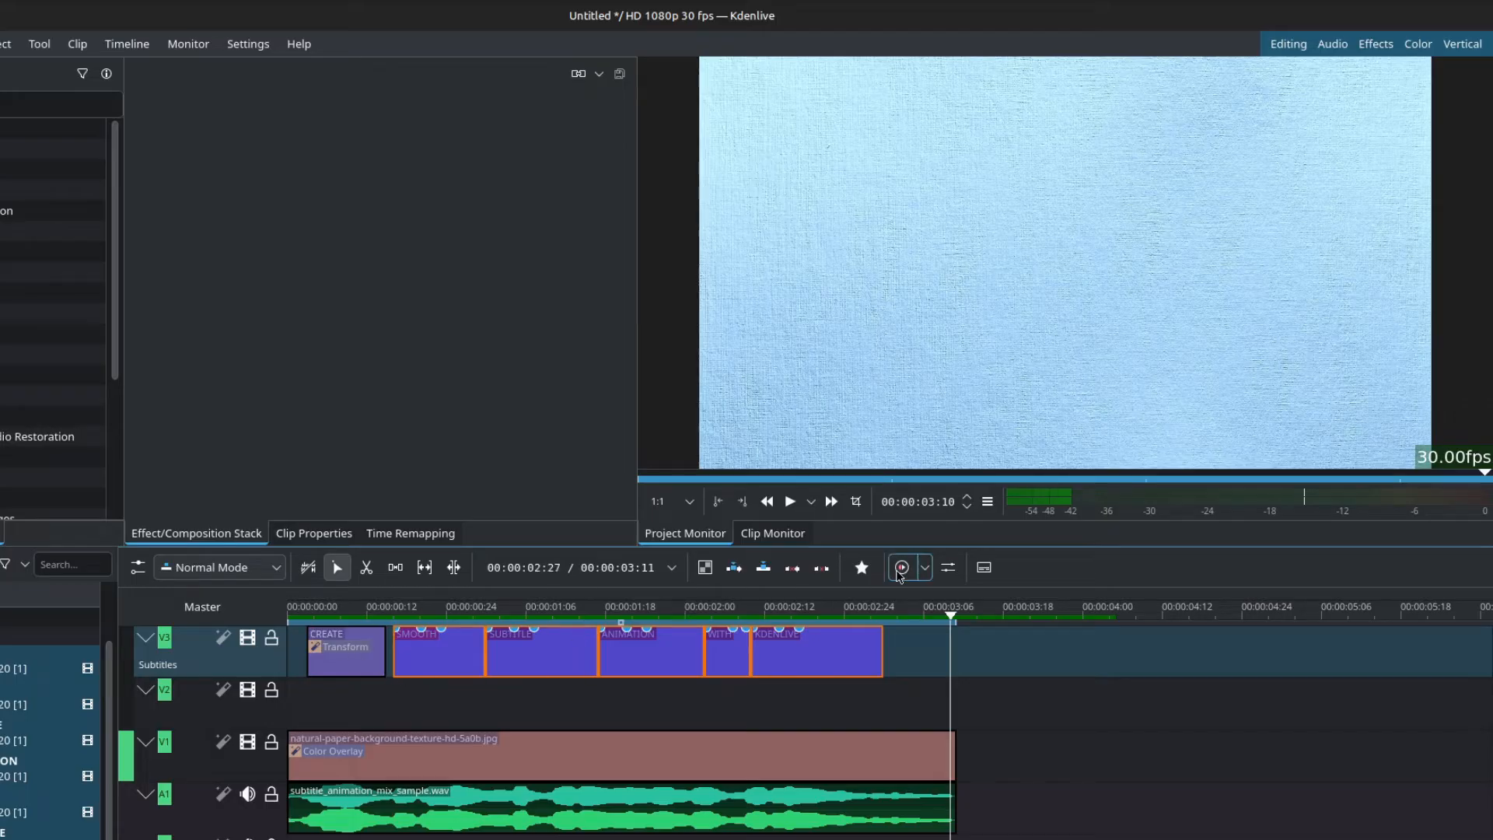
left_click(859, 567)
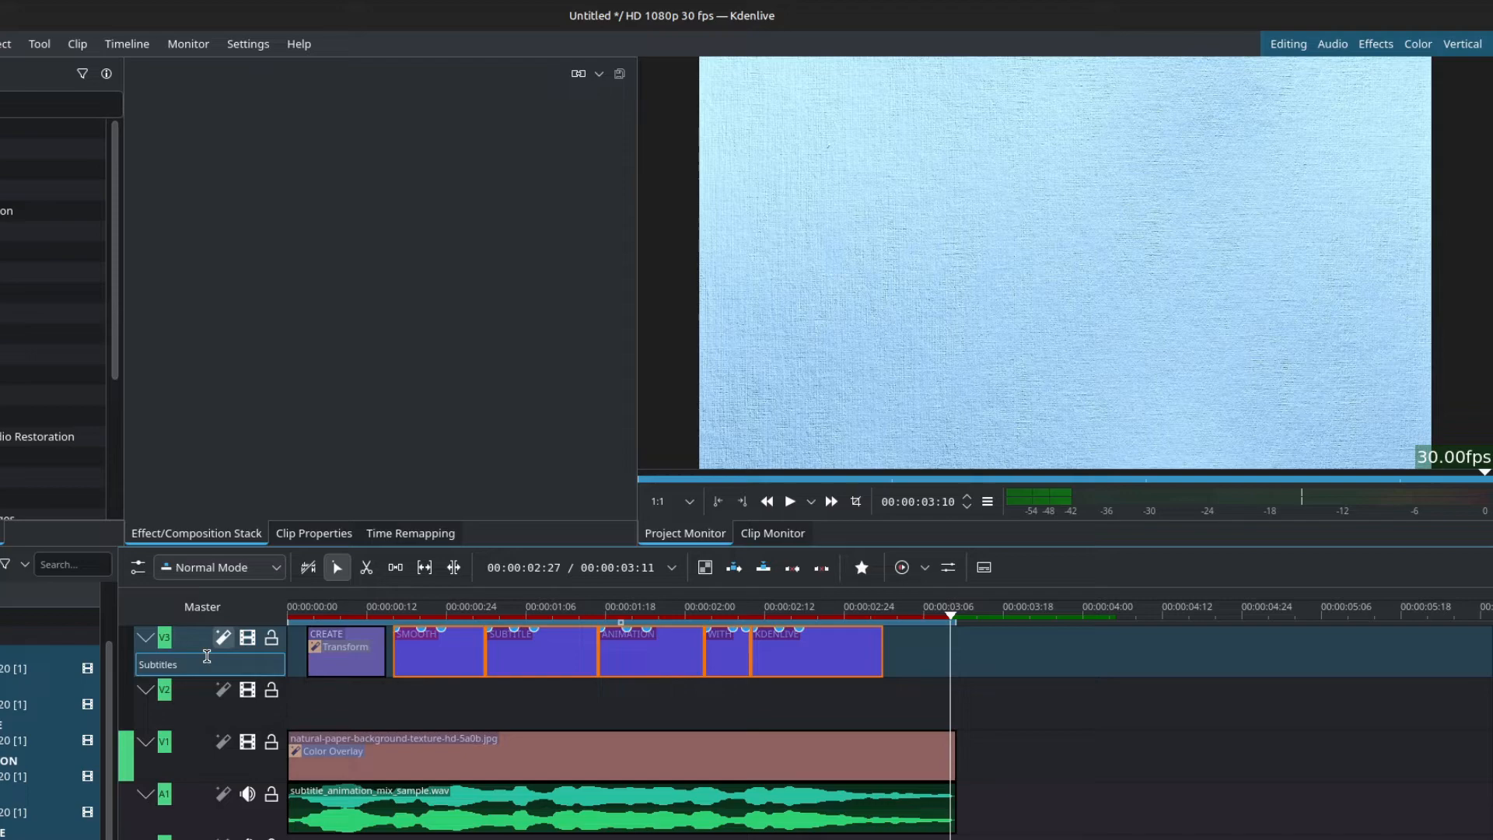
left_click(222, 636)
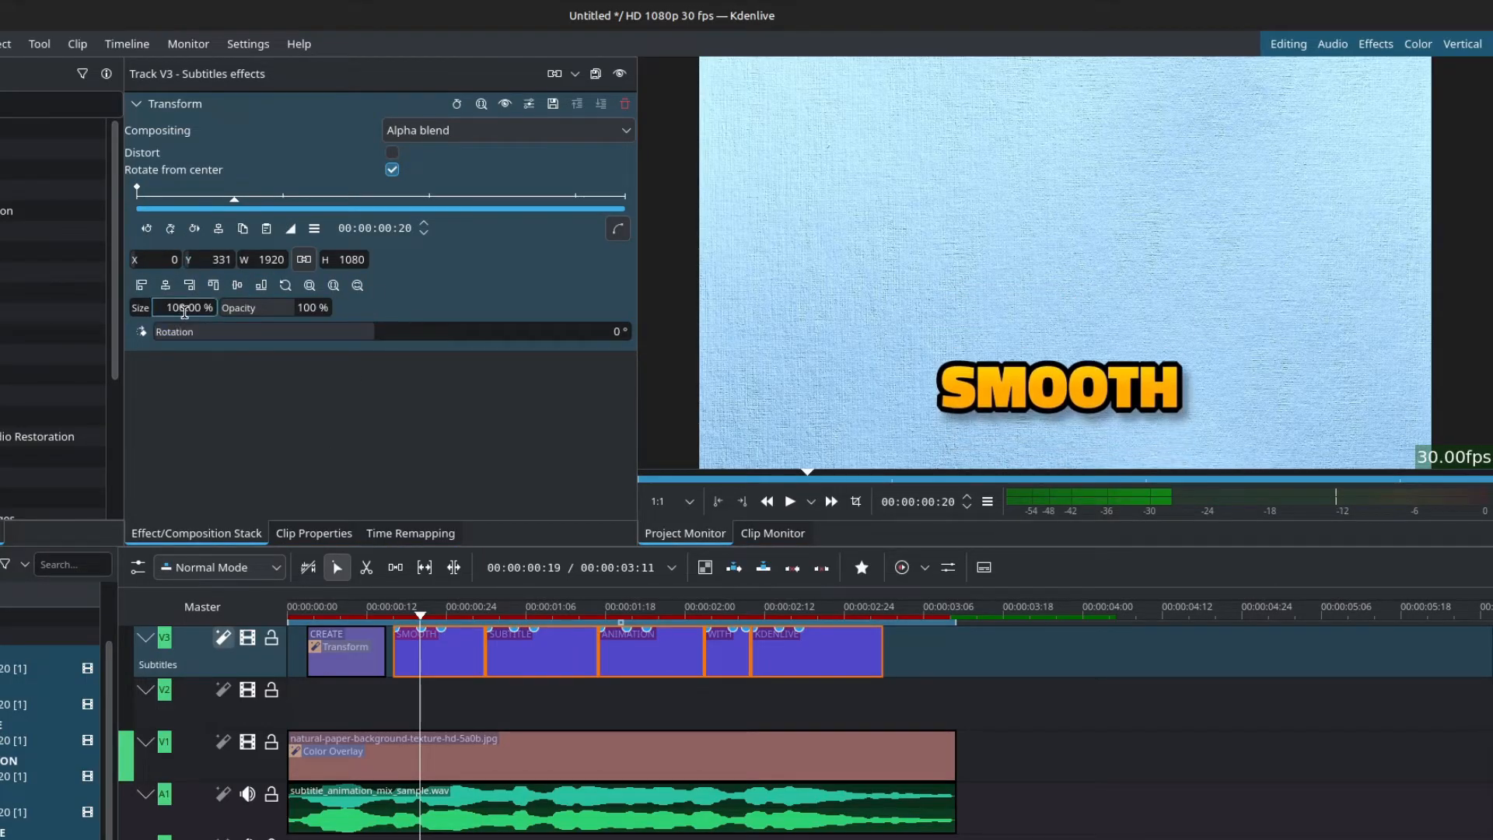
type("90")
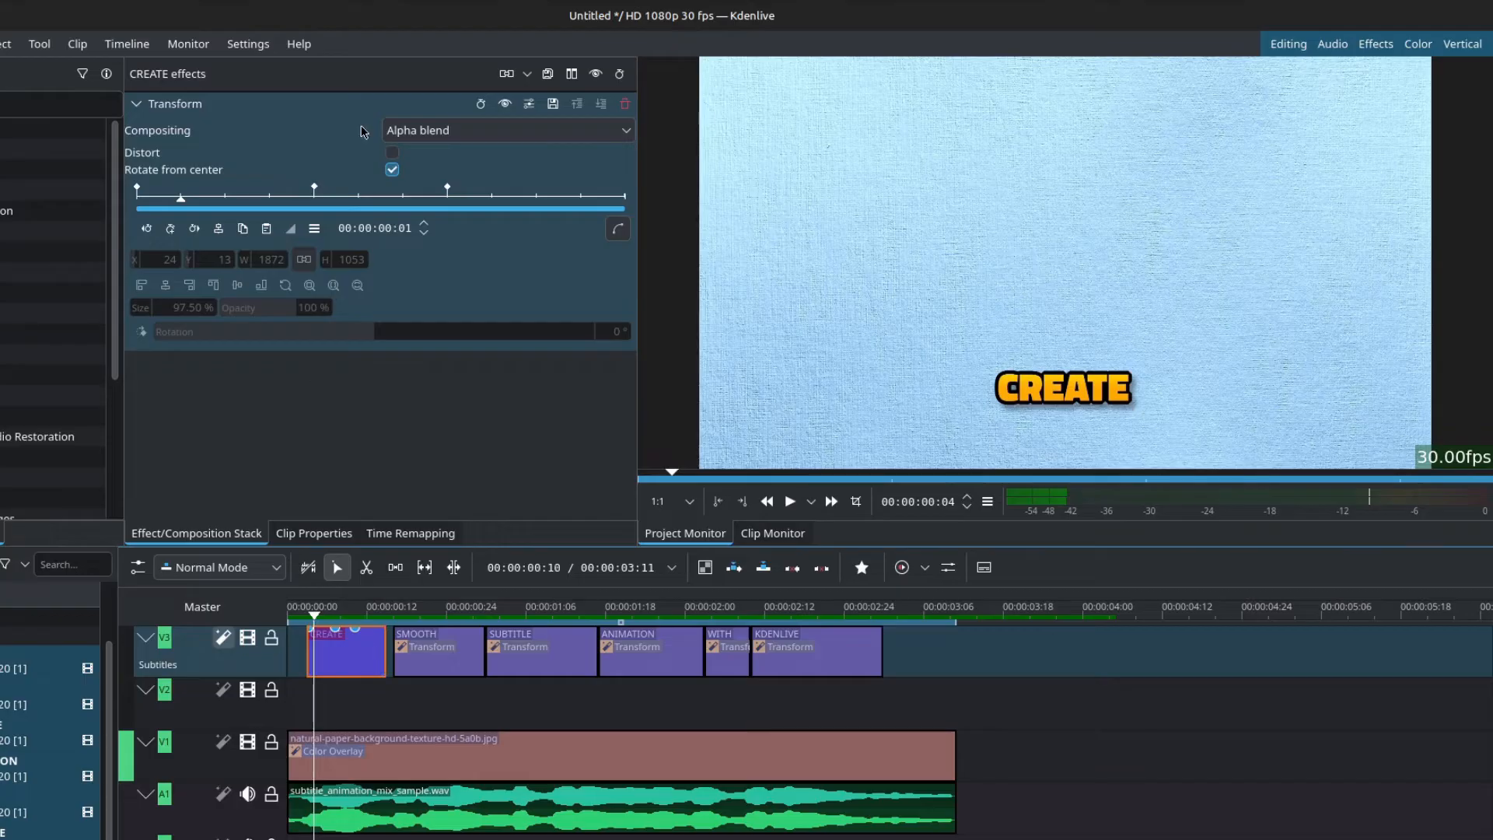
Save the Transform animation as preset 'POP ANIMATION 1' and pick it from the presets list.
left_click(529, 102)
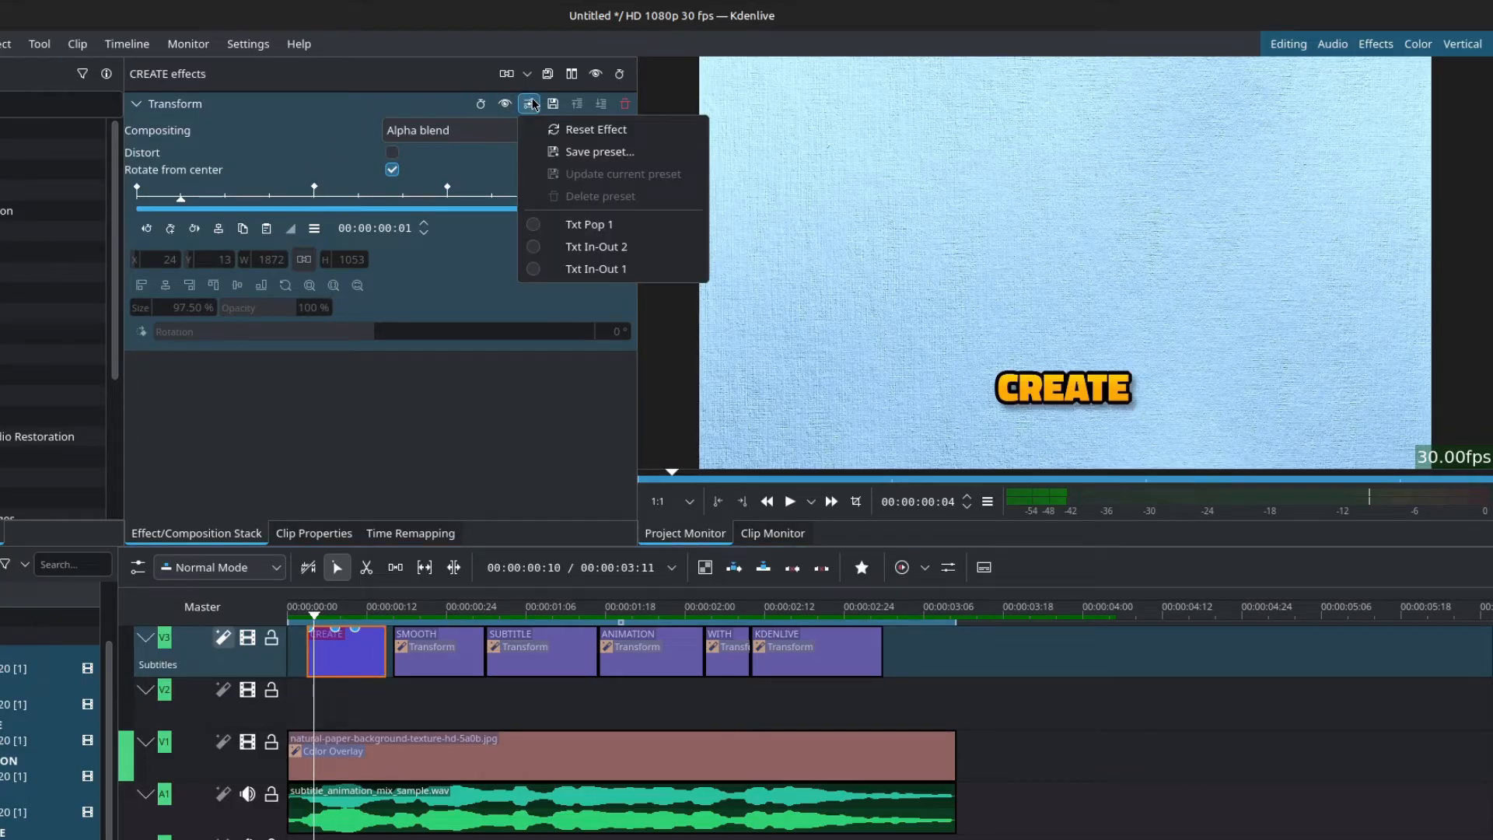
left_click(600, 152)
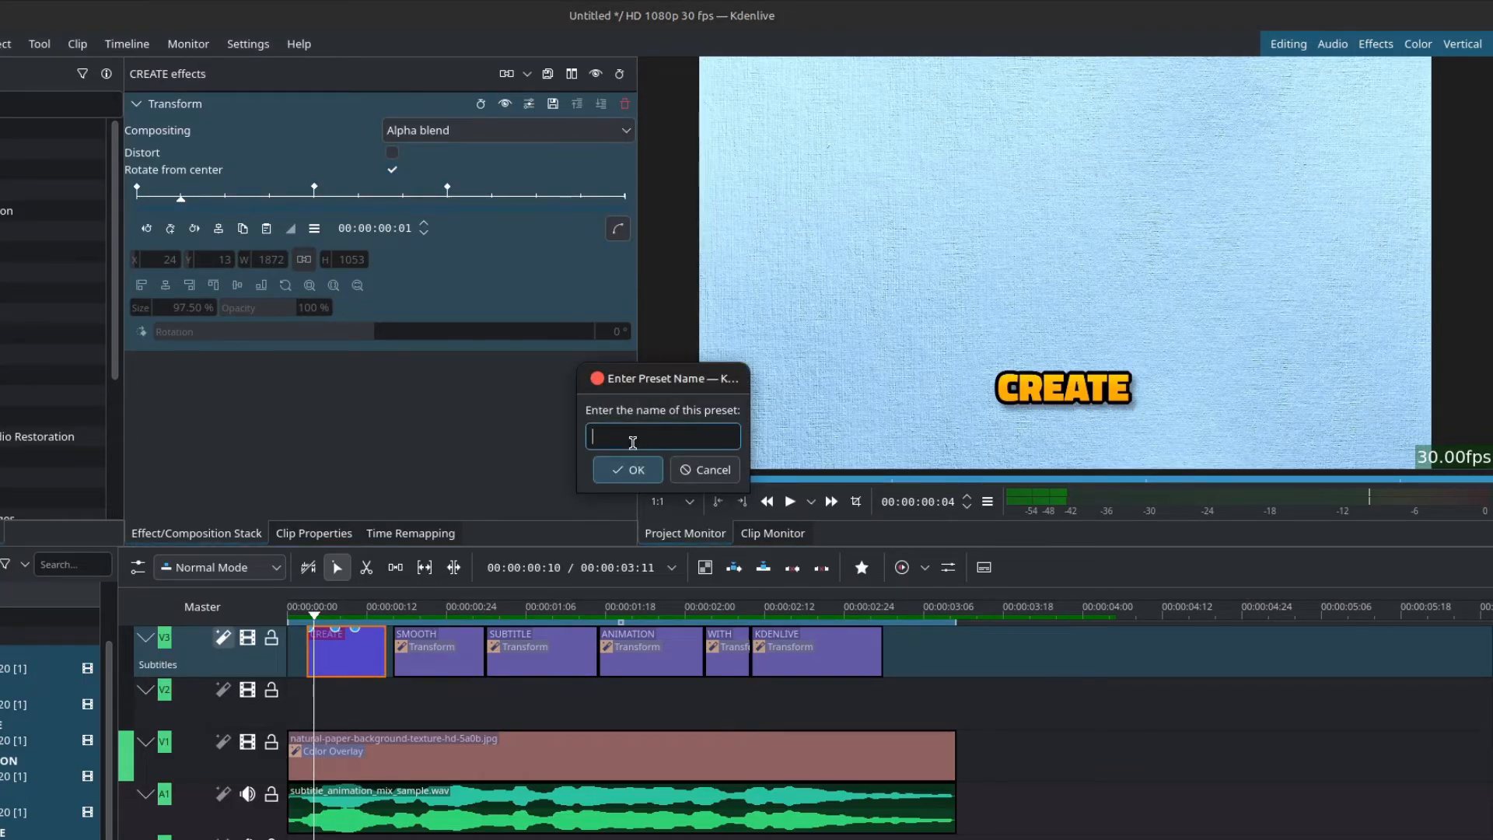
type("POP ANIMATION 1")
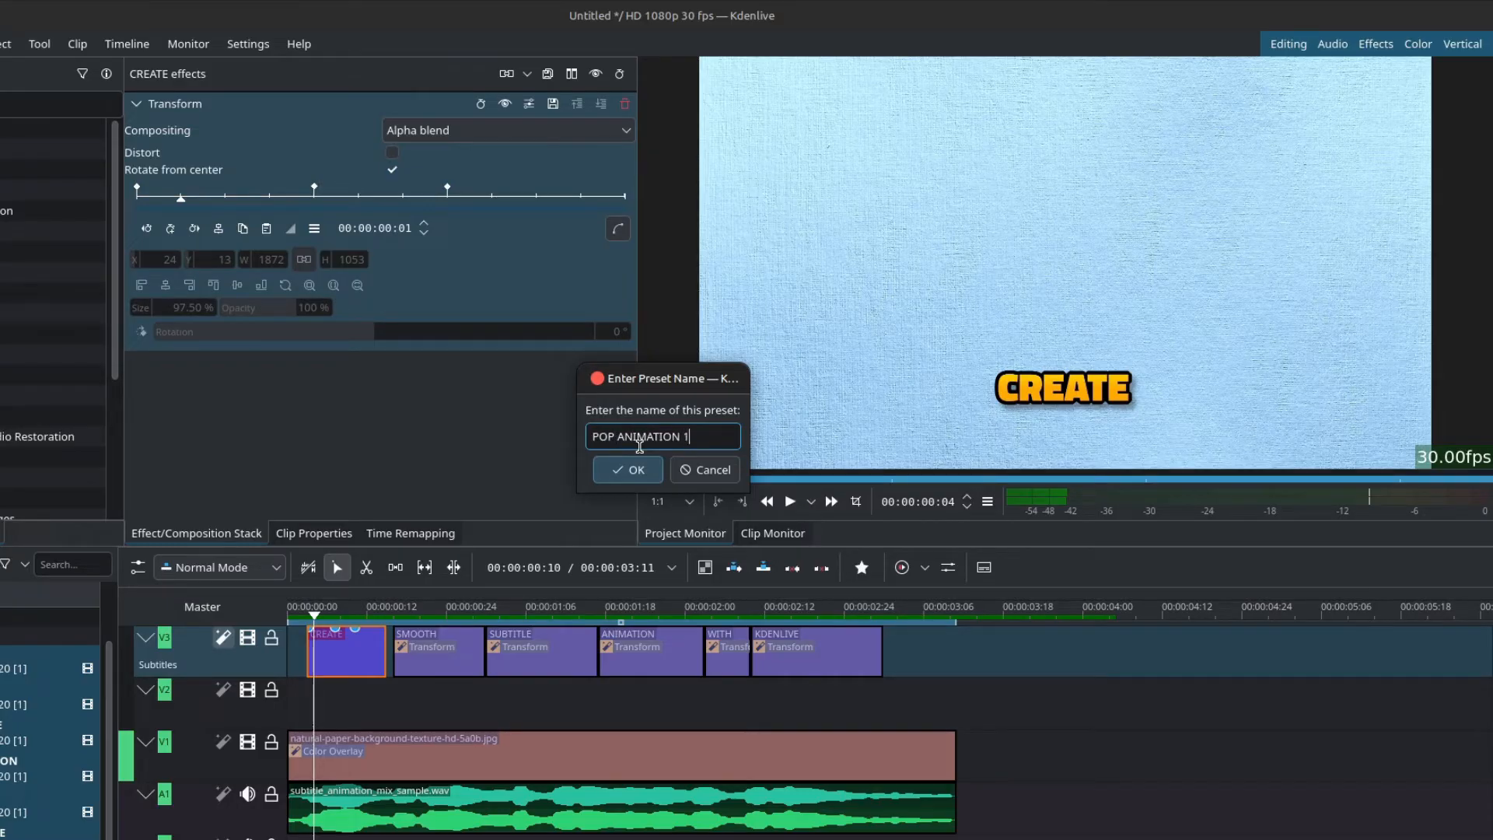
left_click(628, 469)
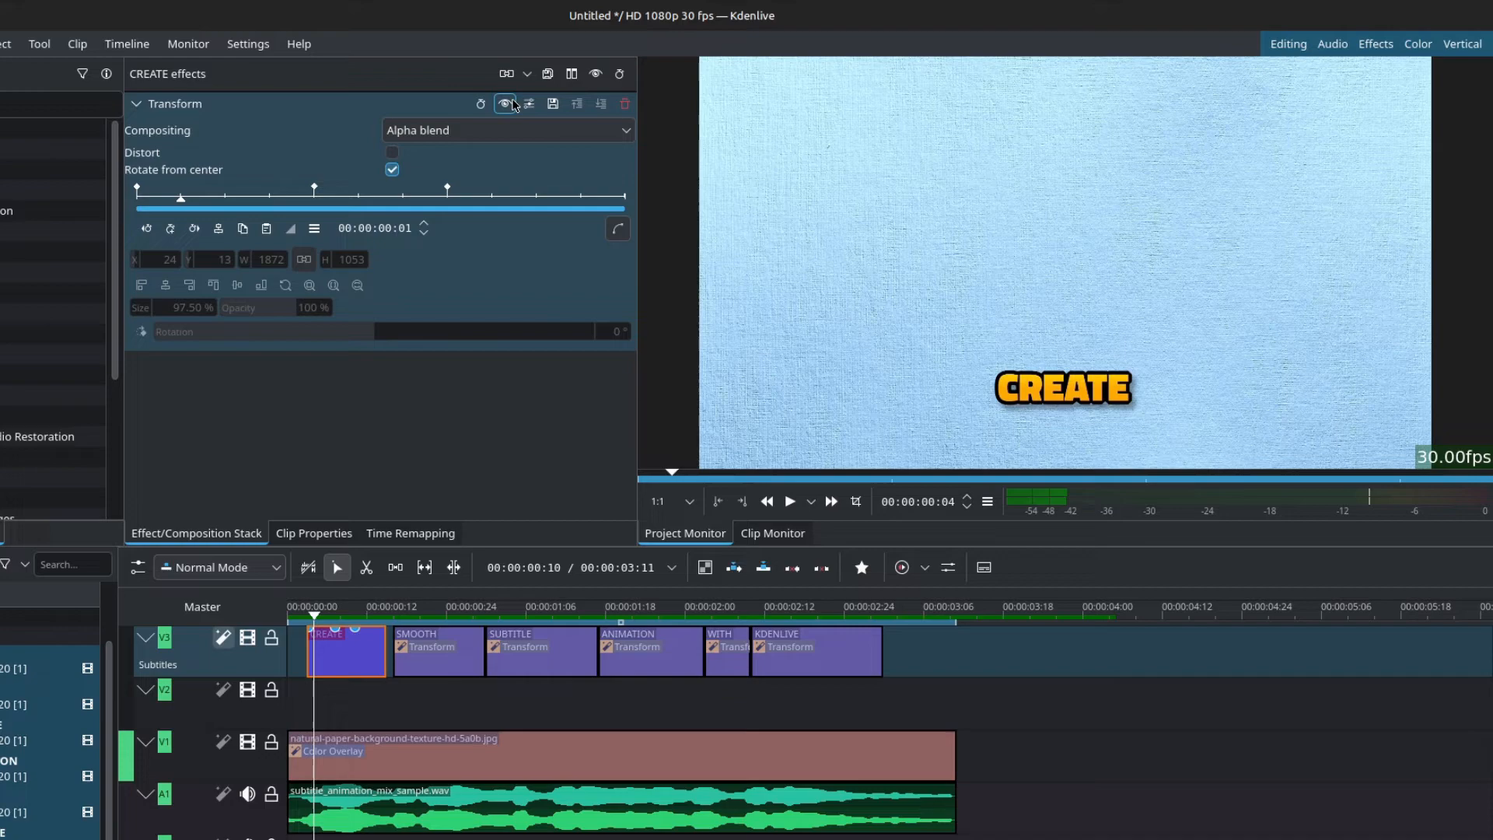
left_click(529, 103)
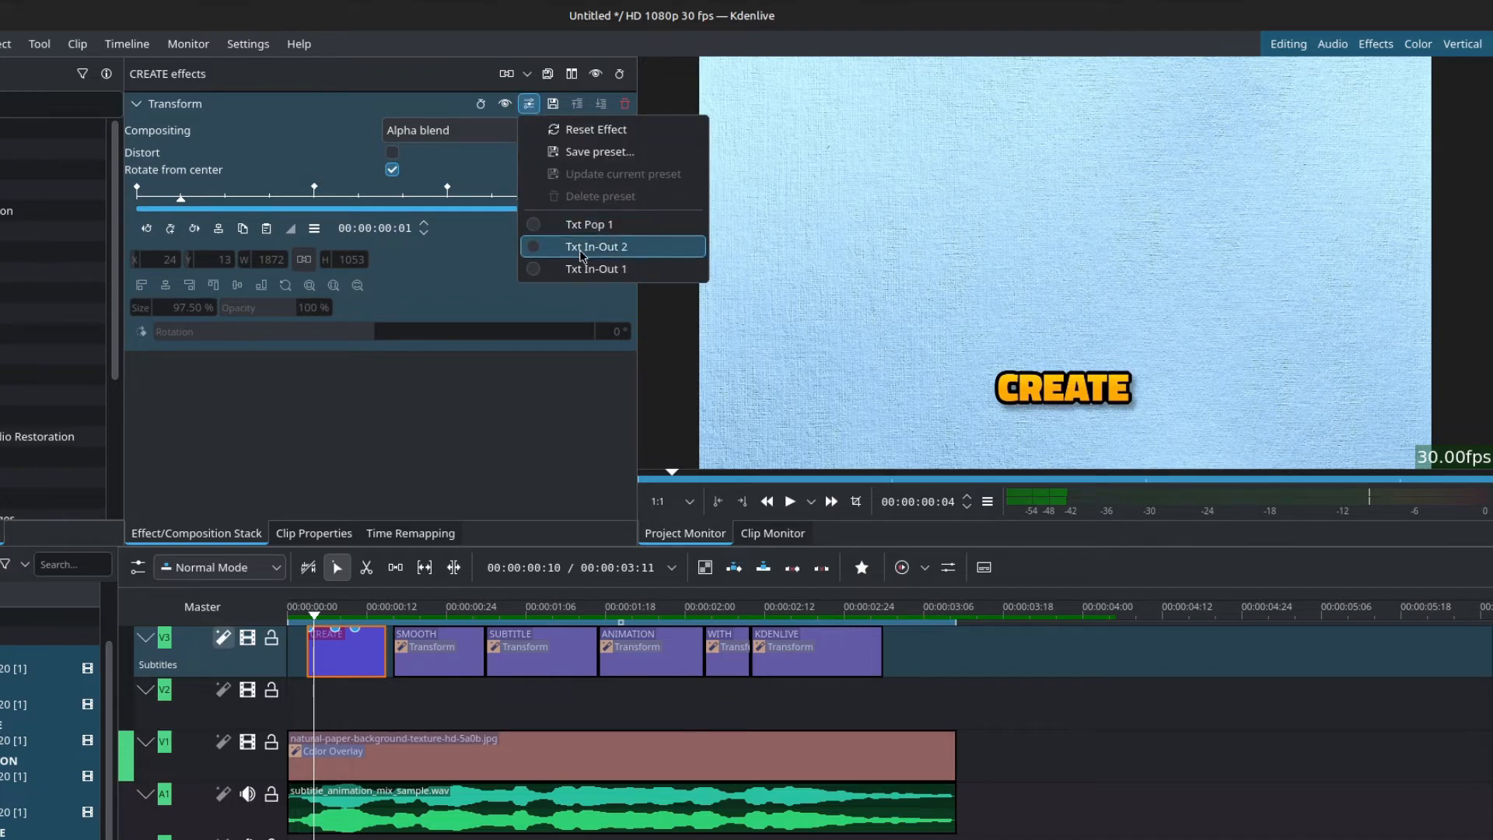
left_click(597, 246)
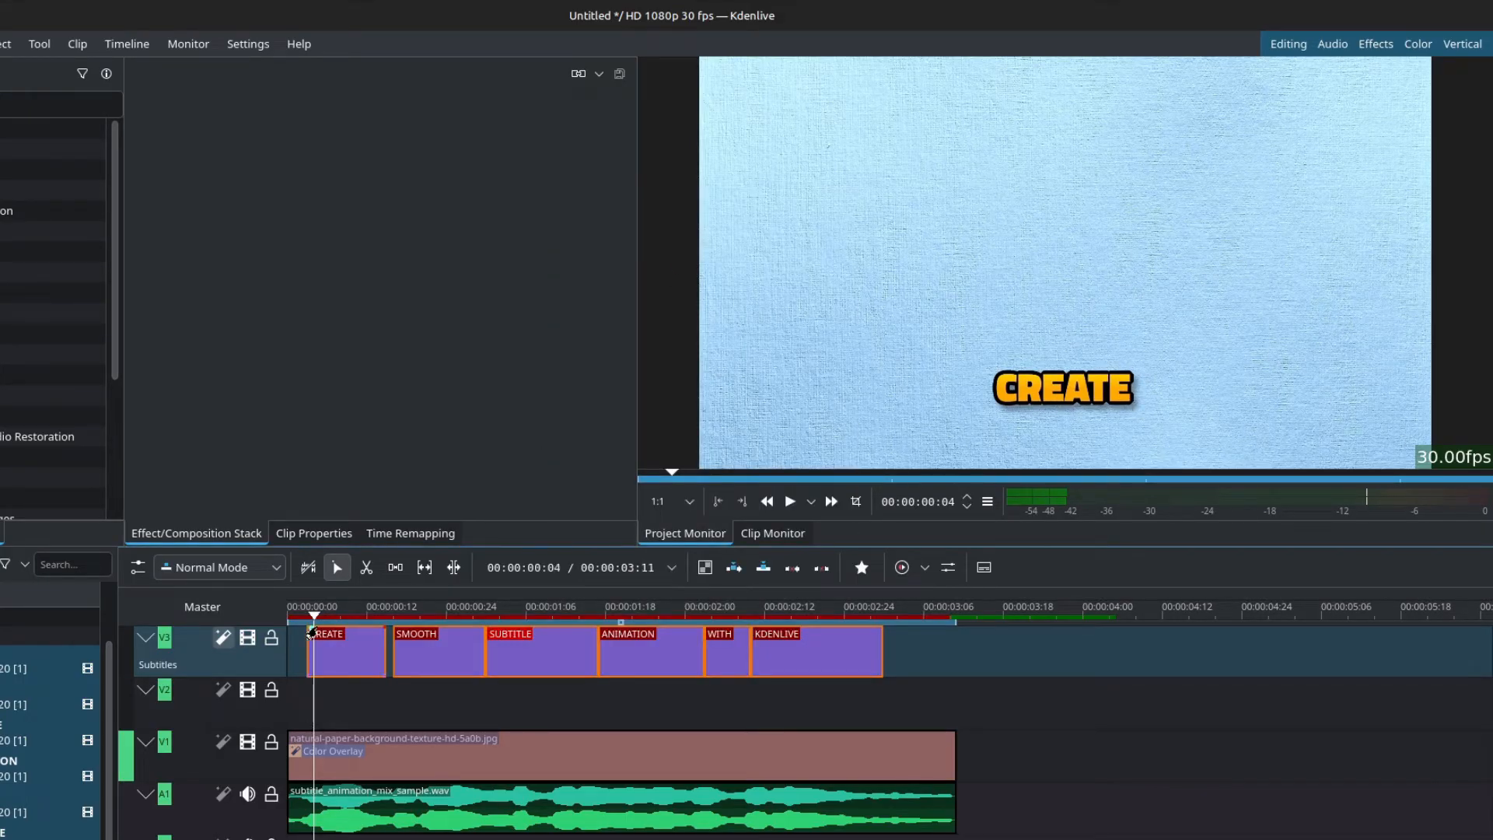
Apply a fresh favourite Transform effect to CREATE and start adding keyframes.
left_click(343, 652)
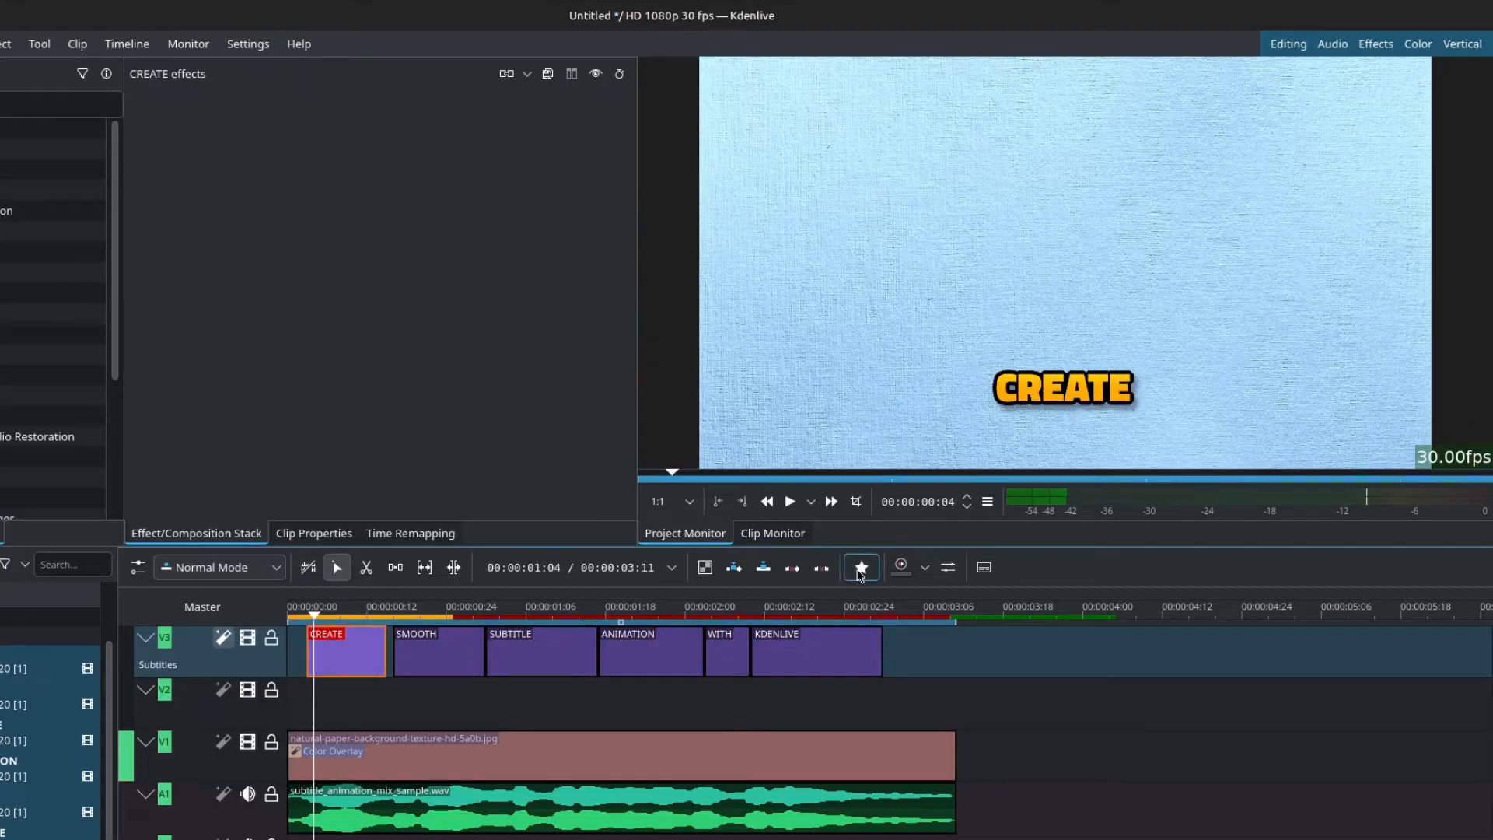
left_click(857, 567)
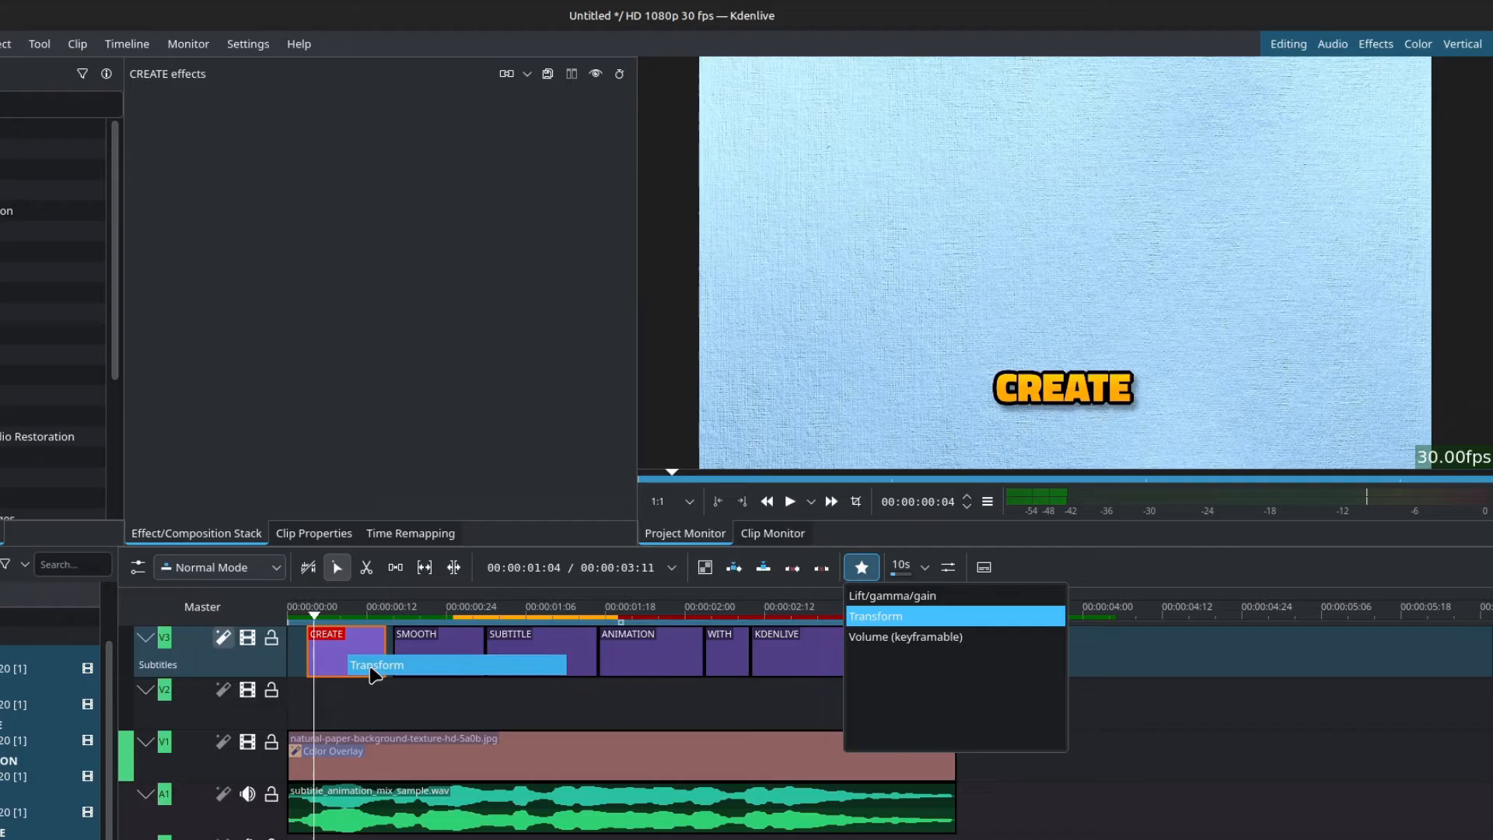
left_click(874, 616)
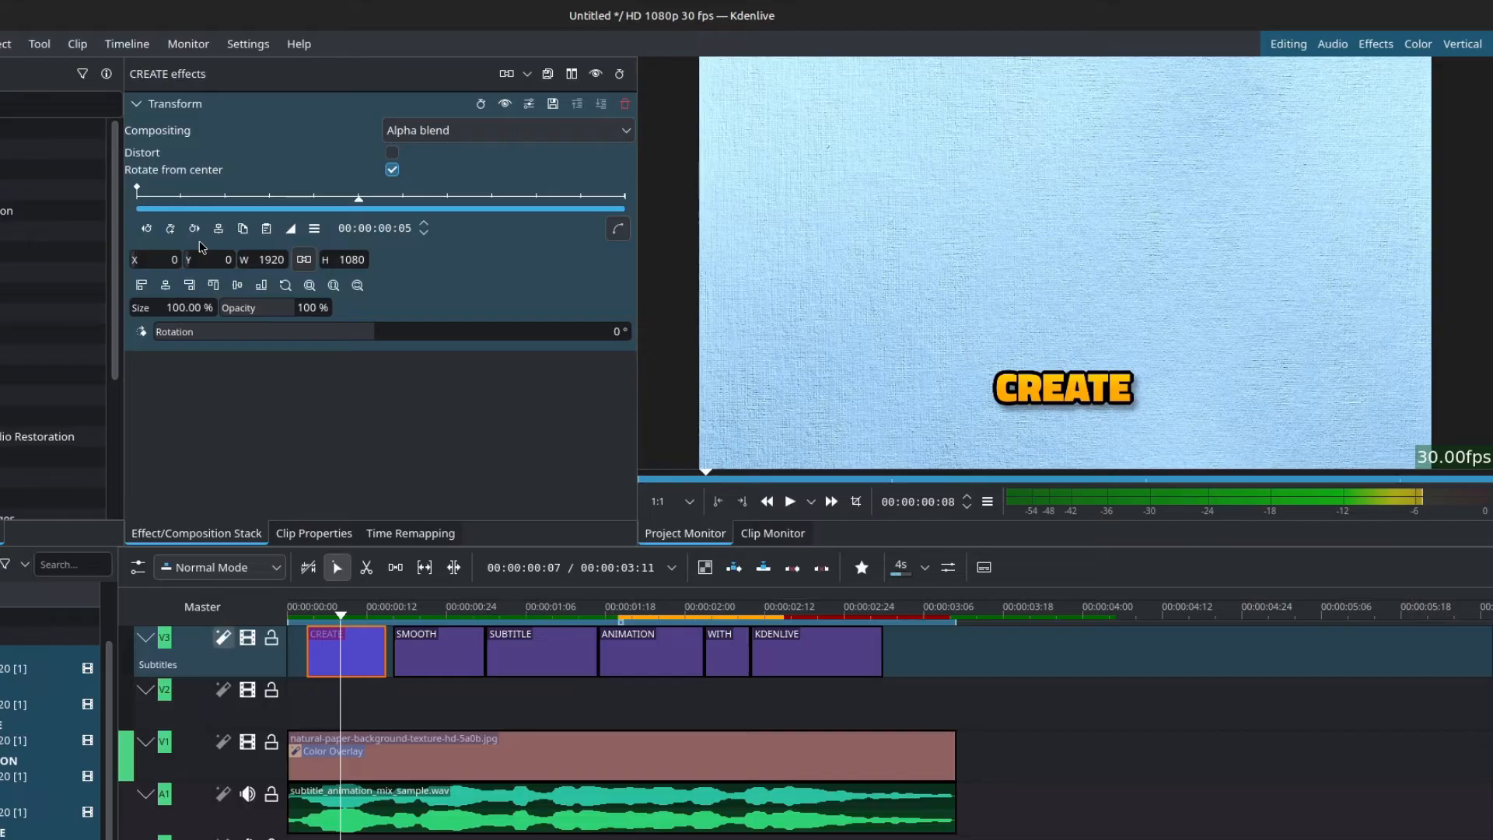
left_click(170, 228)
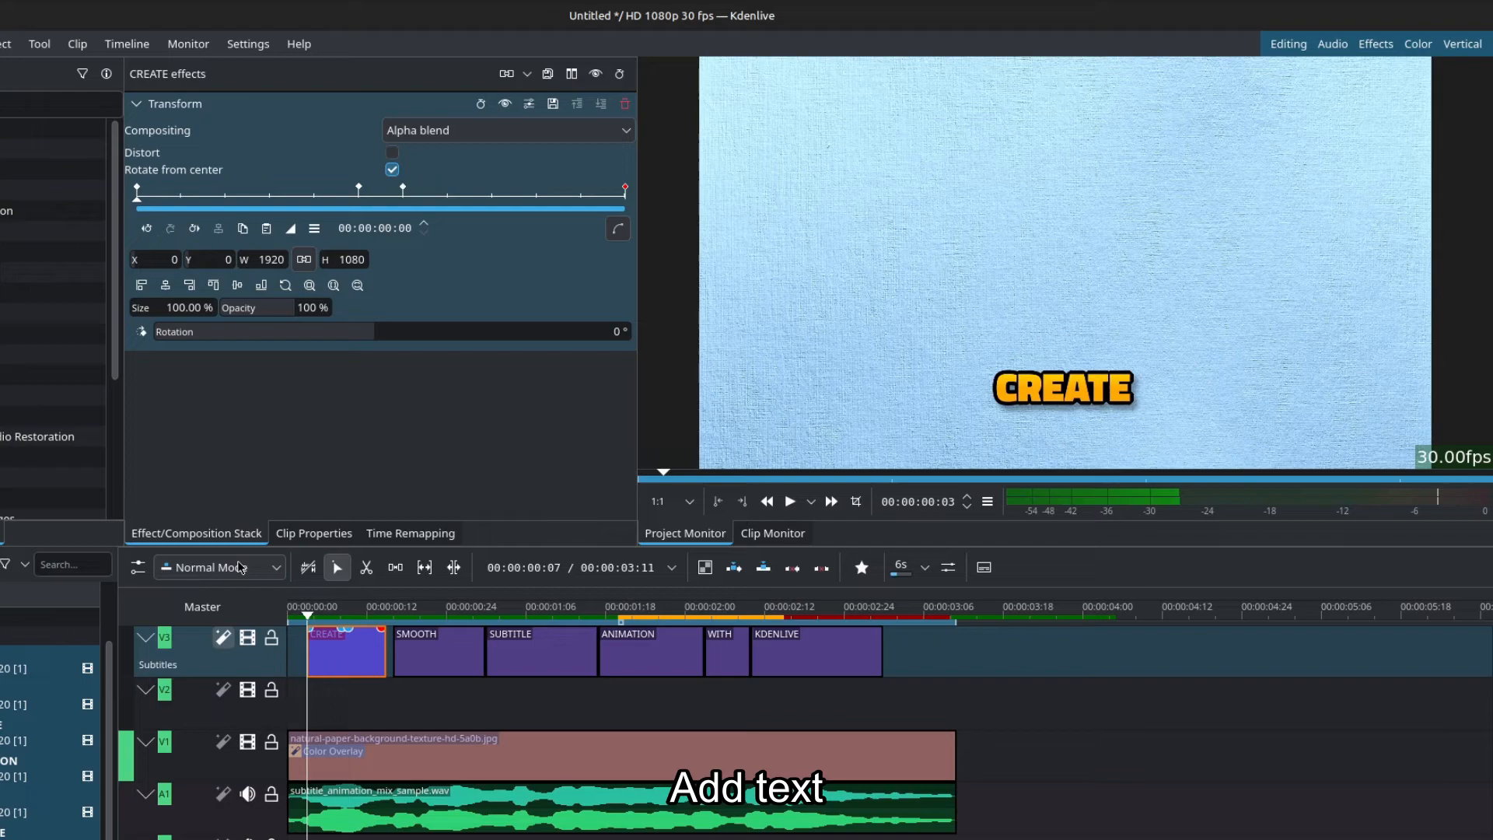
Move CREATE's last Transform keyframe, at frame 11, down to a Y position of 600.
left_click(235, 285)
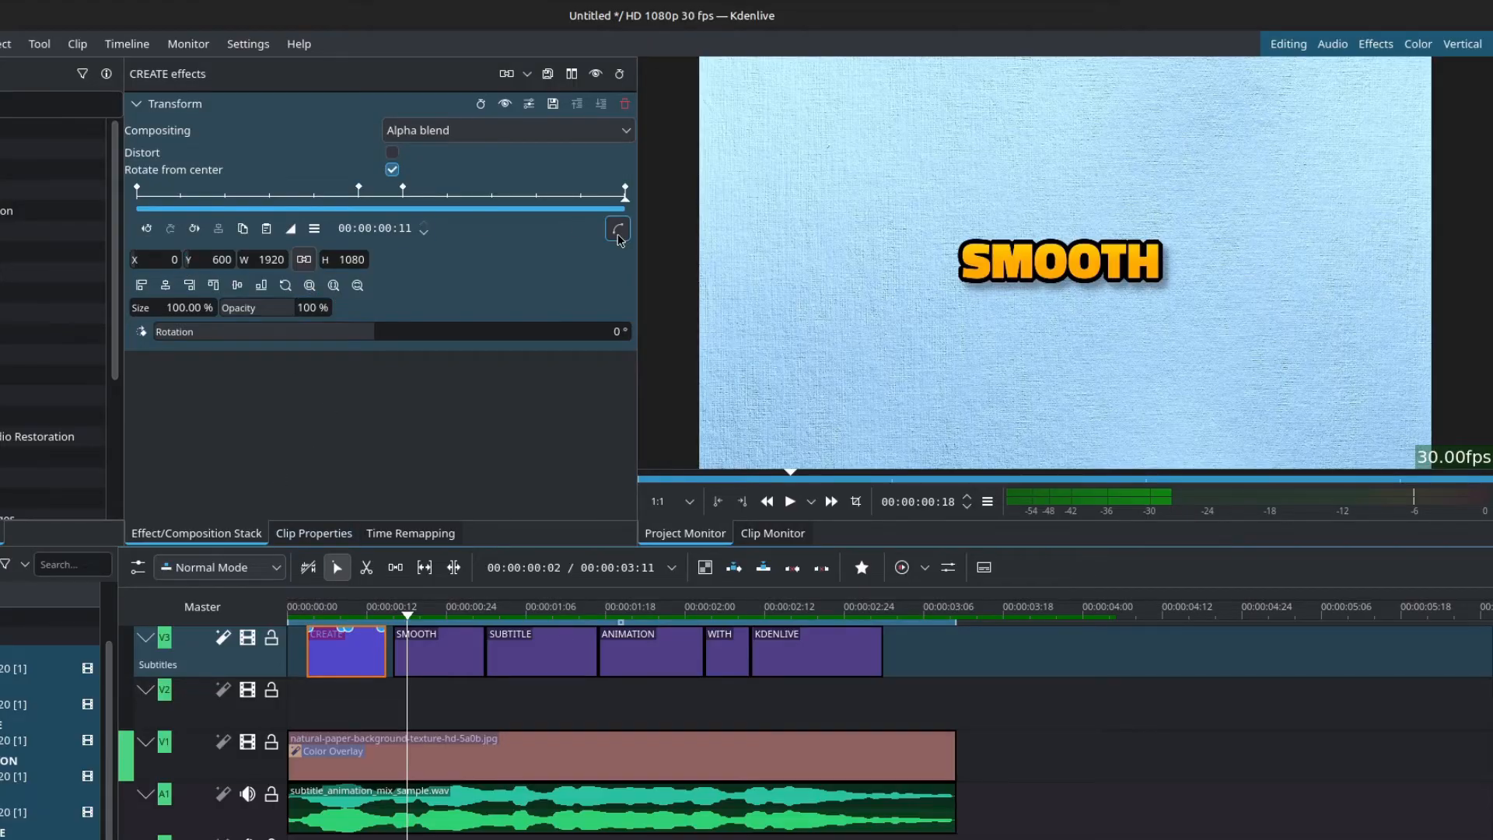
In the Y position curve, give CREATE's first Transform keyframe Cubic Out easing.
left_click(615, 228)
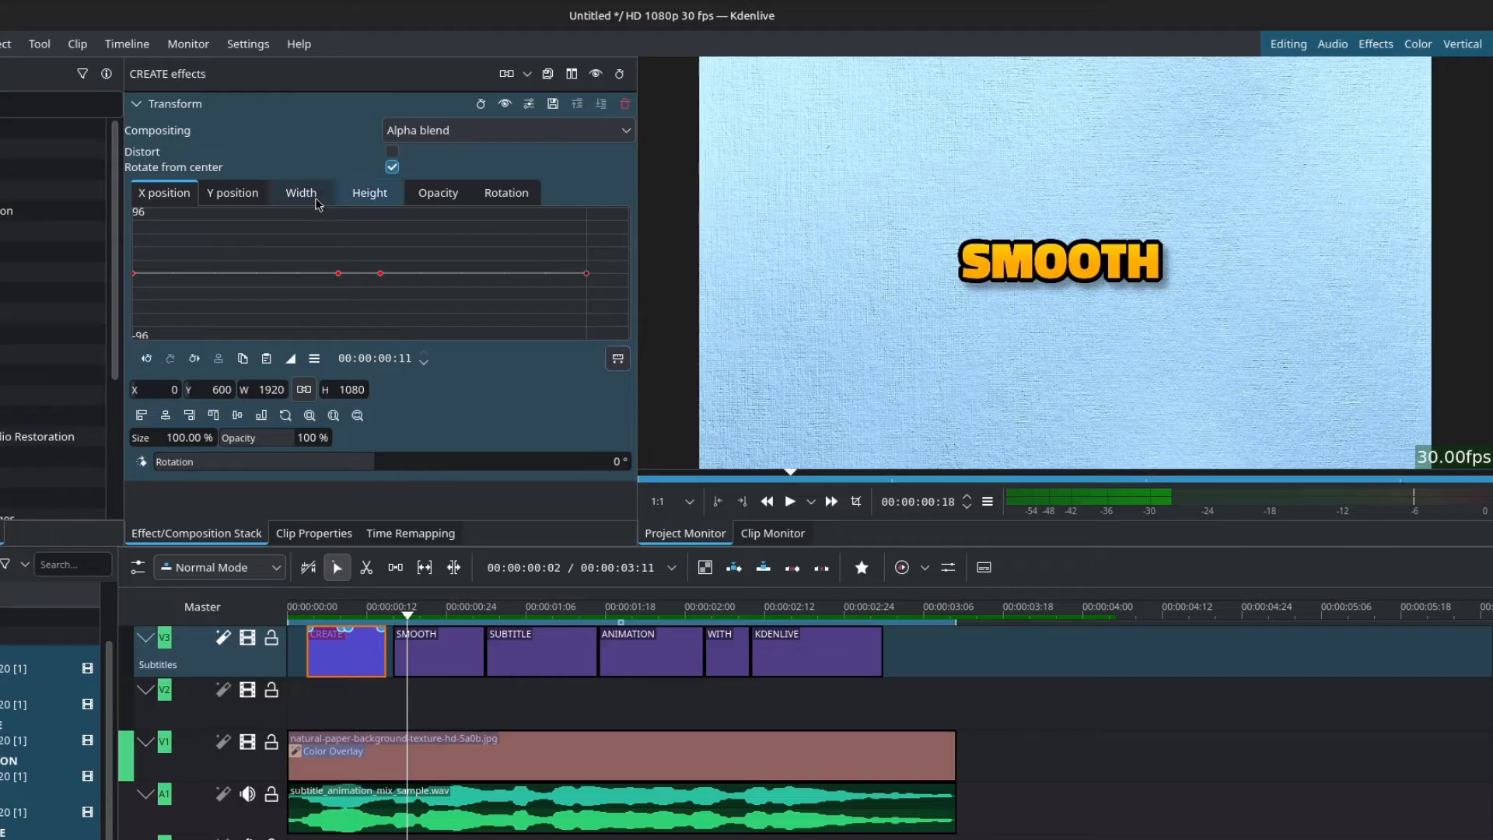
left_click(232, 192)
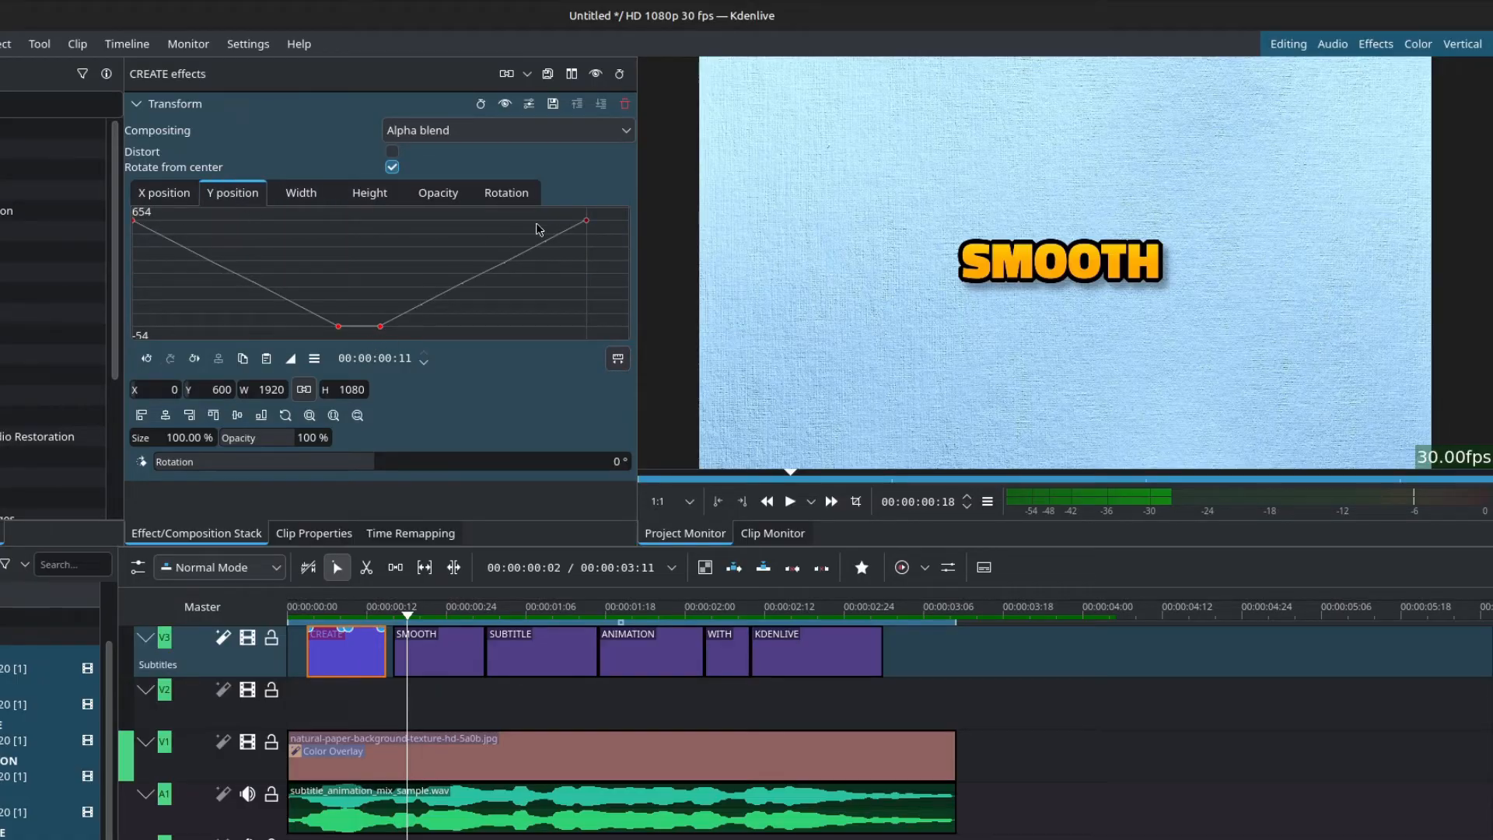
left_click(147, 359)
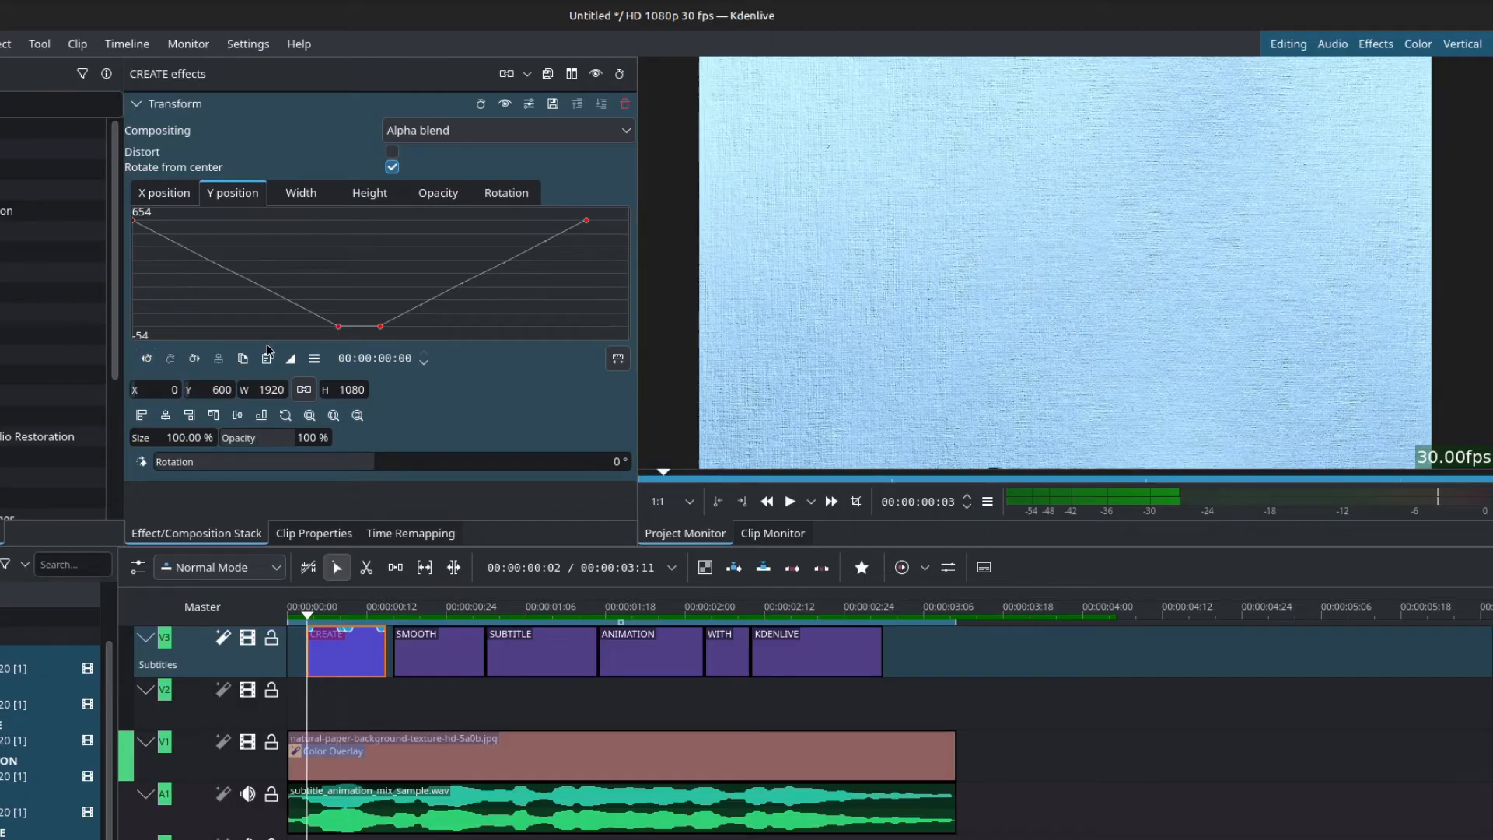
left_click(289, 358)
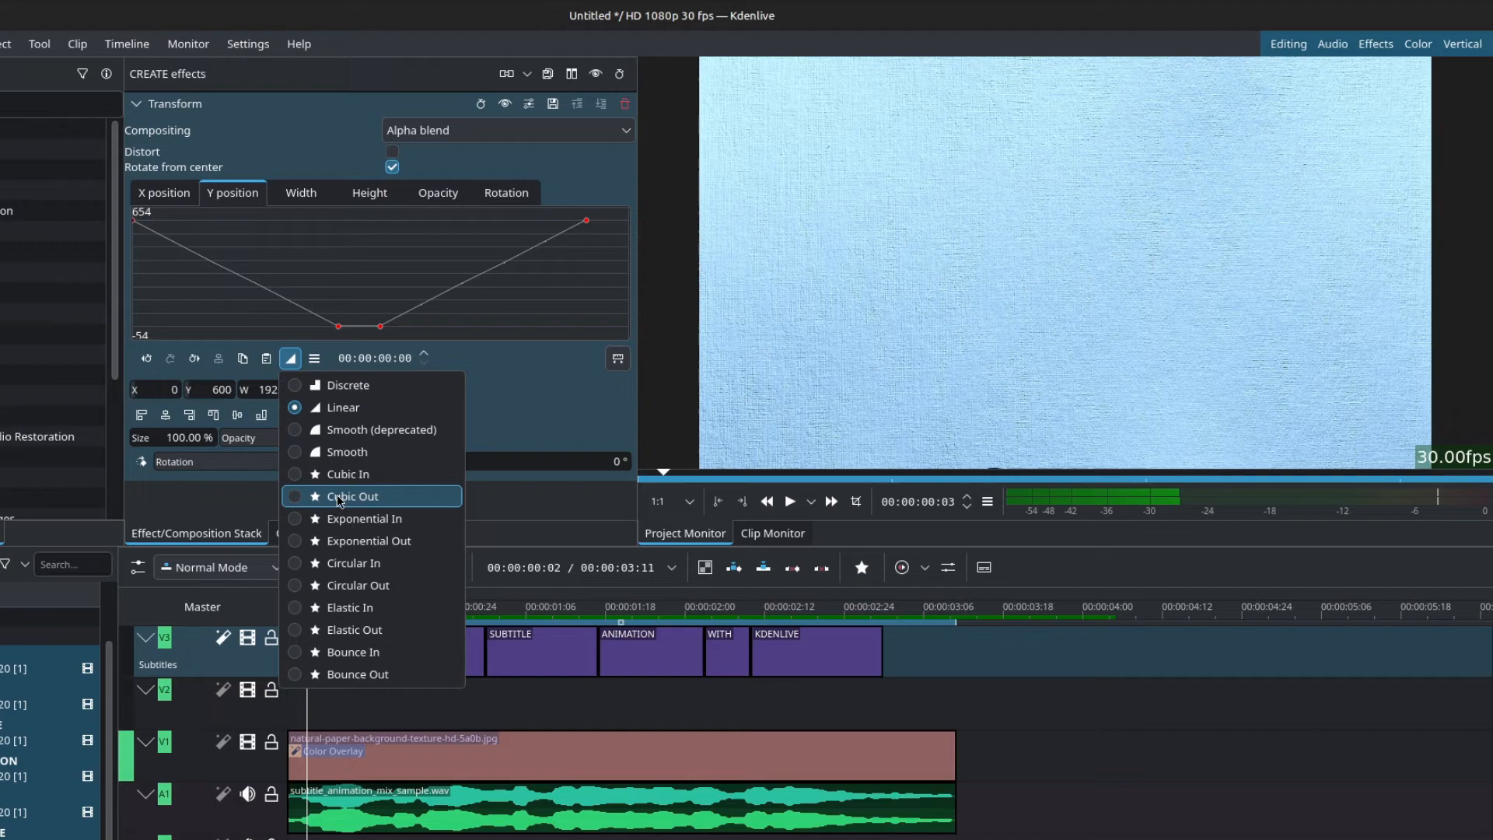
left_click(352, 495)
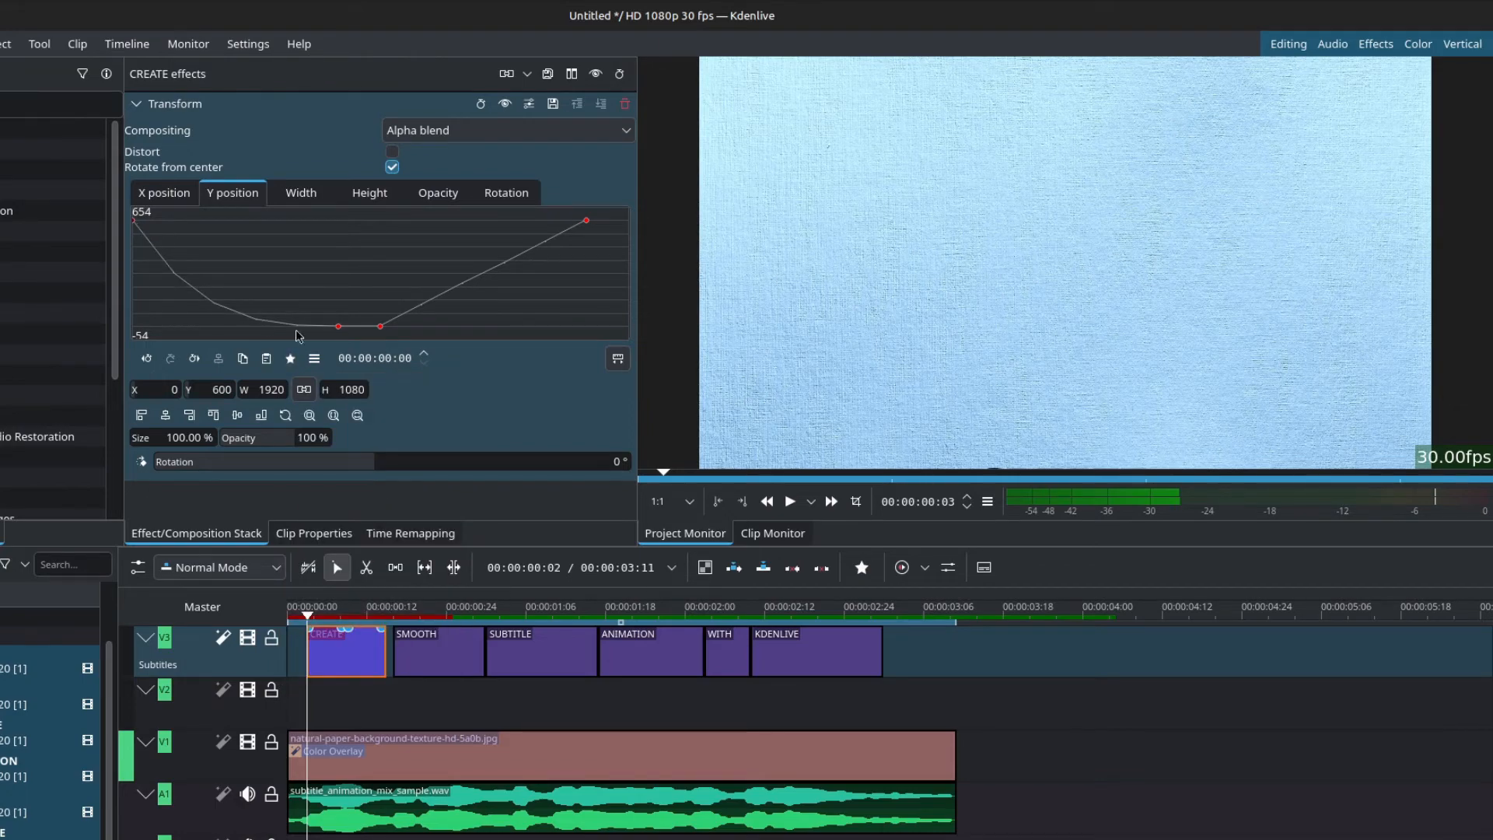
Give the next Transform keyframe Cubic In interpolation.
left_click(193, 357)
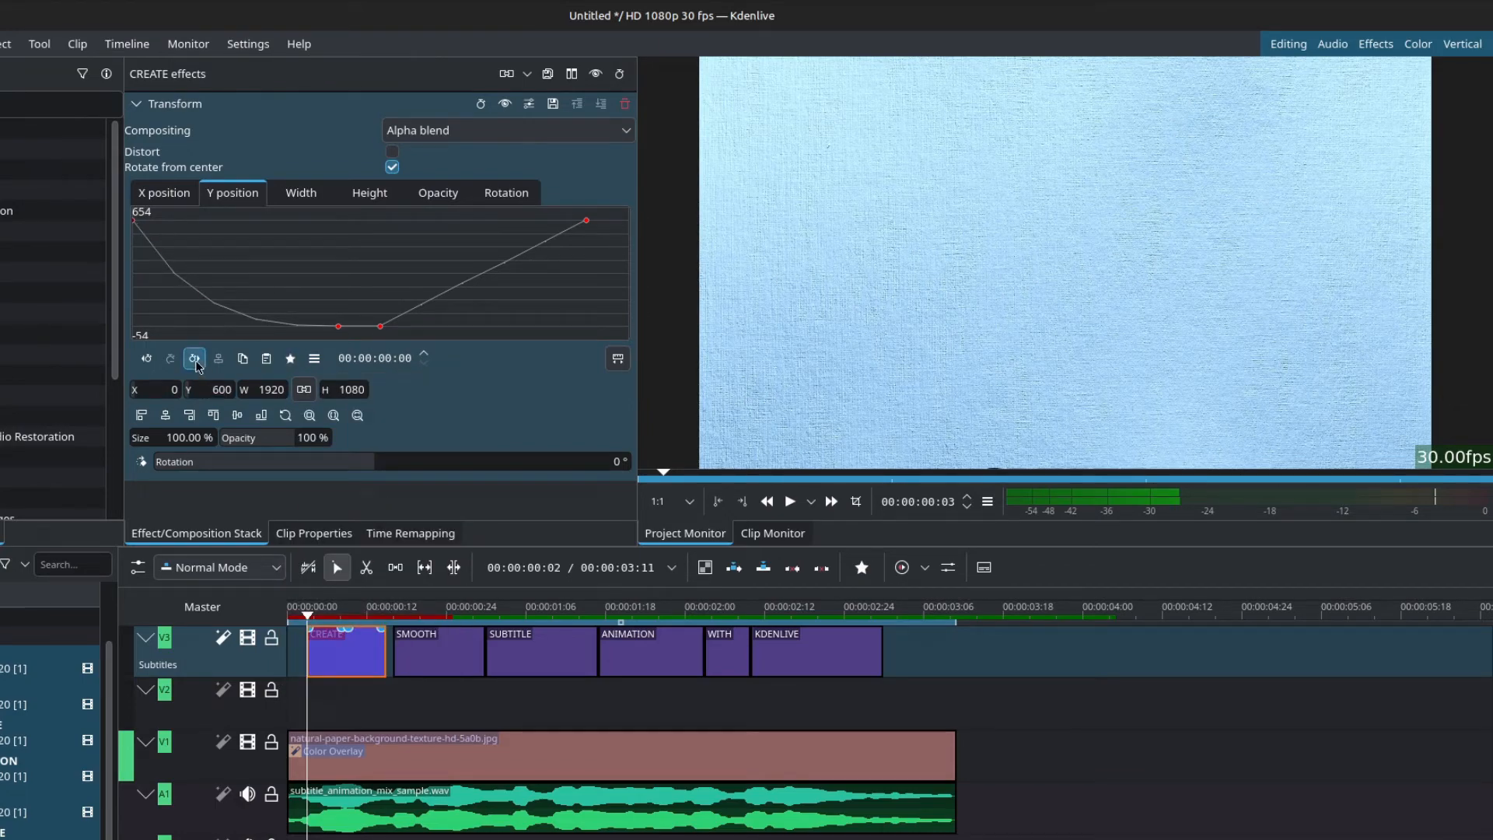
left_click(289, 357)
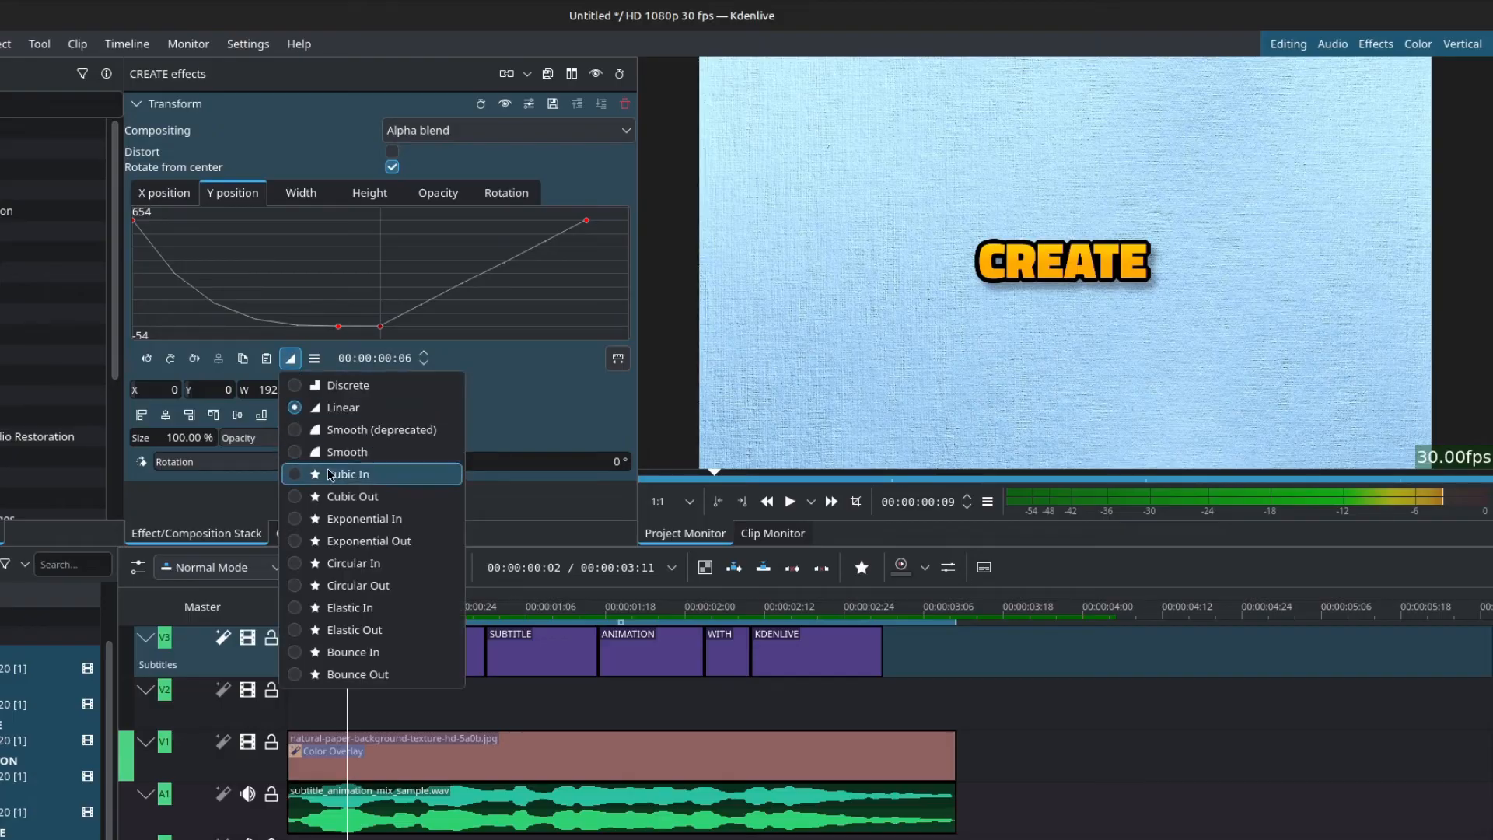
left_click(349, 474)
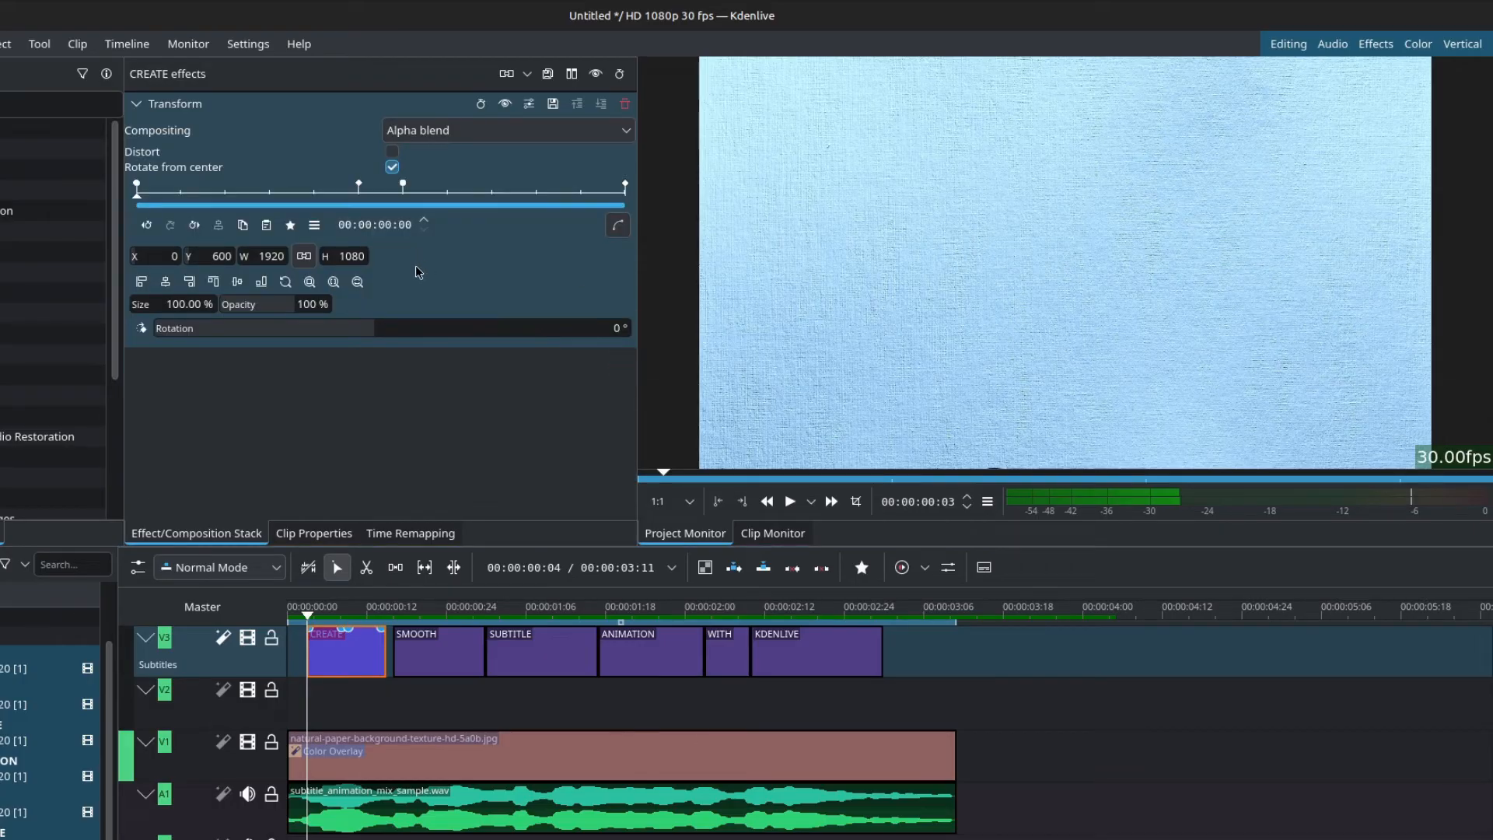
Add a Y 600 keyframe at frame 1, then copy Transform to SMOOTH, SUBTITLE, ANIMATION, WITH, KDENLIVE.
left_click(529, 104)
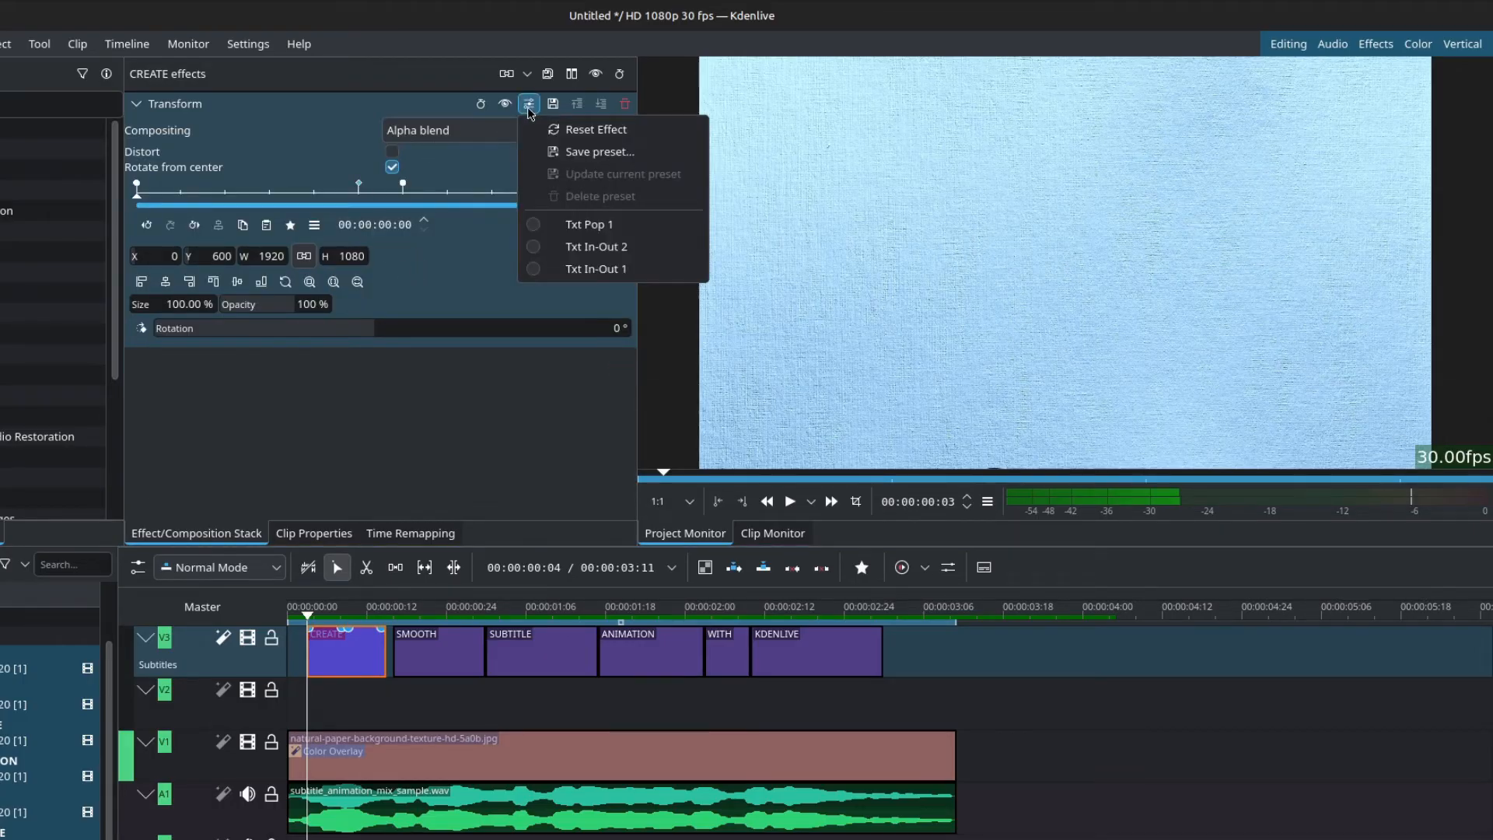
left_click(186, 215)
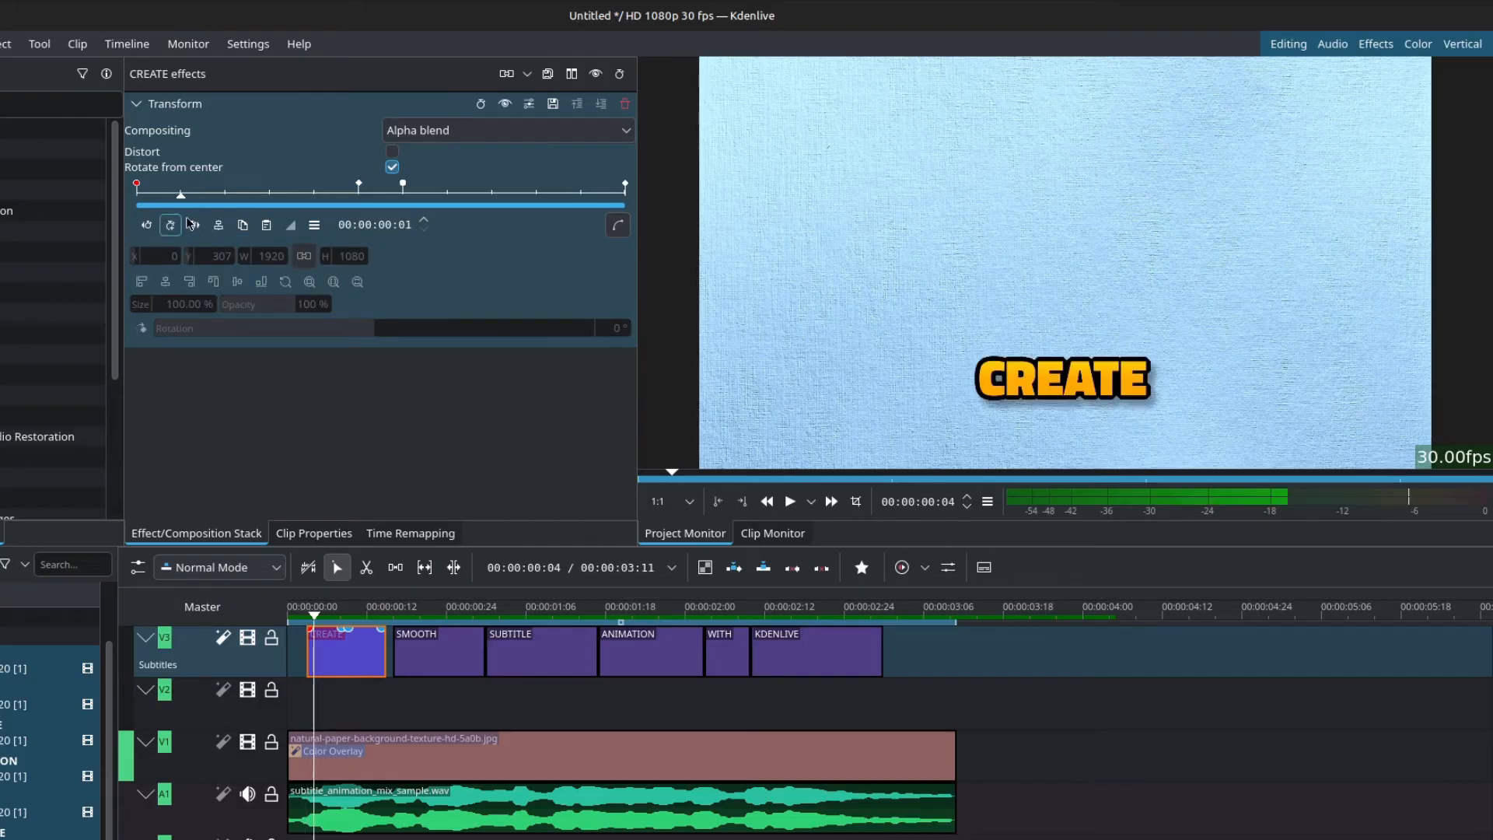
mouse_move(266, 225)
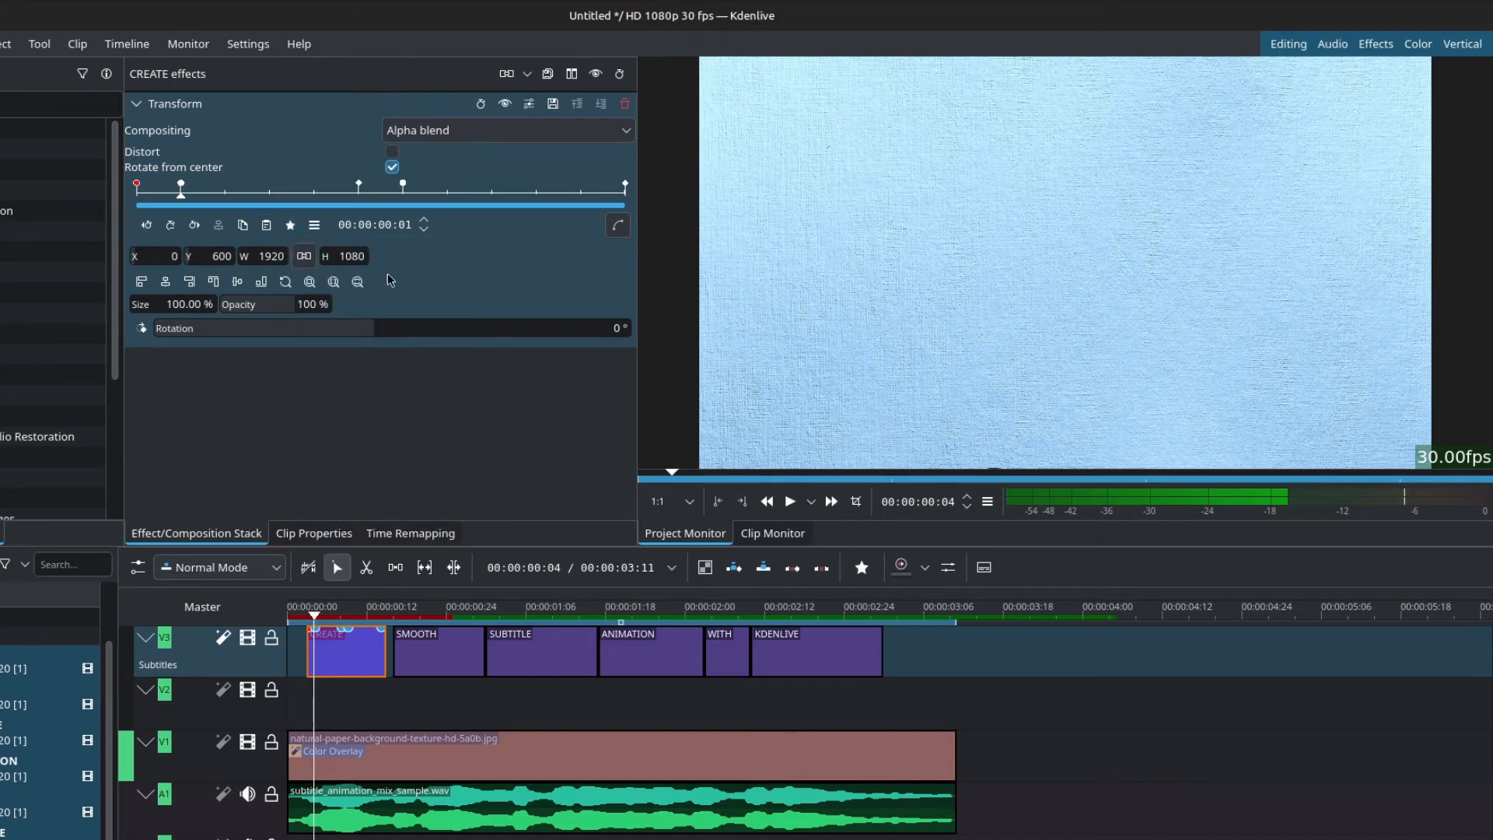
left_click(529, 103)
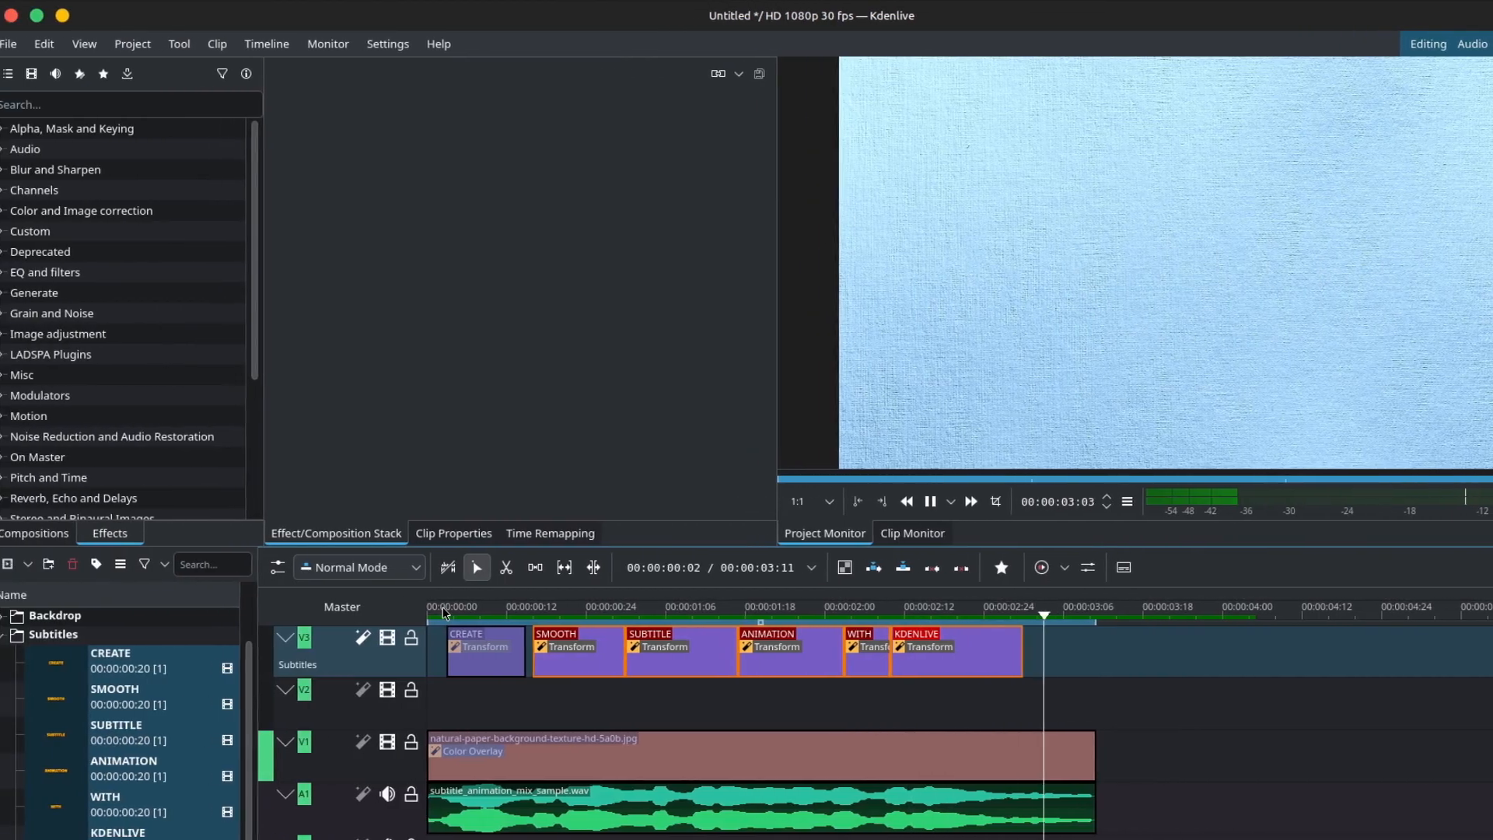
Add a 90° DBlur to CREATE, keyframed at start, middle and end, with middle radius 0.
left_click(484, 652)
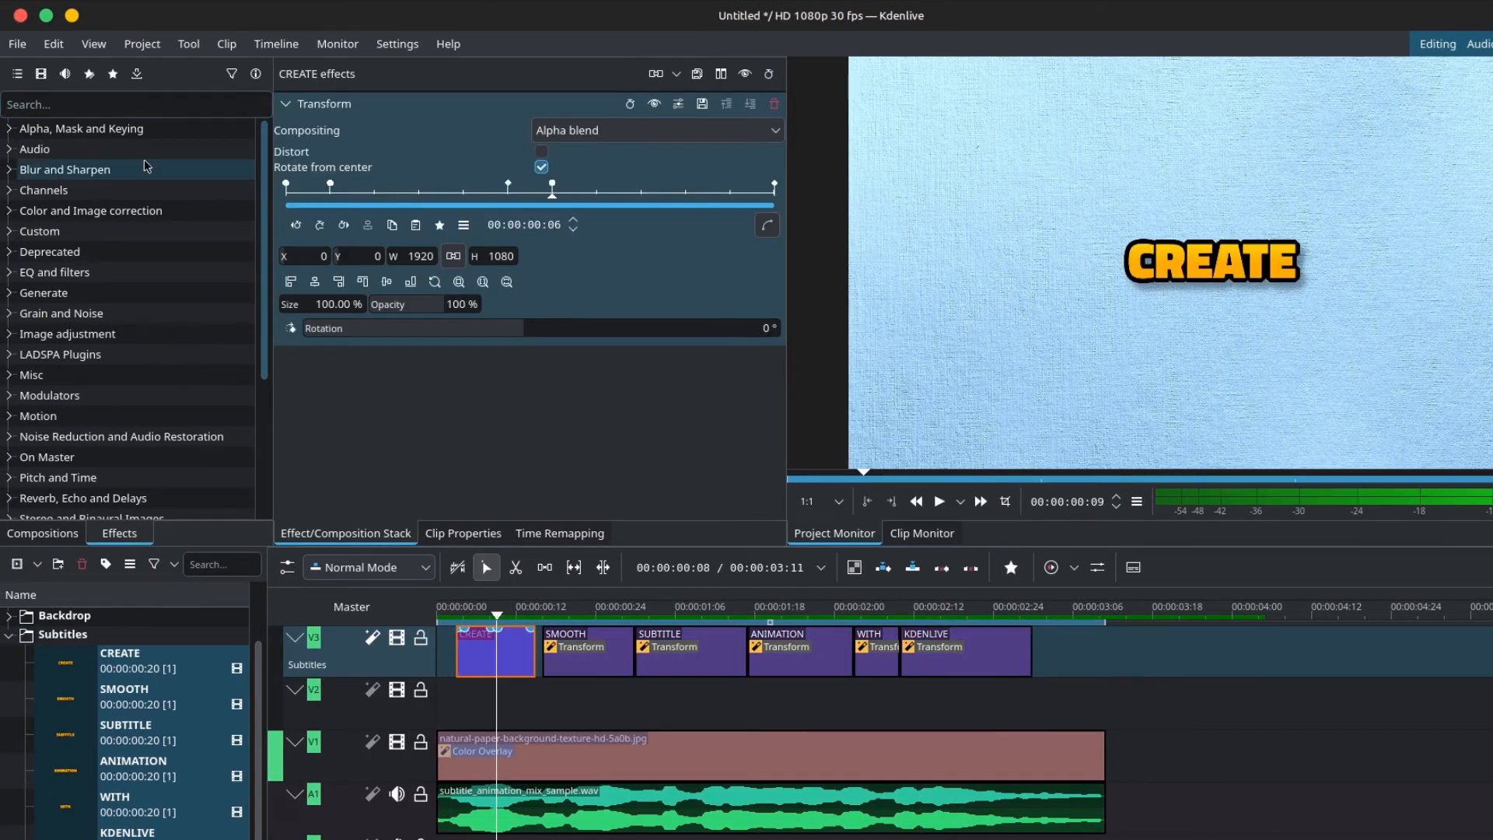
type("DBL")
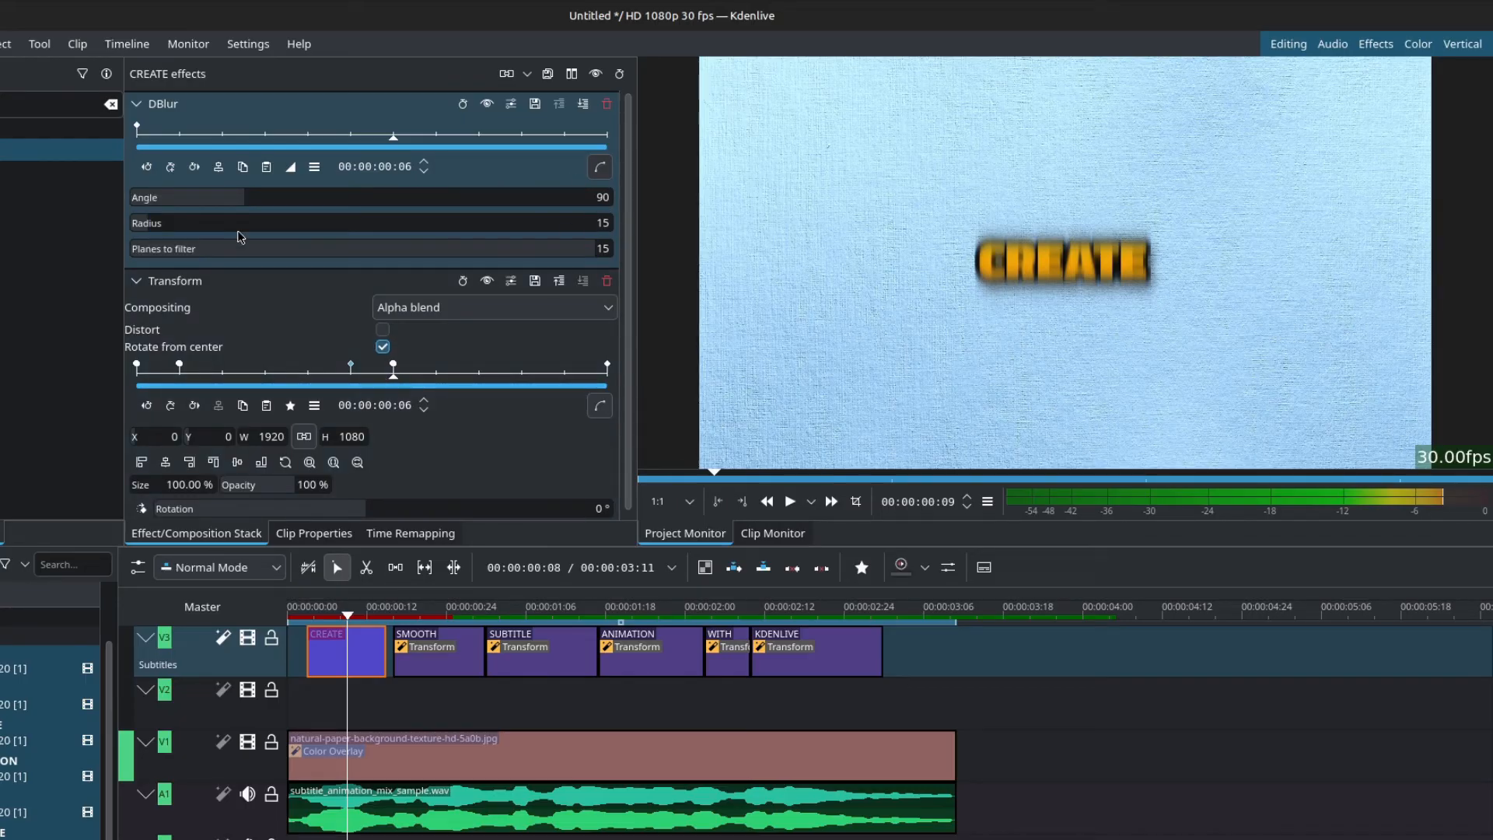
left_click(194, 167)
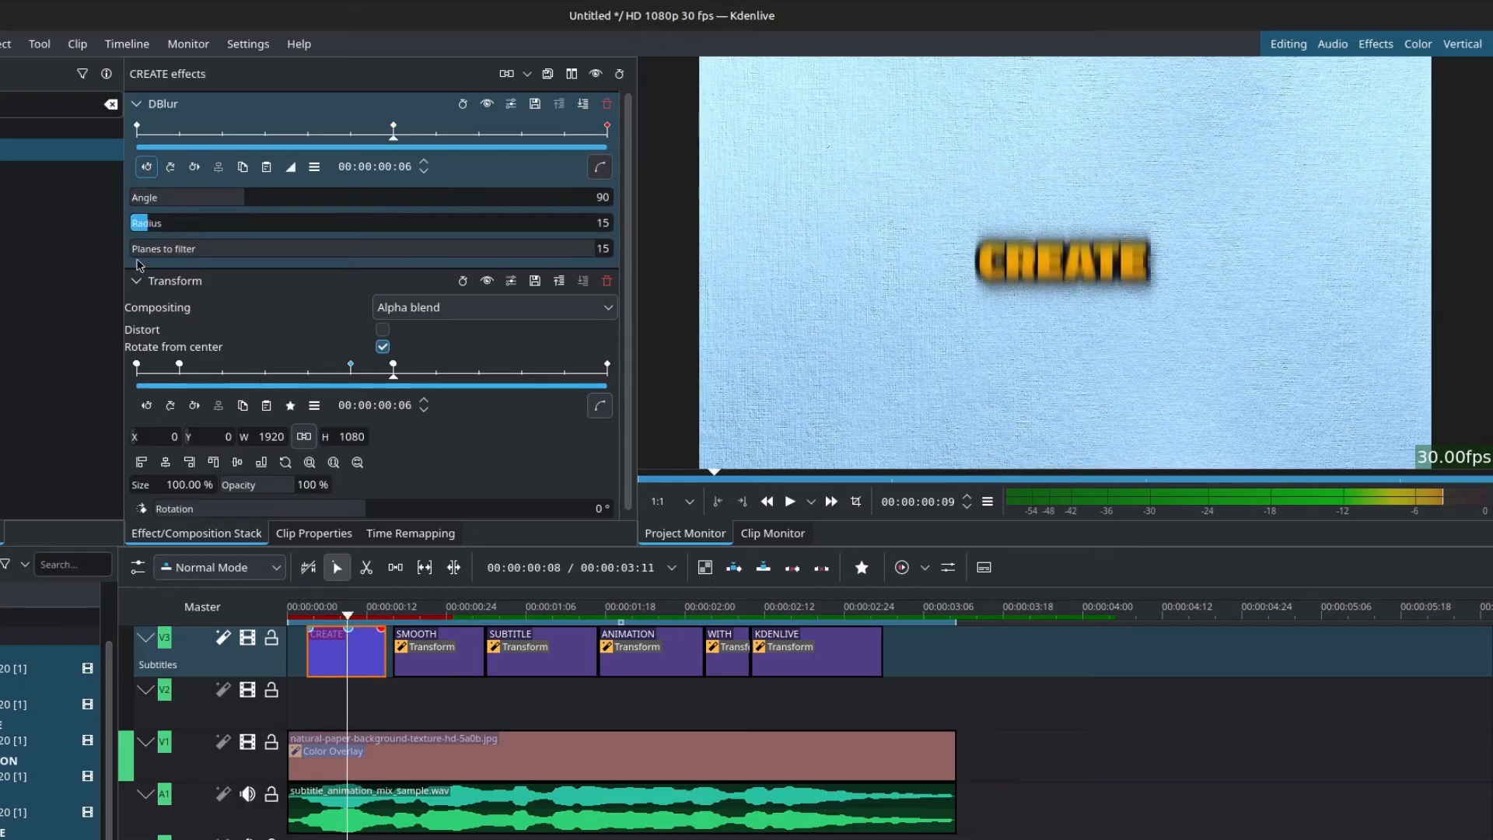
left_click(136, 280)
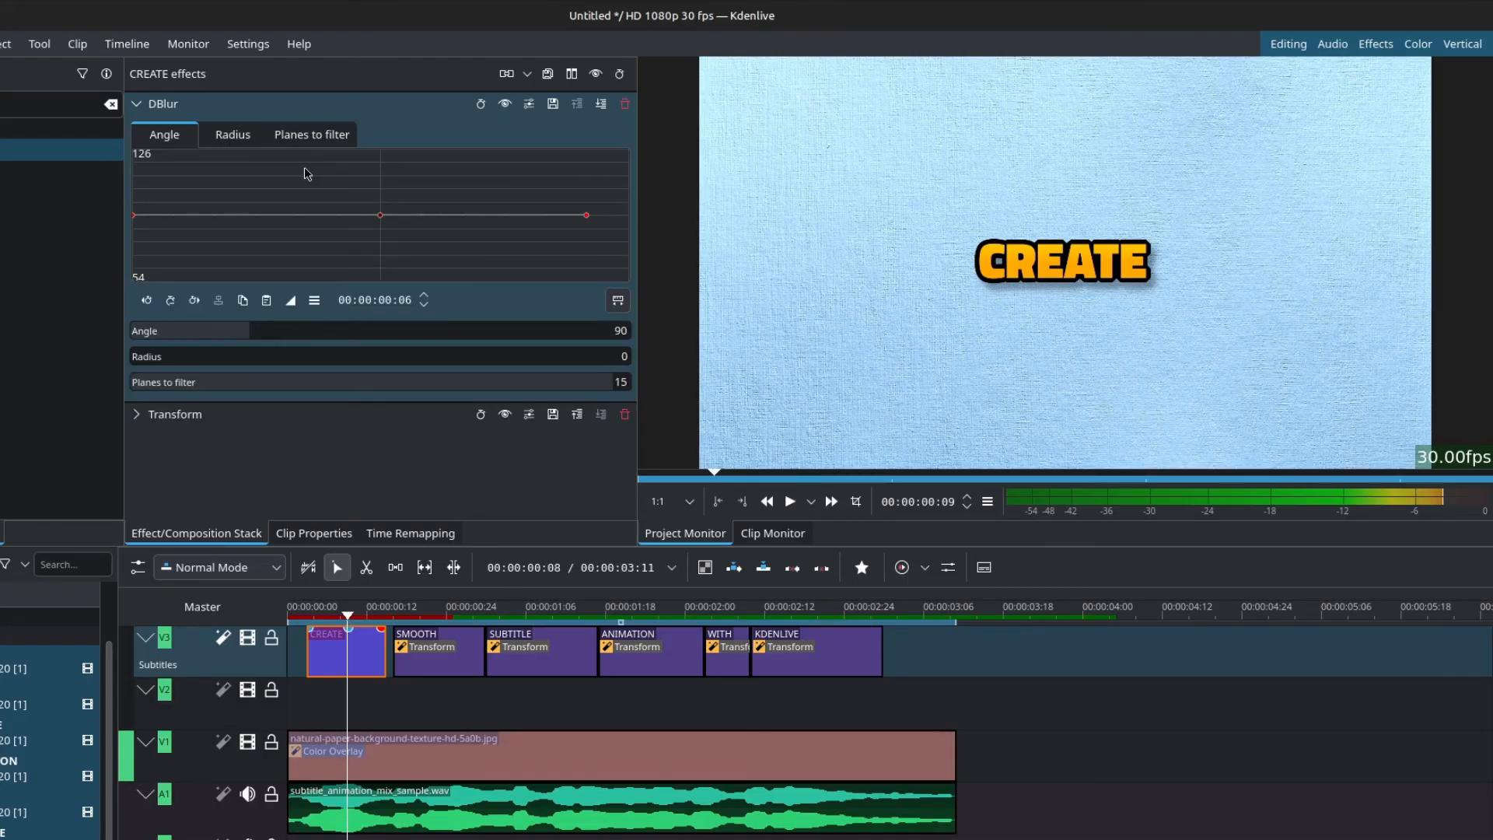
Set the first DBlur Radius keyframe to Cubic Out, then return to keyframe view.
left_click(232, 134)
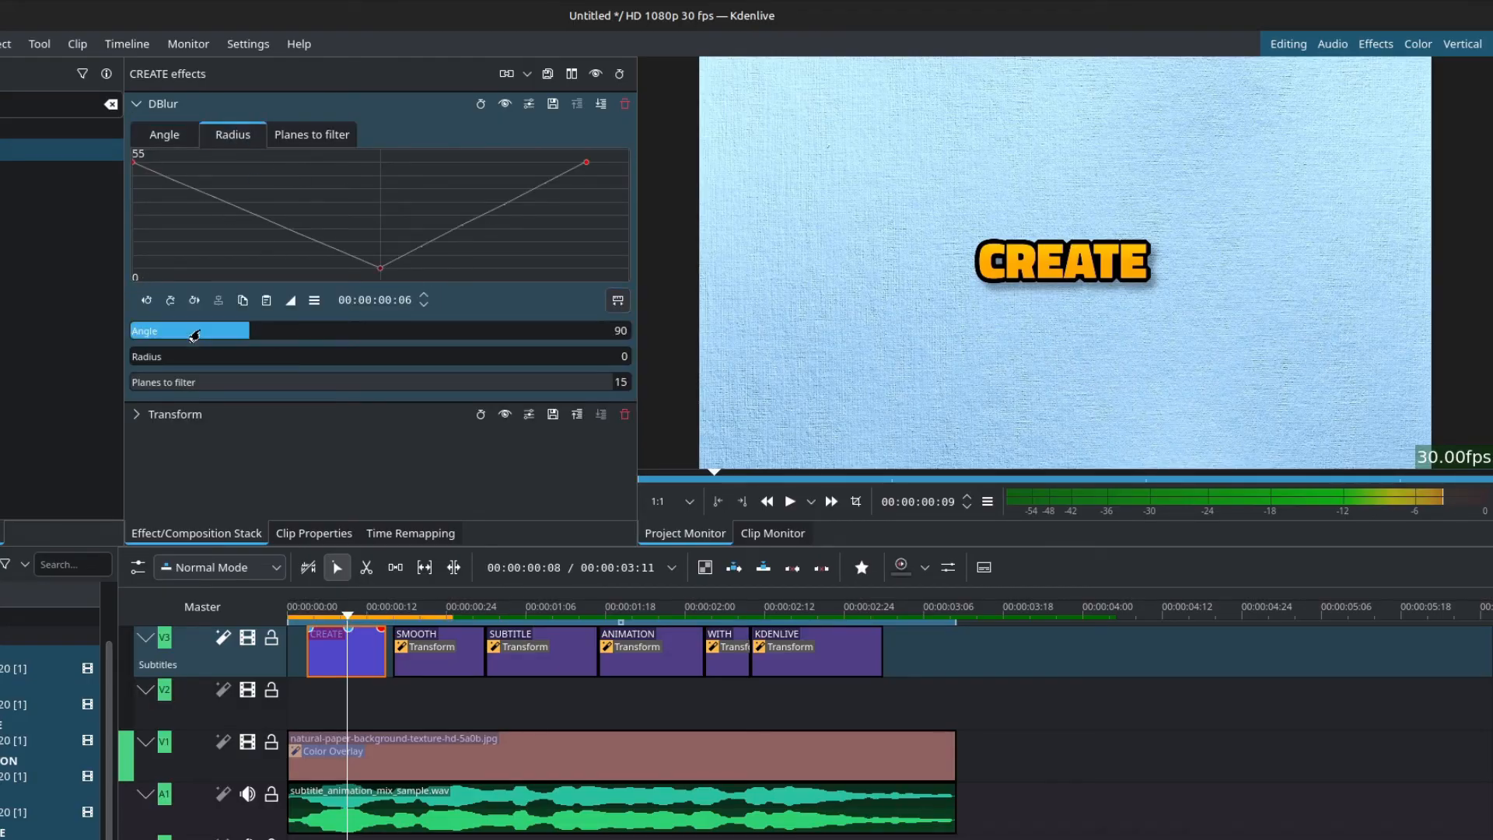
left_click(290, 300)
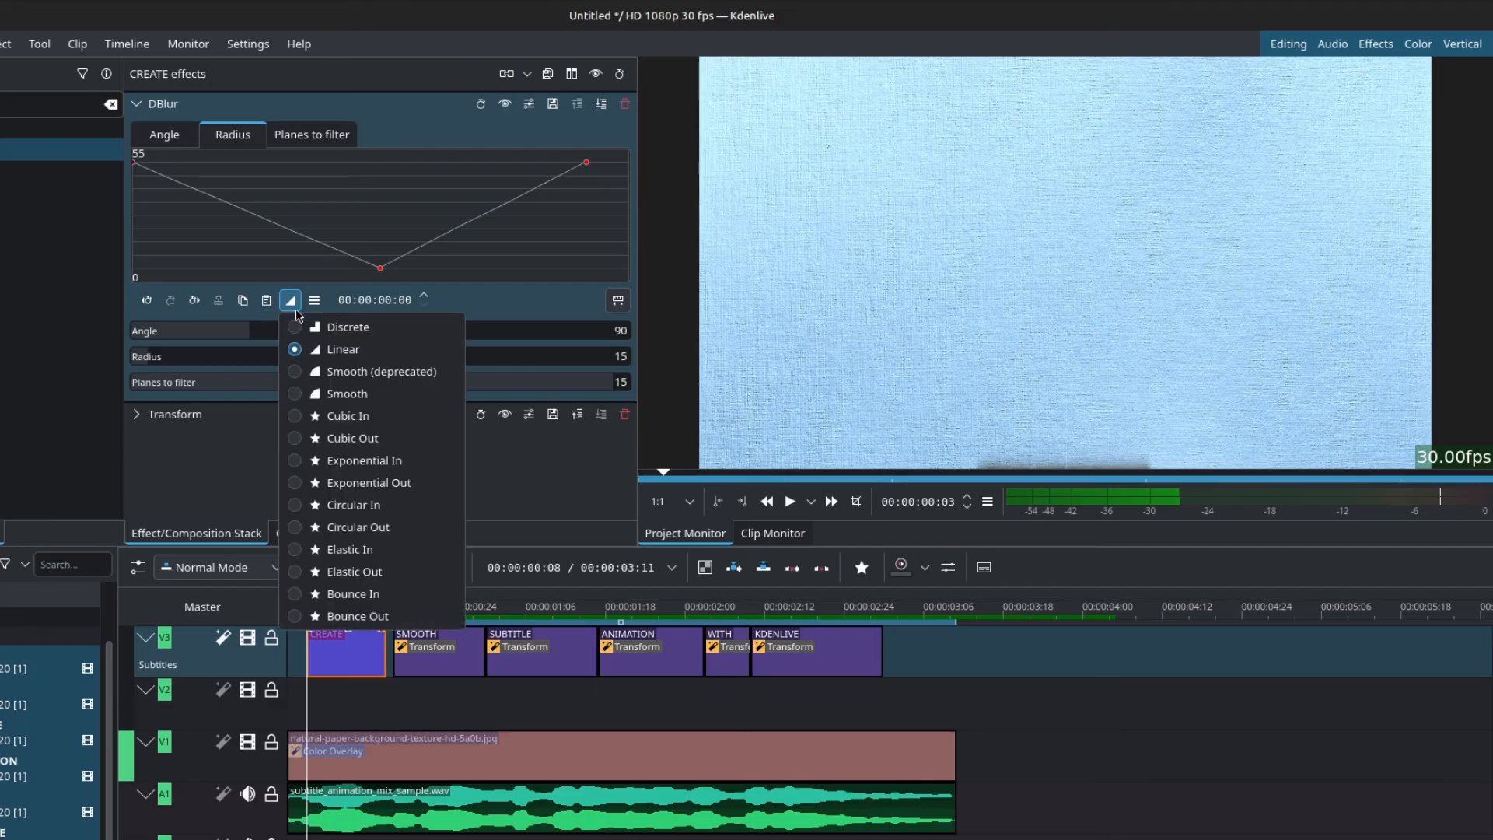
left_click(345, 393)
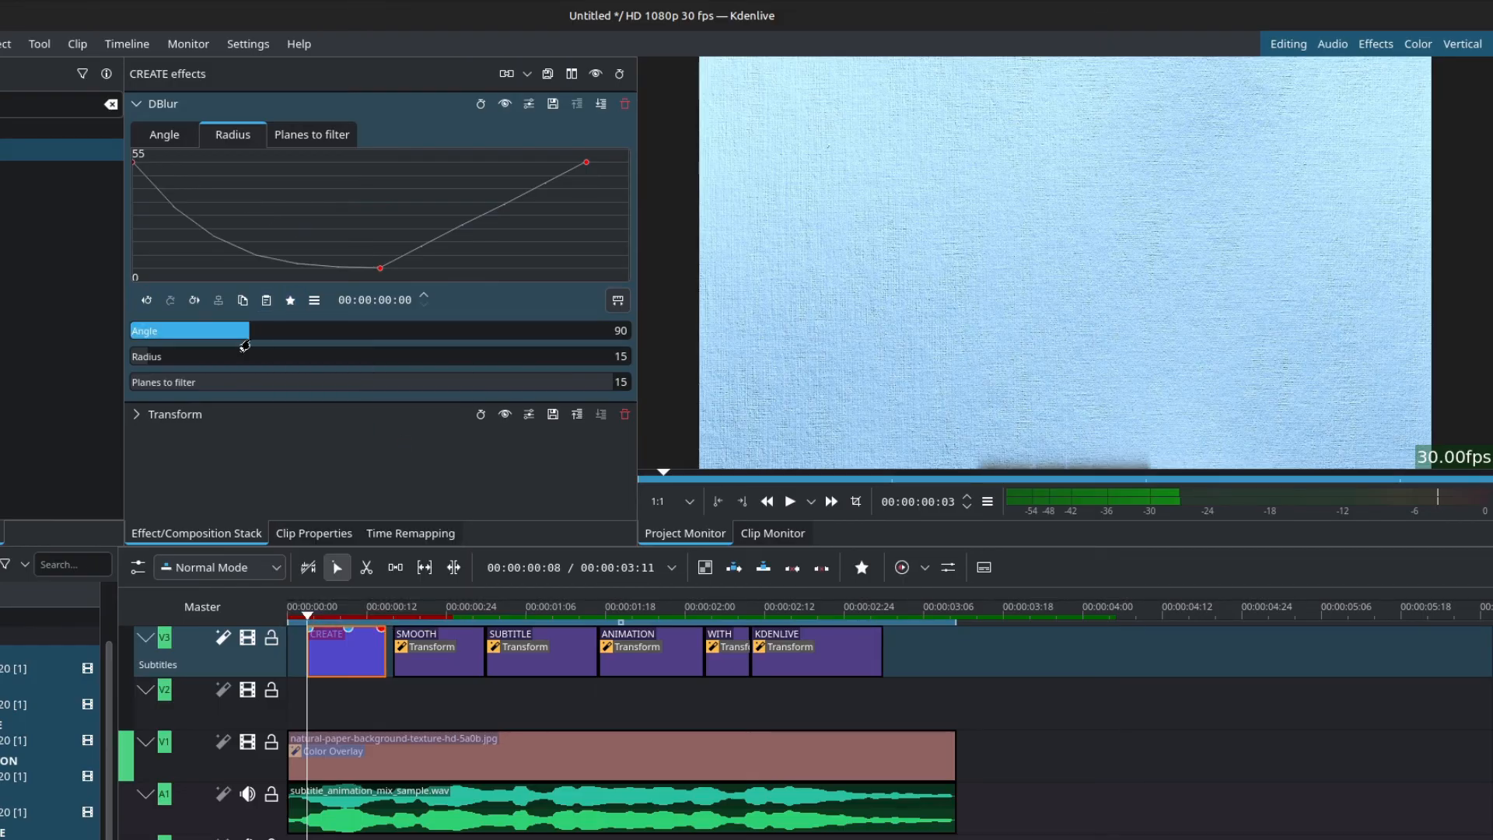
left_click(289, 300)
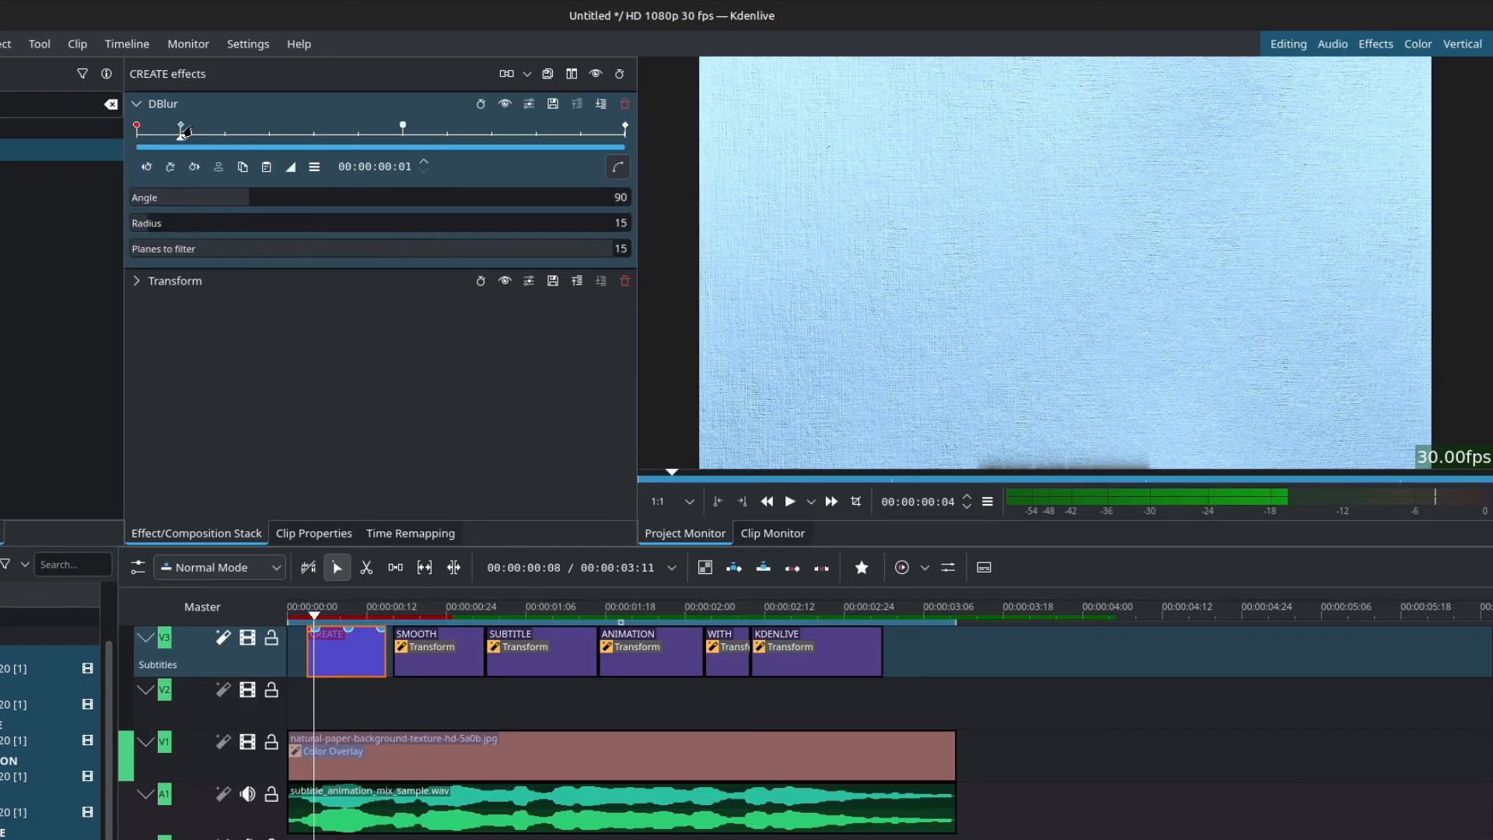
Copy CREATE's keyframed DBlur and paste it onto the other five word clips.
left_click(290, 166)
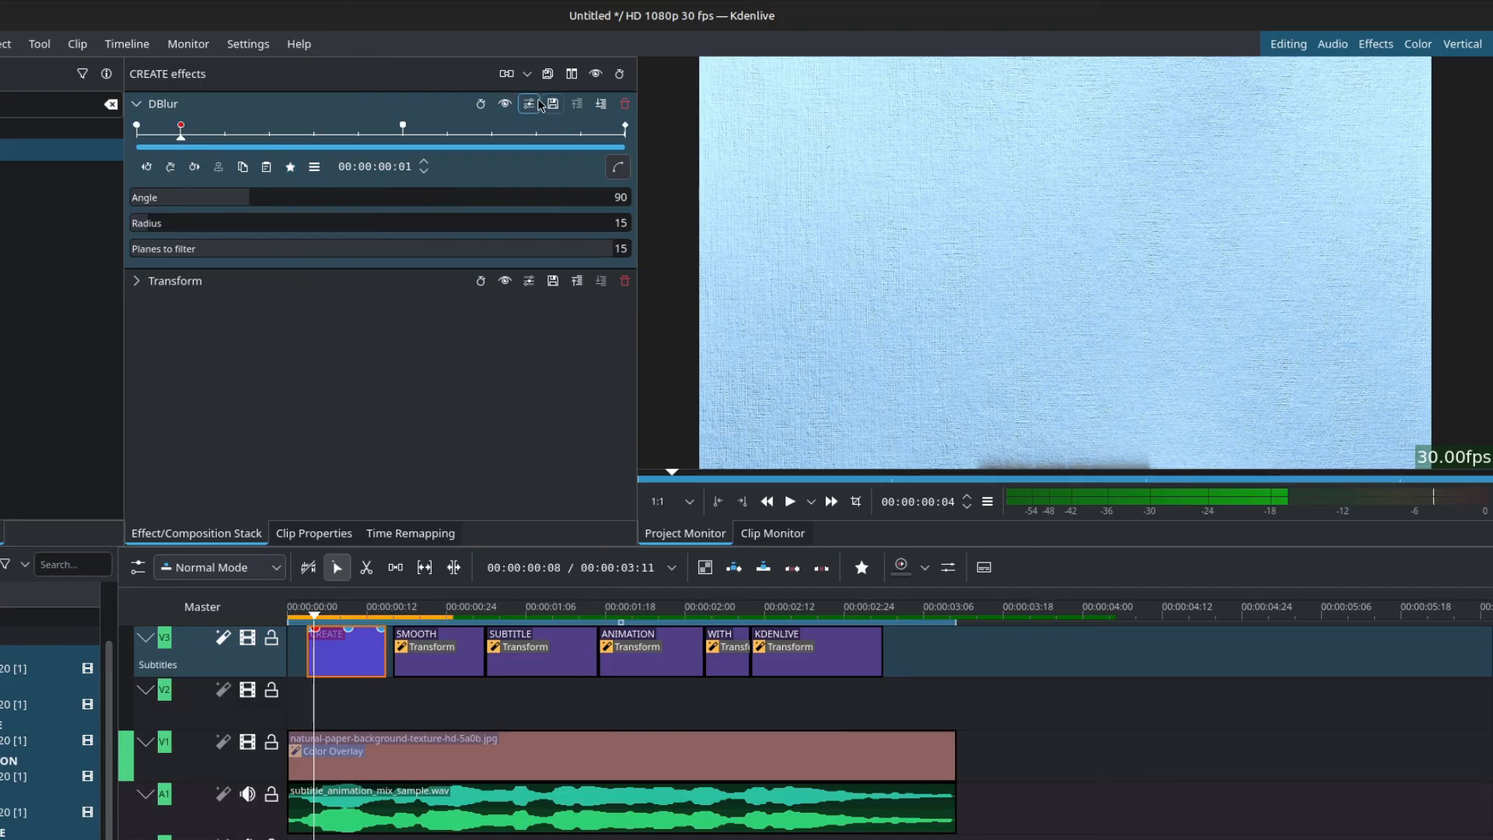
left_click(529, 103)
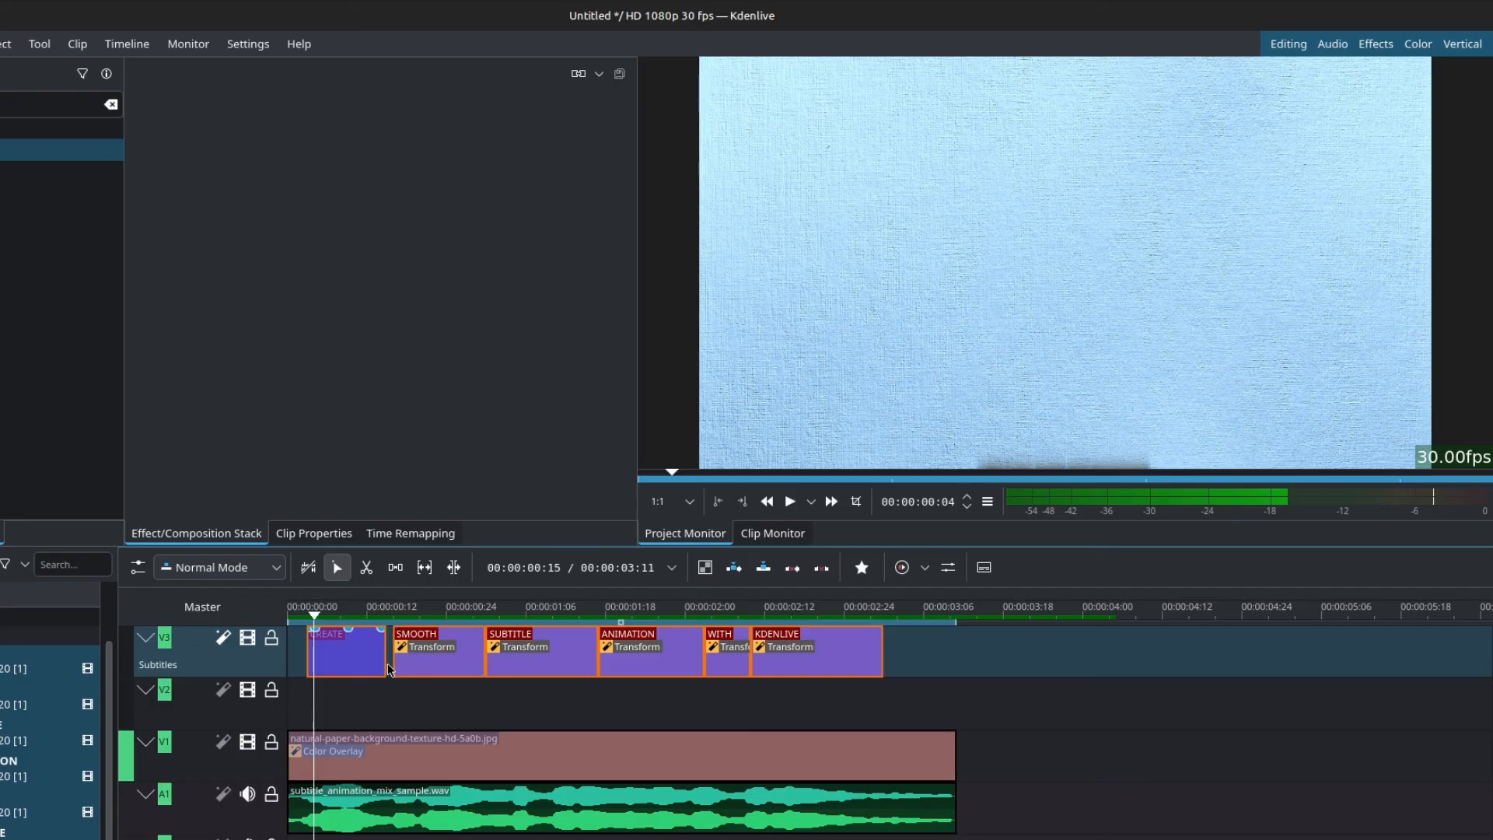
left_click(348, 652)
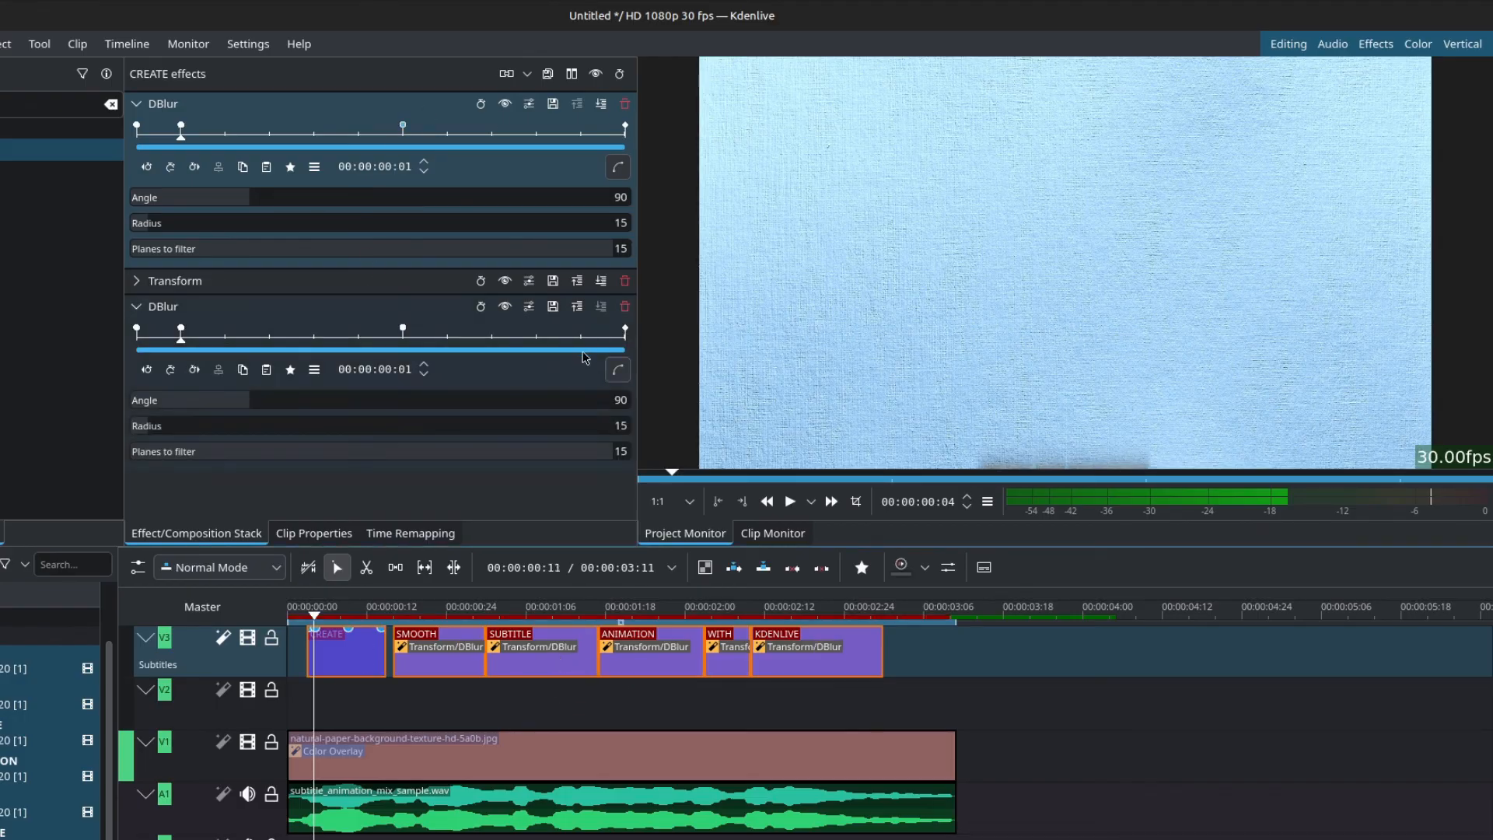
Remove the duplicate DBlur from CREATE and play back the animated subtitles.
left_click(135, 103)
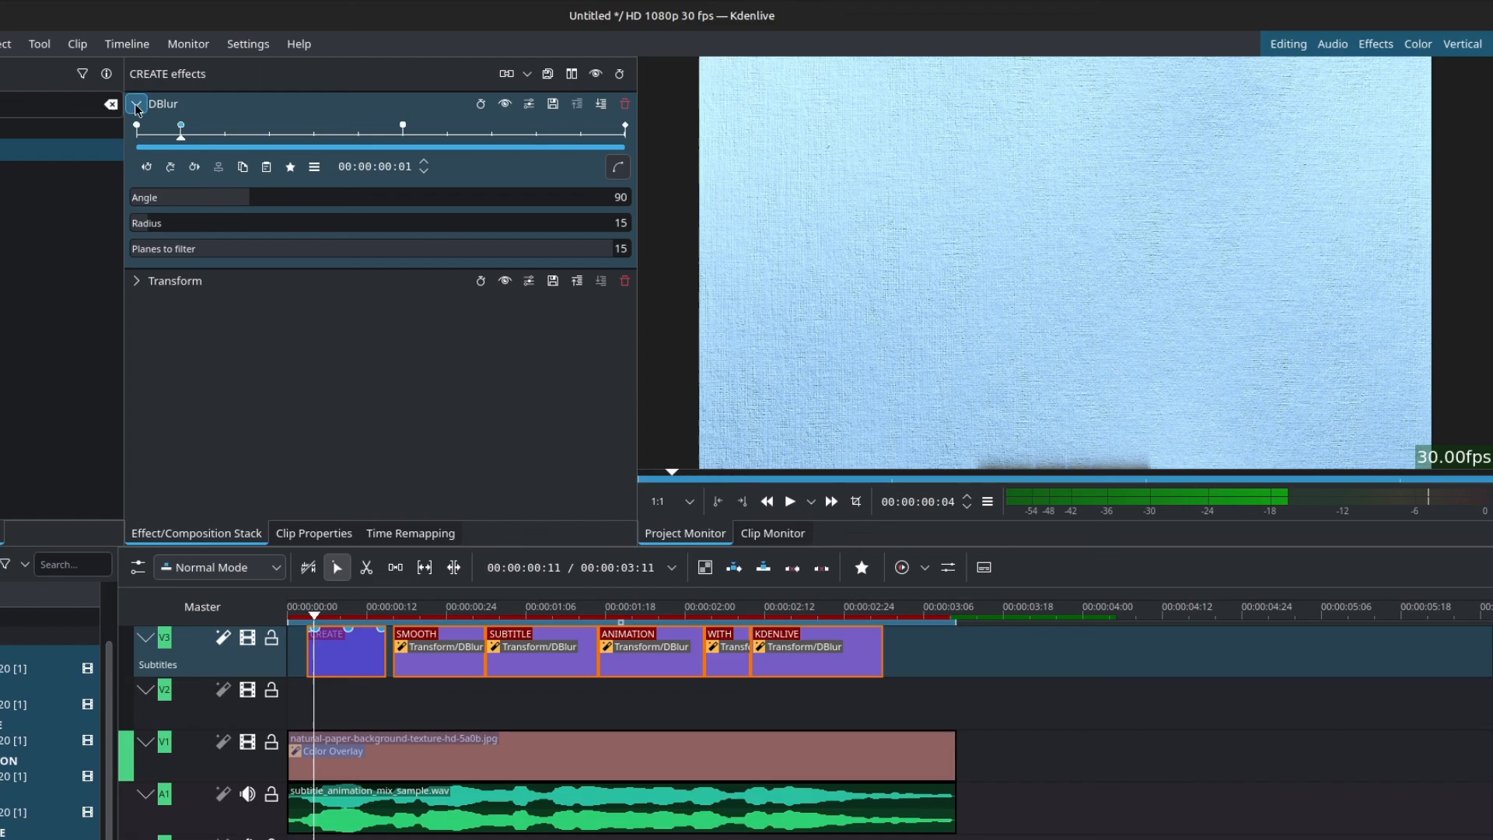
left_click(136, 104)
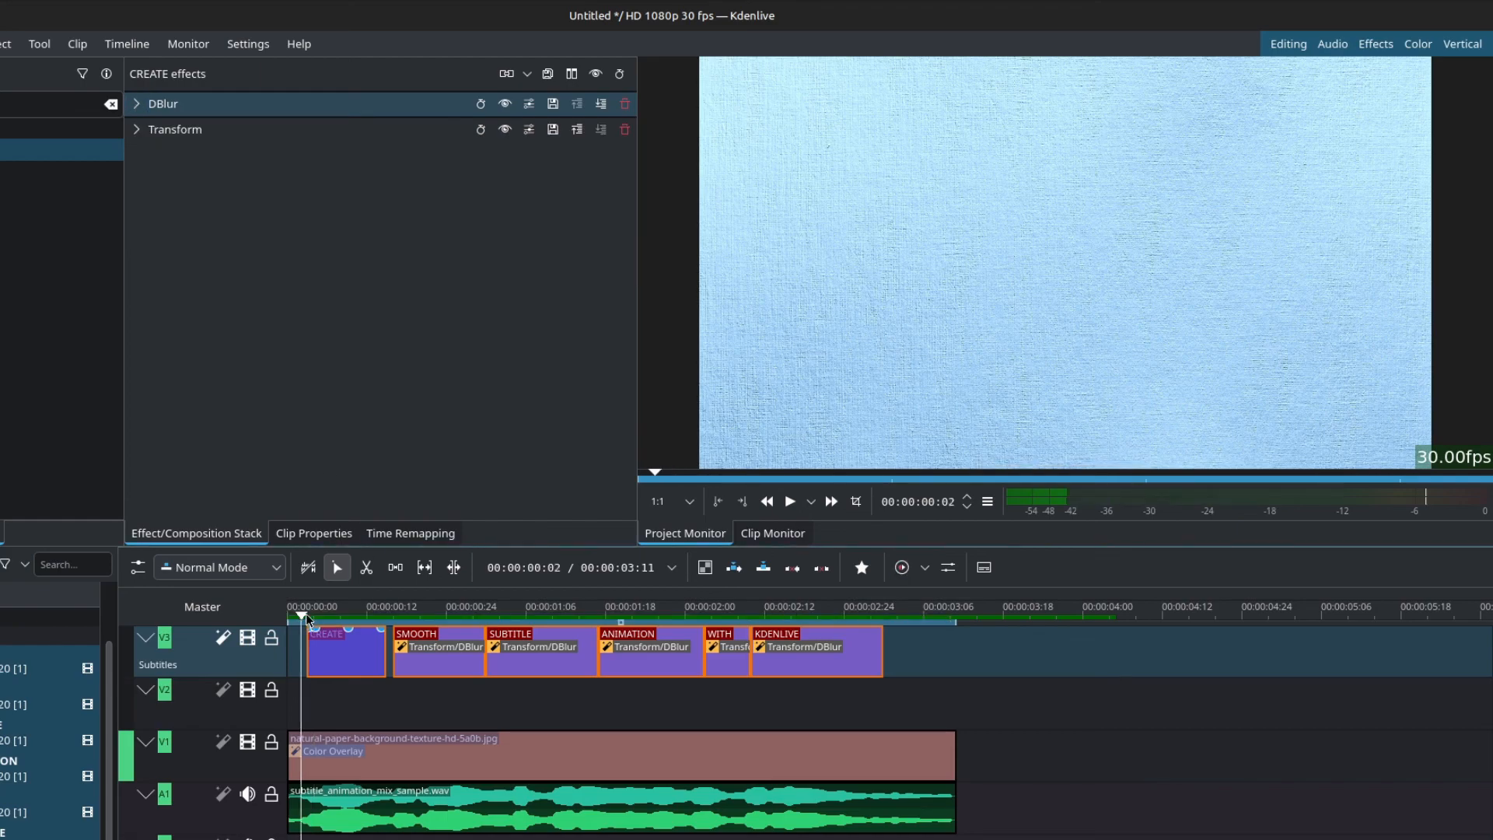
left_click(788, 501)
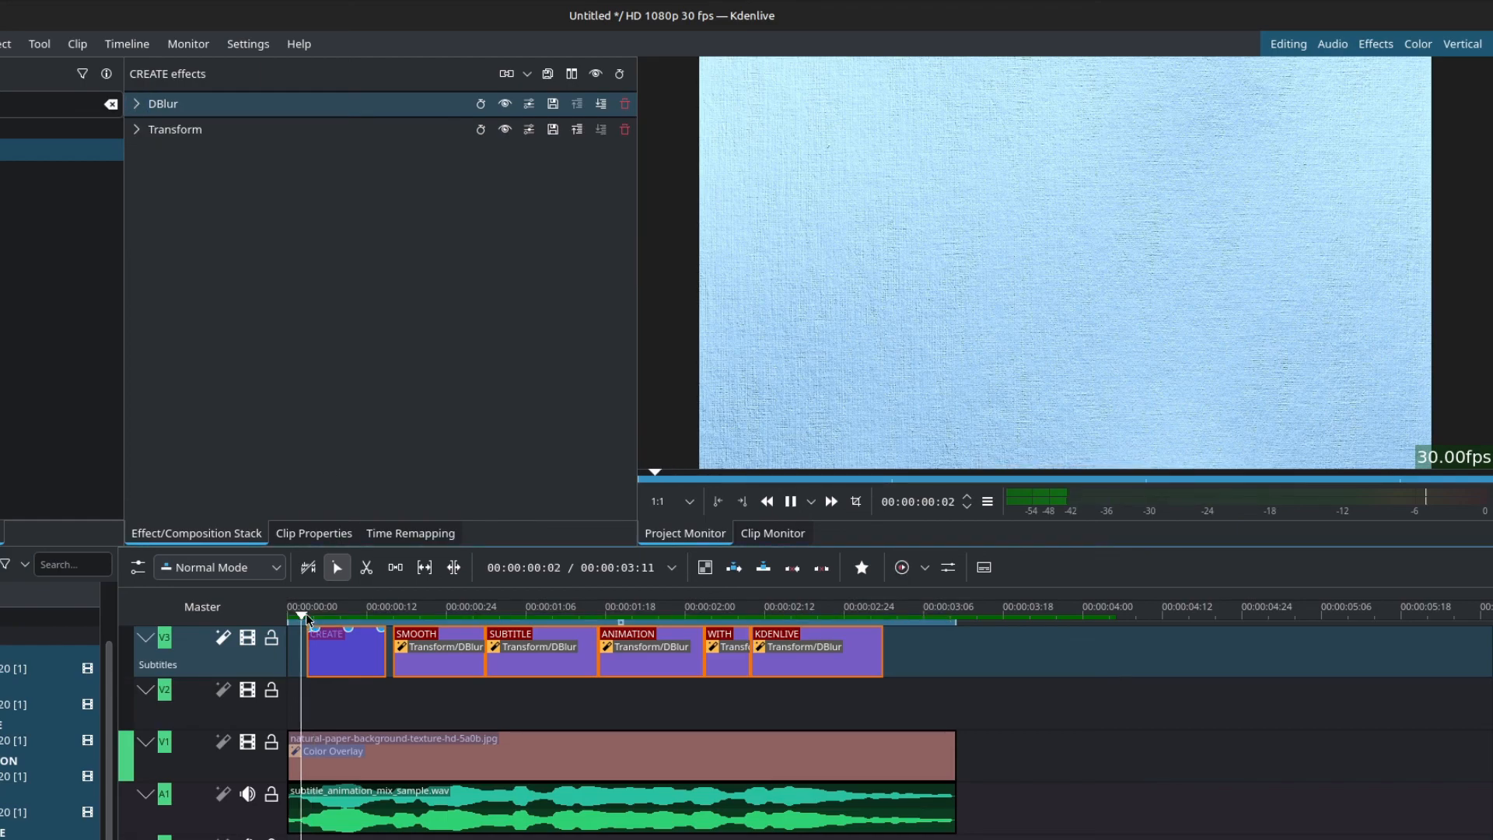